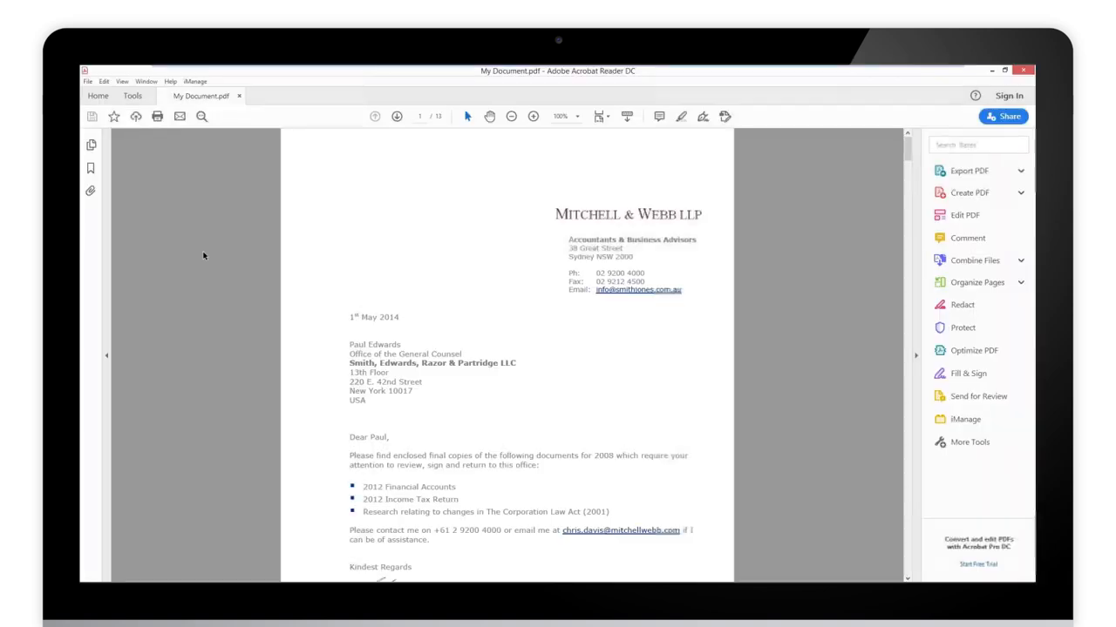
- Show My Document.pdf's bookmarks, then expand and collapse '2. Creating and Optimising Leases'
click(90, 167)
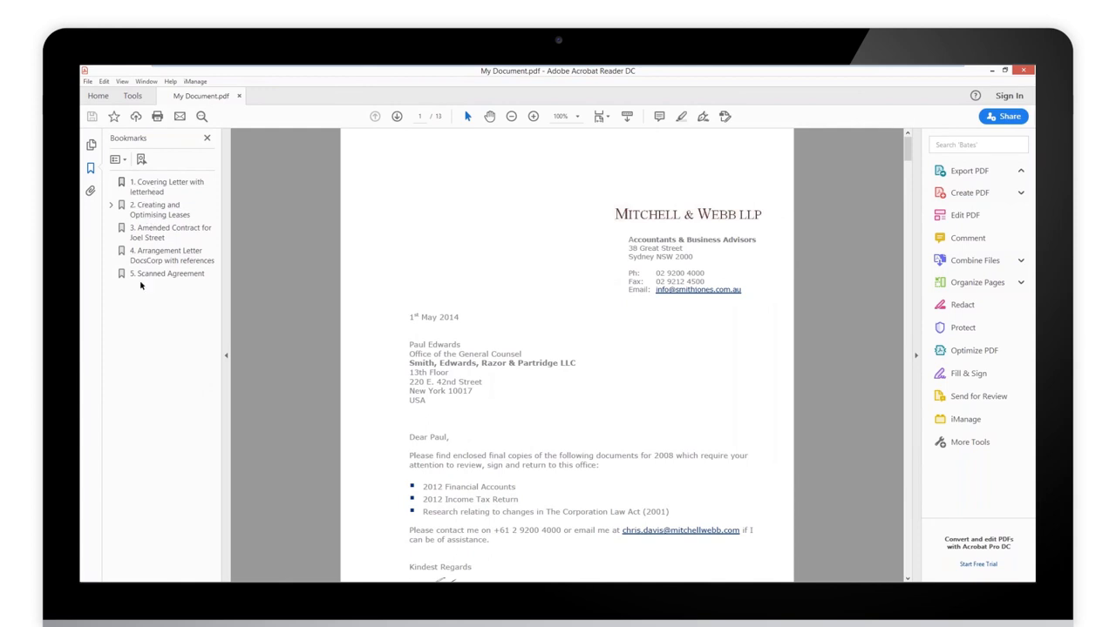
click(112, 204)
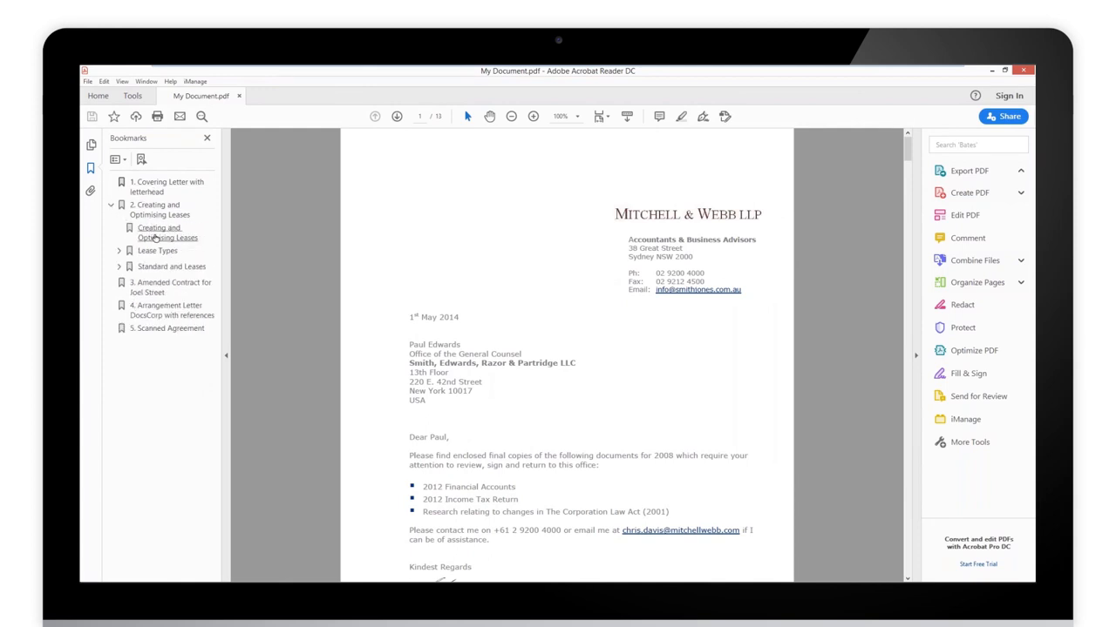
click(111, 209)
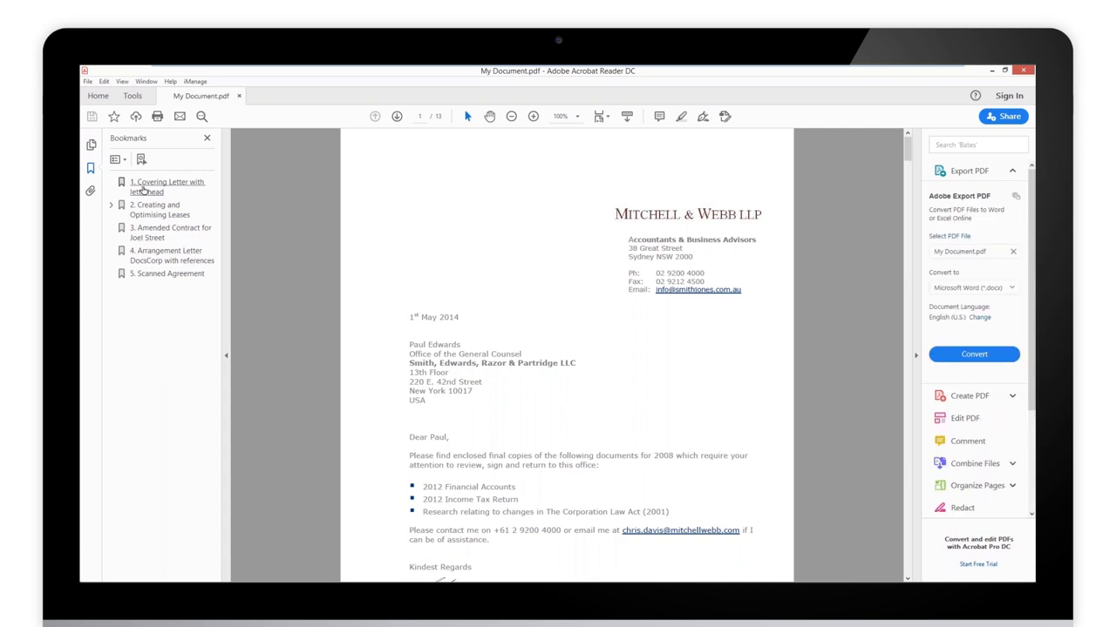
- Open My Document.pdf from the desktop in pdfDocs using the right-click 'Open in pdfDocs' option
right_click(325, 240)
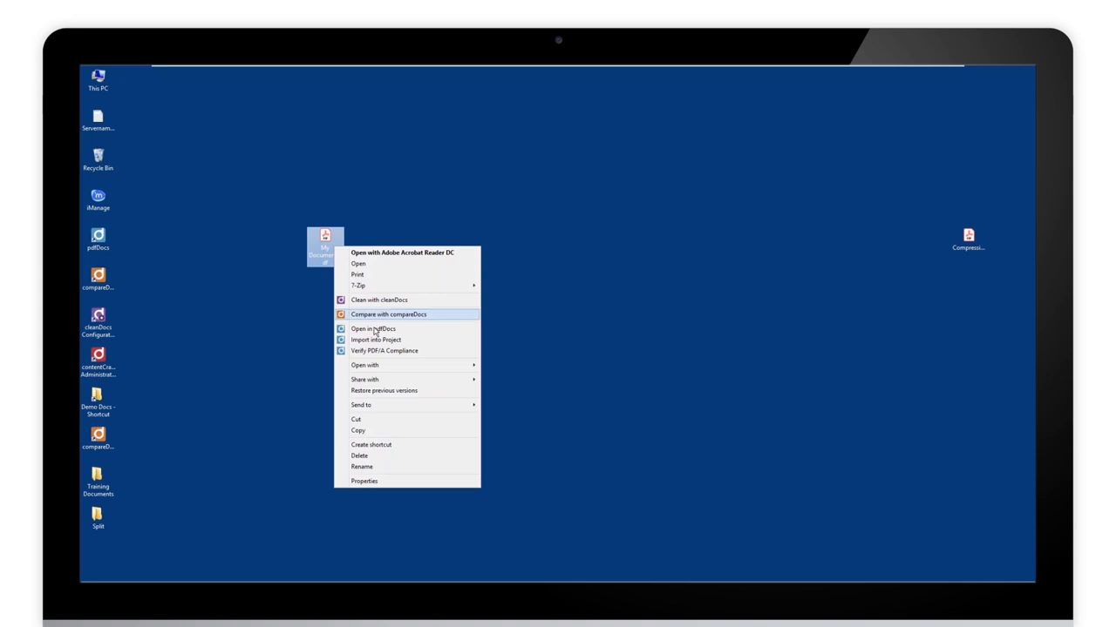
click(372, 330)
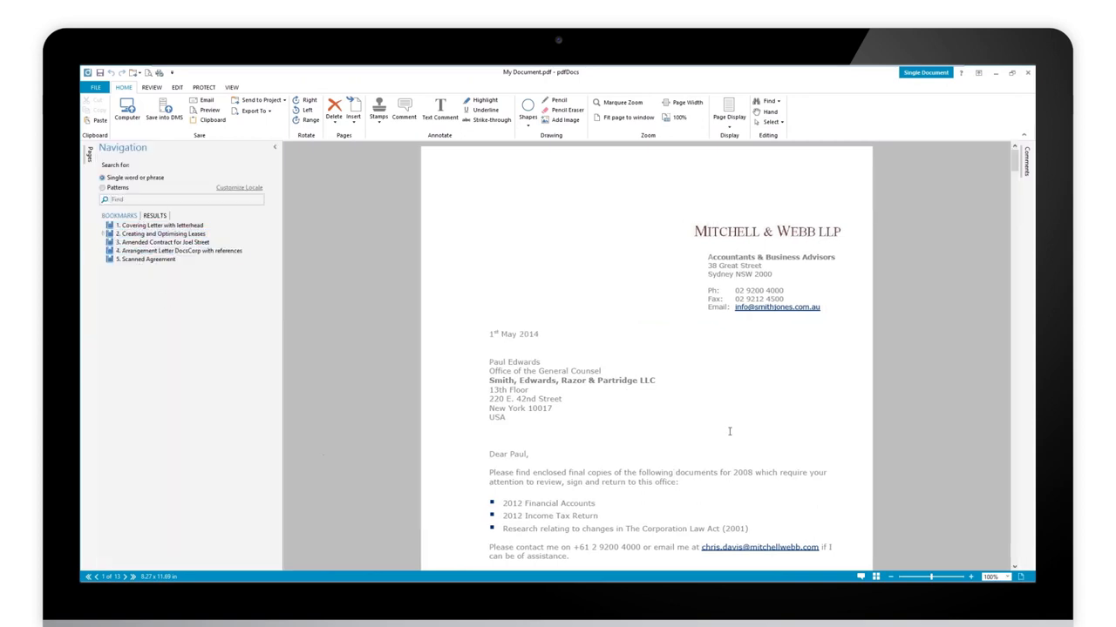
mouse_move(445, 406)
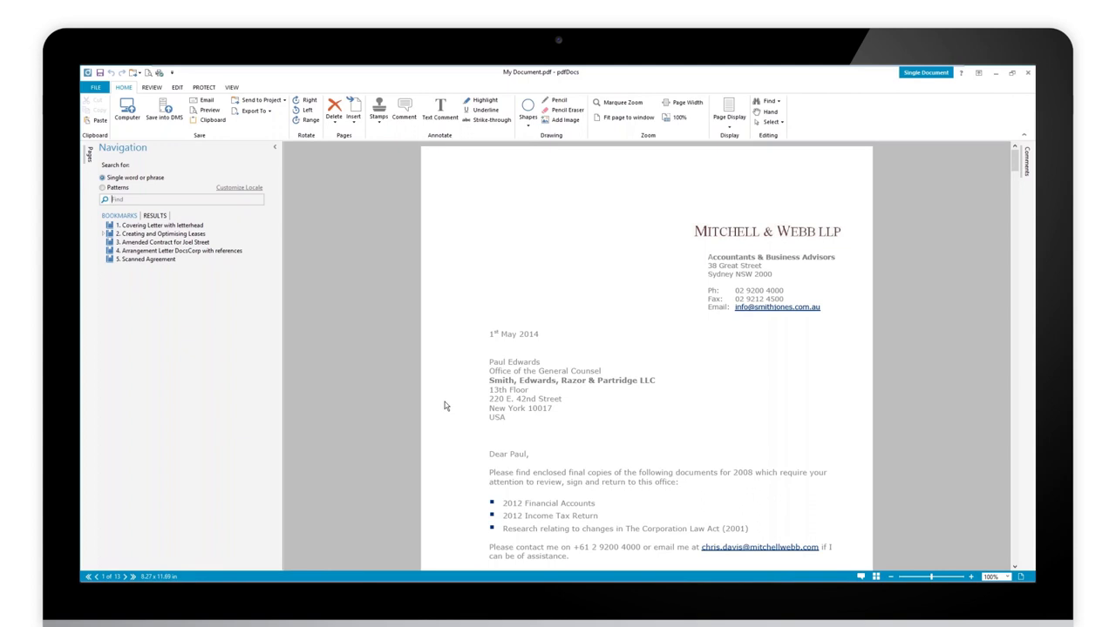
- Show the page thumbnails and jump to page 3, Creating Clustered Leases
click(161, 233)
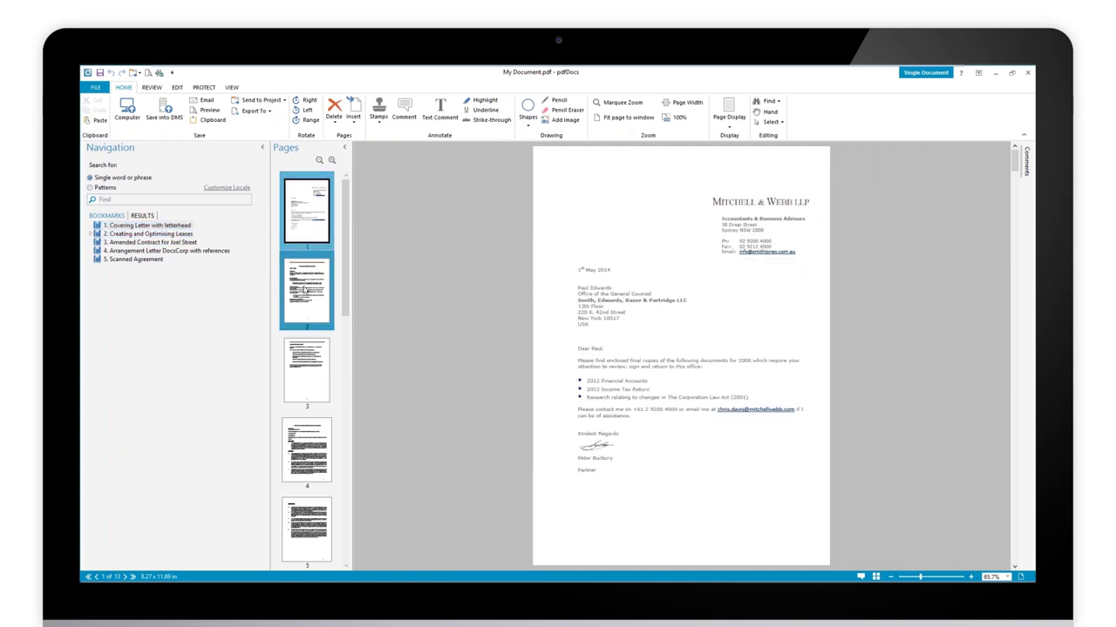
click(306, 370)
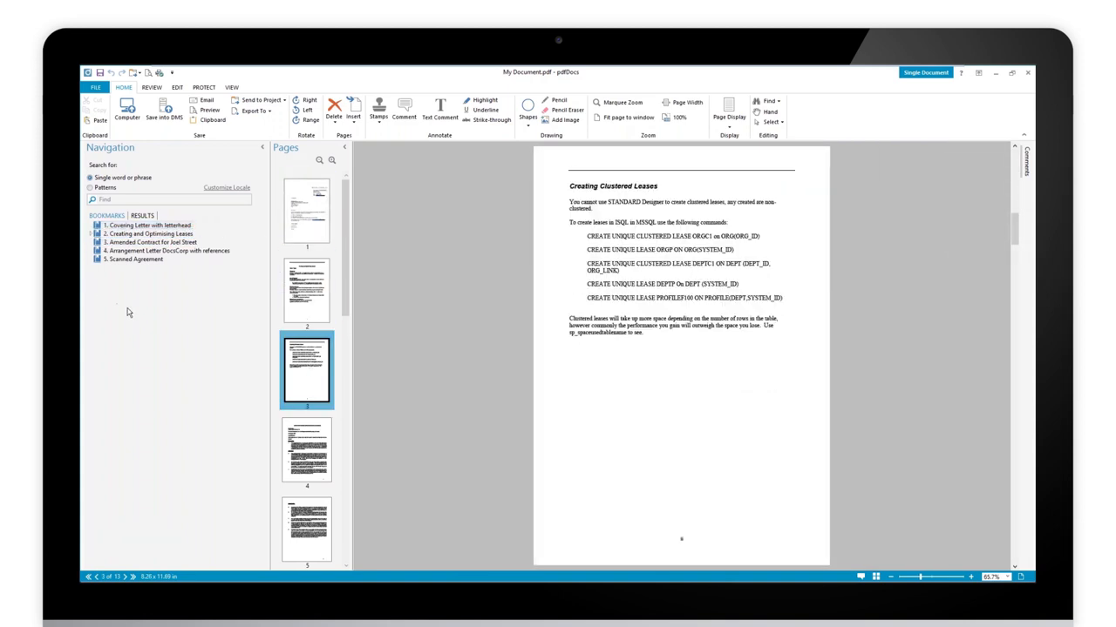
mouse_move(127, 109)
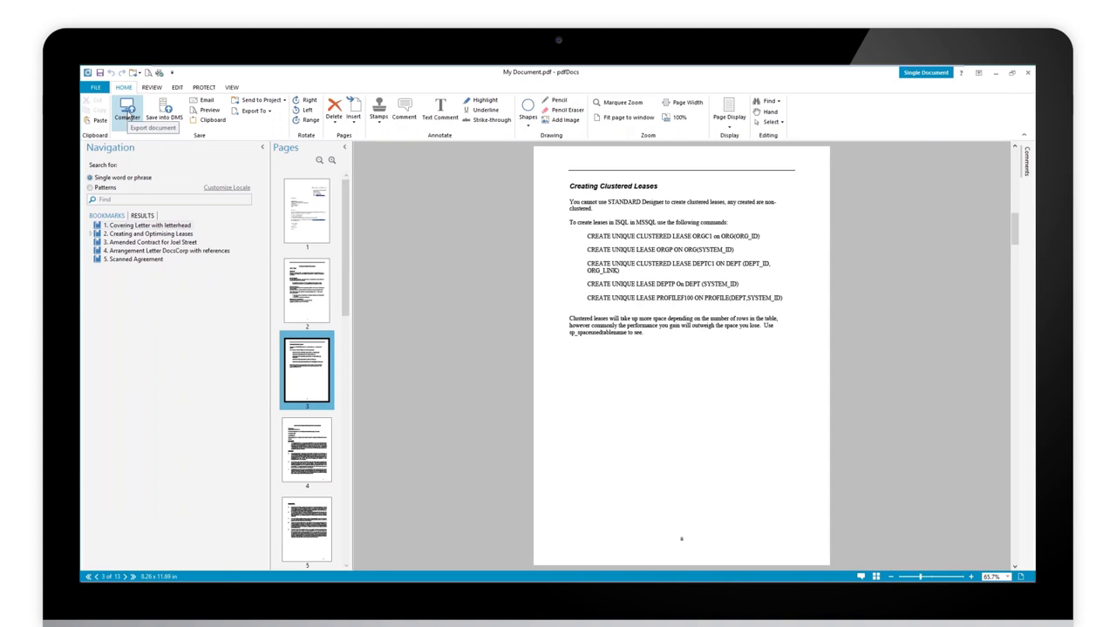
mouse_move(197, 401)
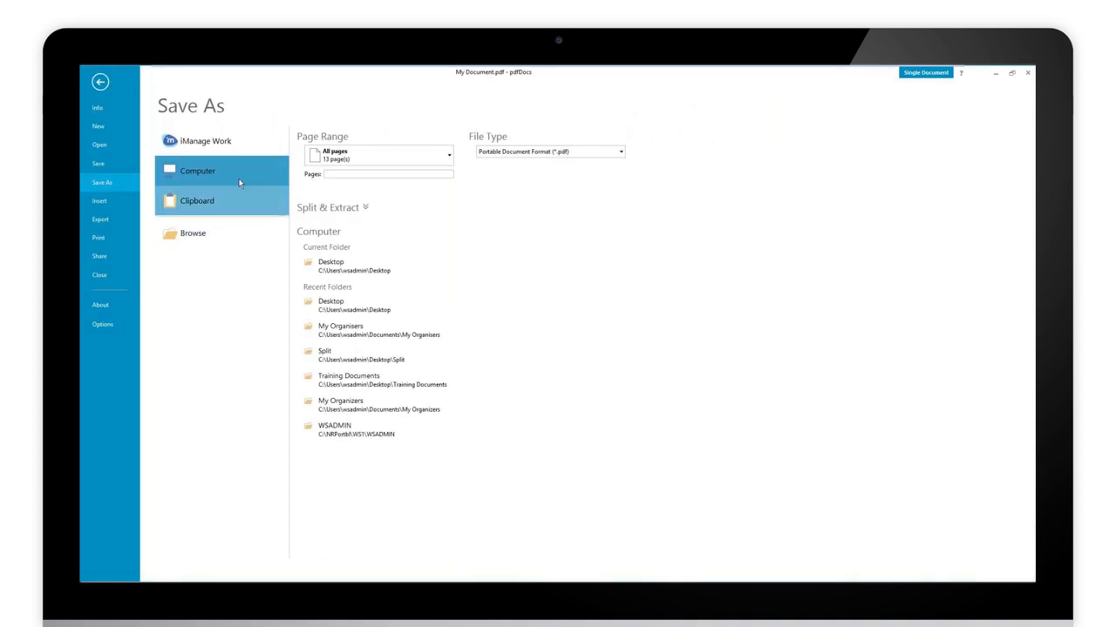
mouse_move(290, 192)
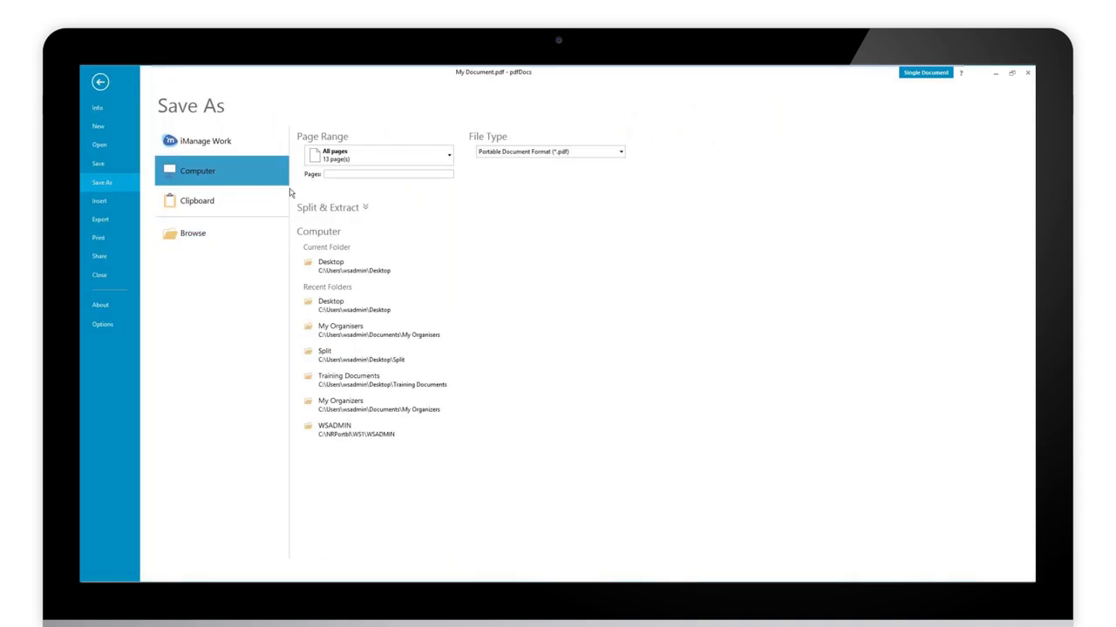
mouse_move(366, 225)
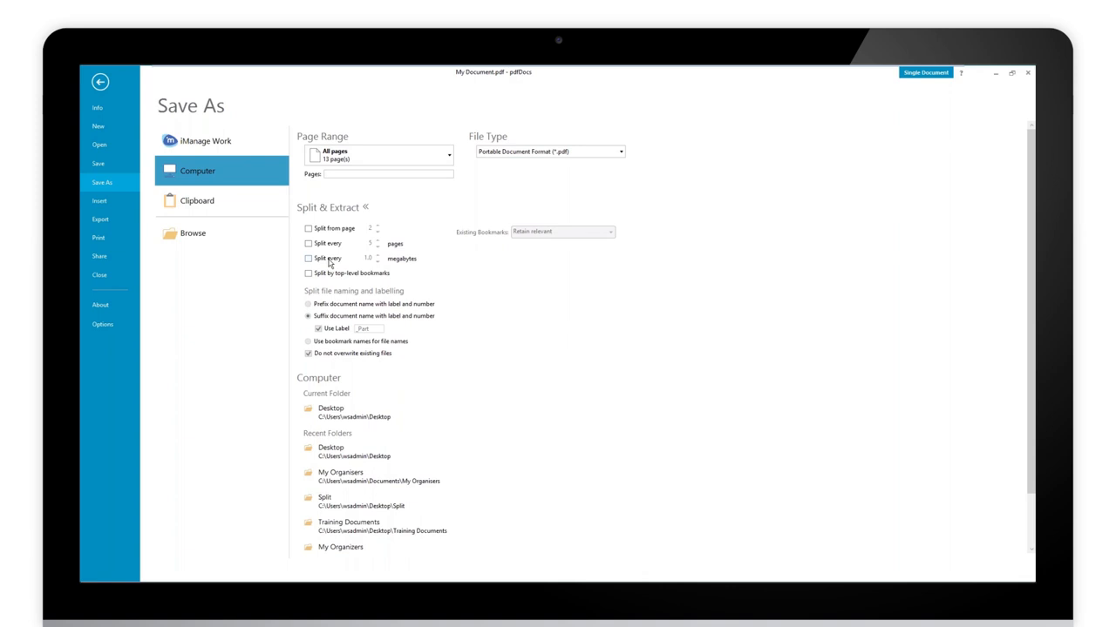
- Try splitting by megabytes and every 5 pages, then settle on splitting from page 2
click(308, 259)
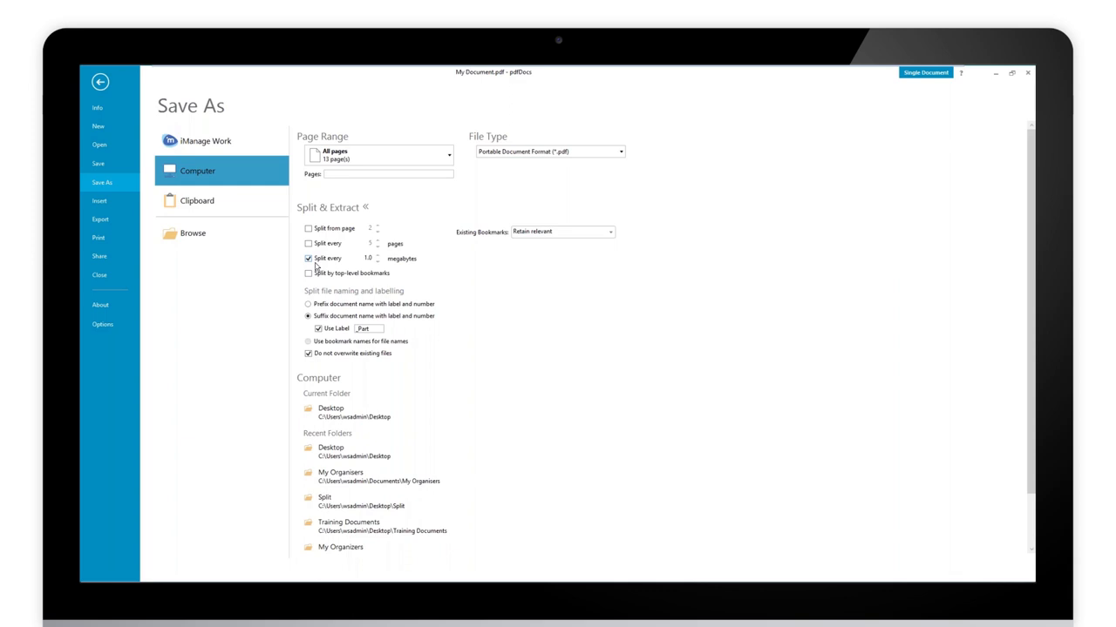
mouse_move(378, 260)
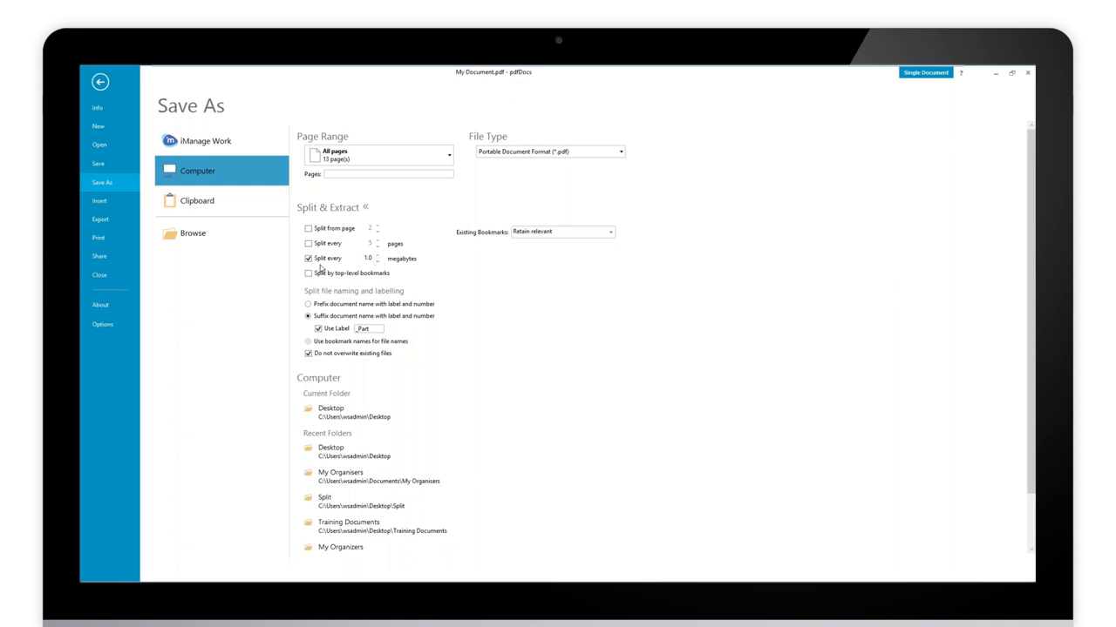
click(309, 243)
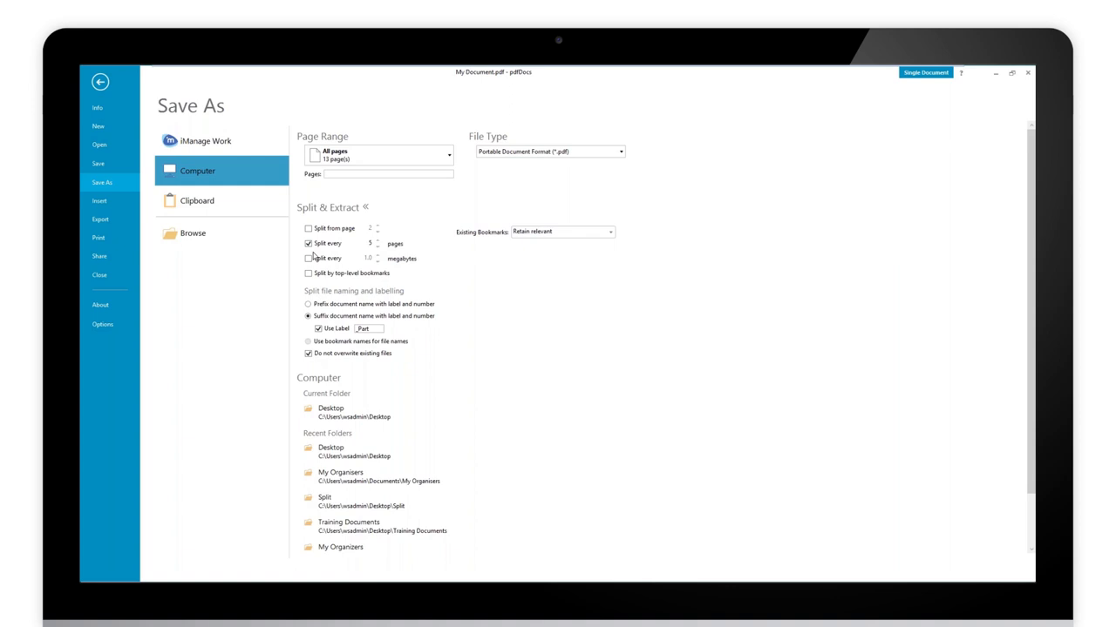
click(308, 228)
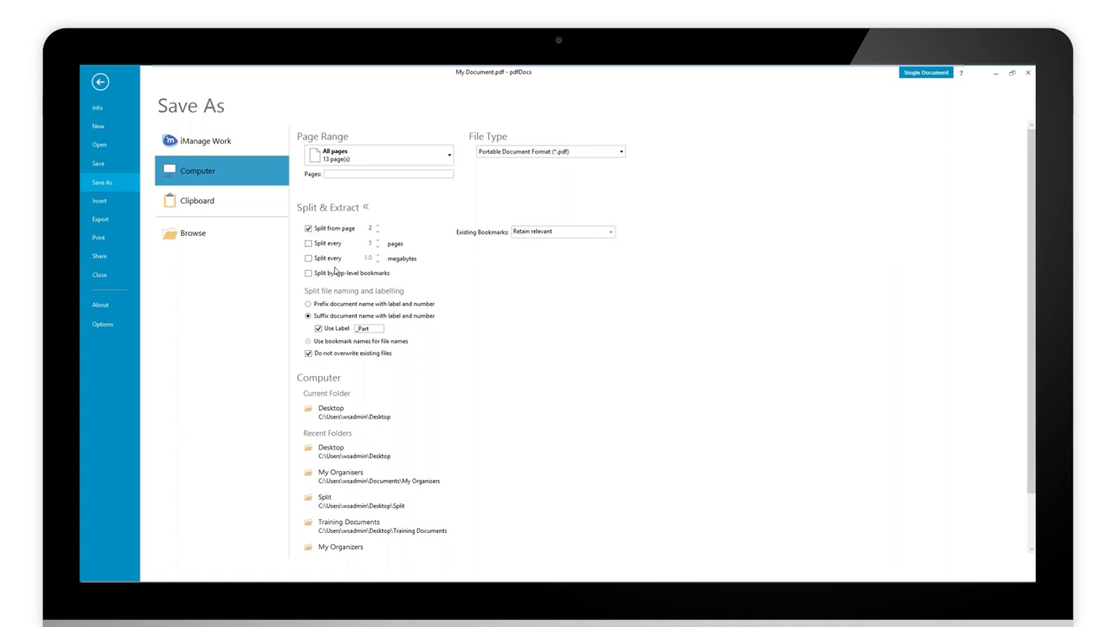
mouse_move(379, 277)
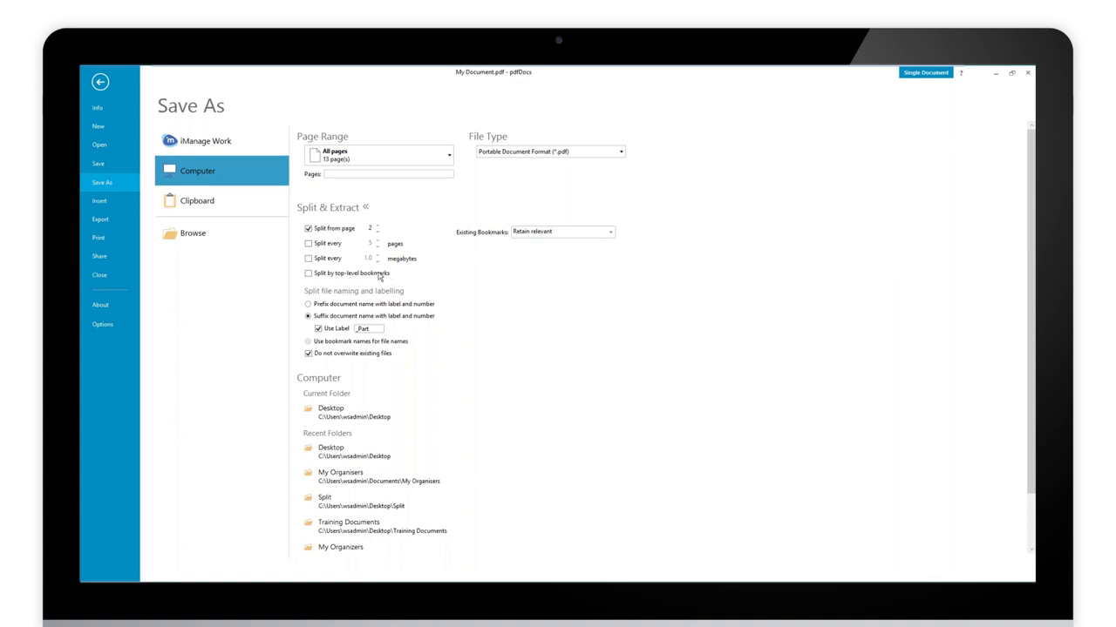
- Split by top-level bookmarks, use bookmark names for files, and retain relevant bookmarks
click(308, 273)
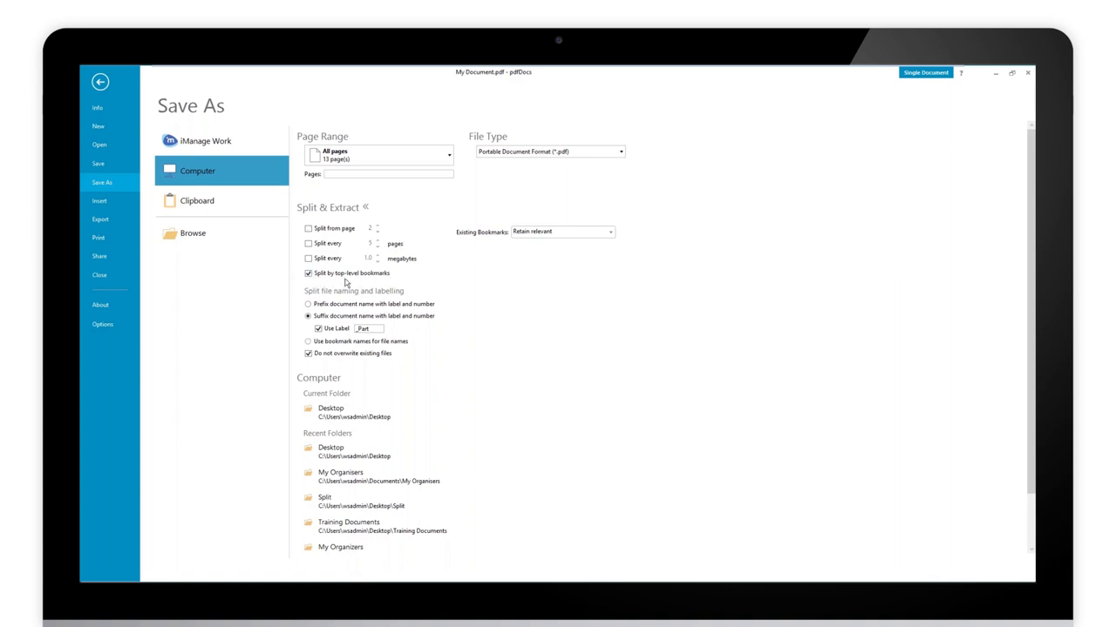
mouse_move(353, 283)
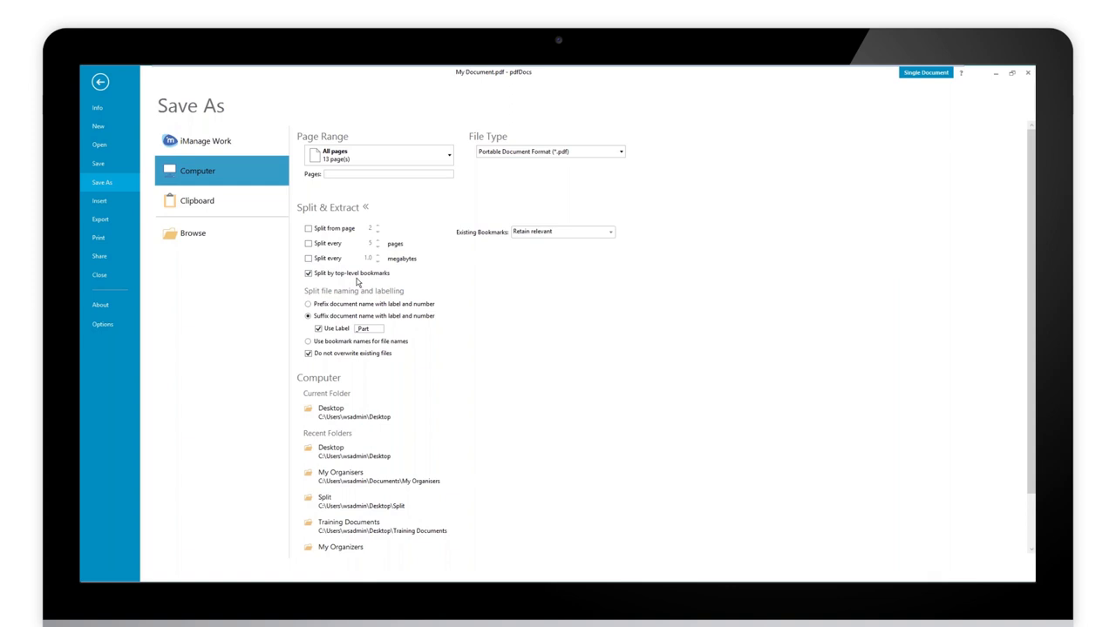
mouse_move(394, 283)
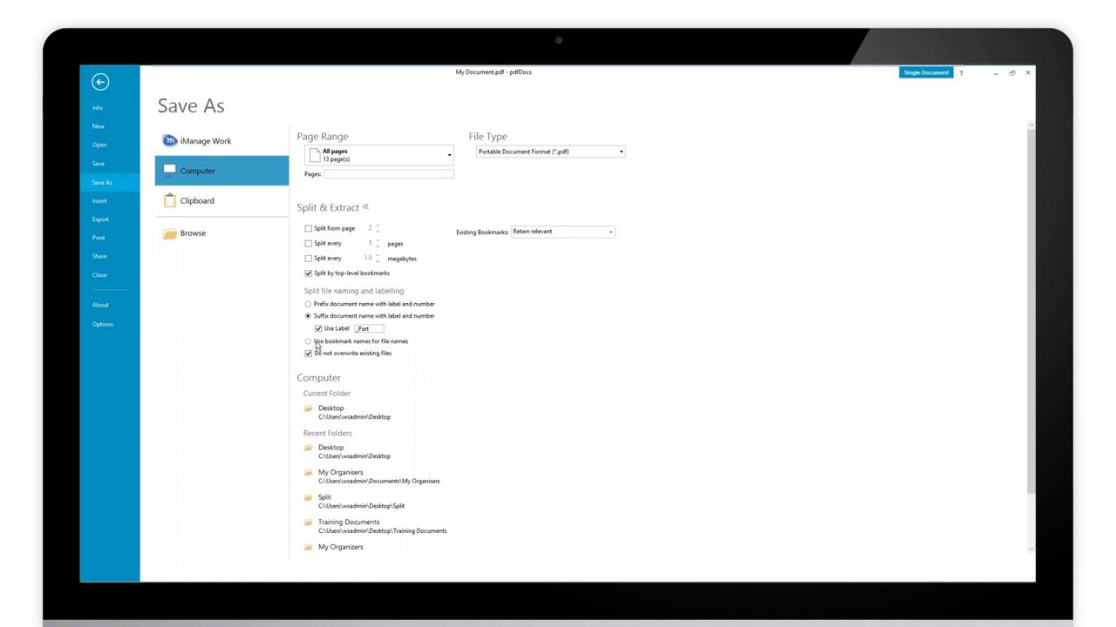
mouse_move(404, 347)
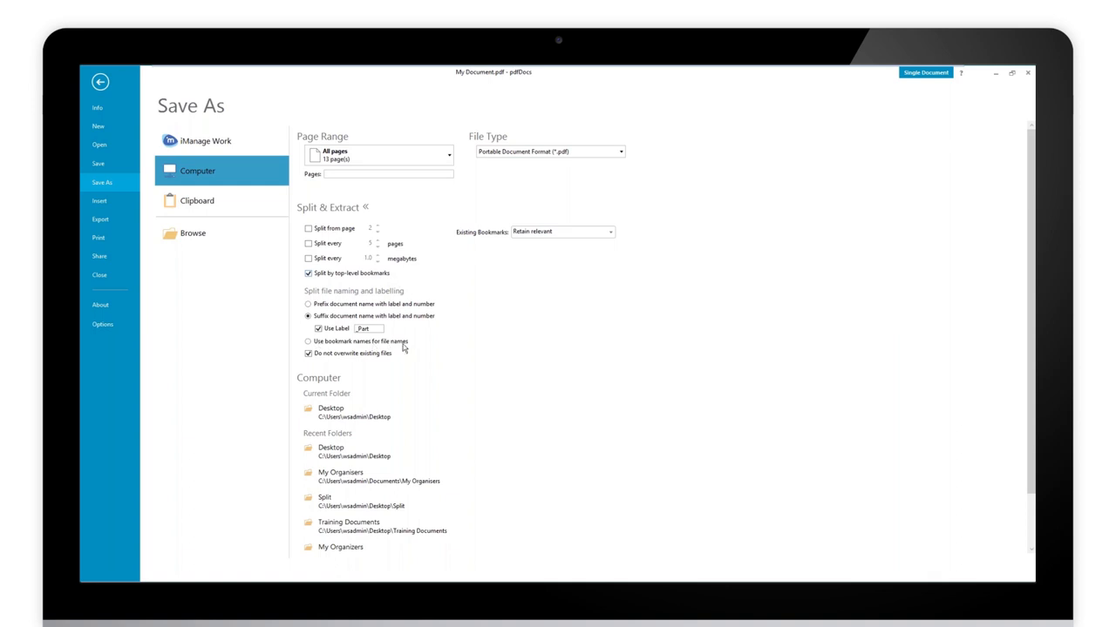
click(308, 341)
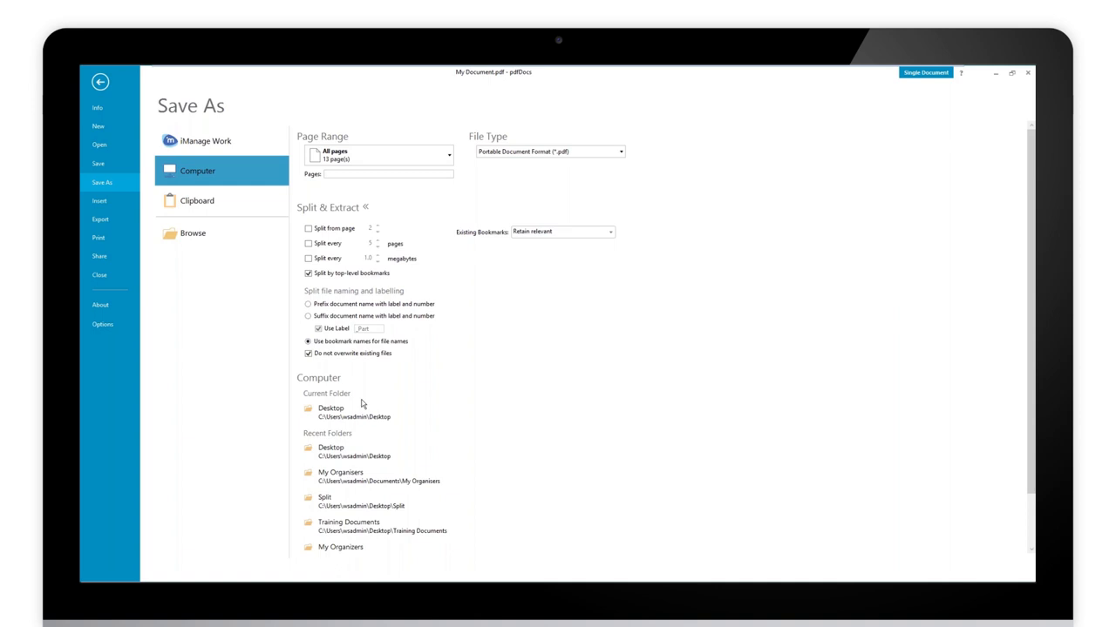
mouse_move(334, 247)
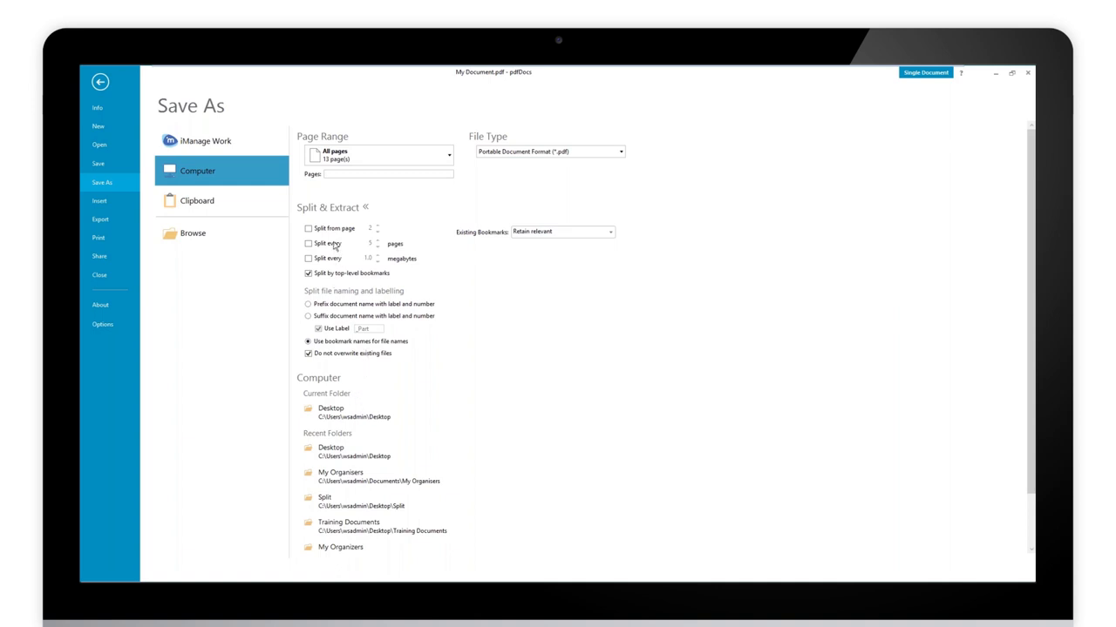
mouse_move(340, 271)
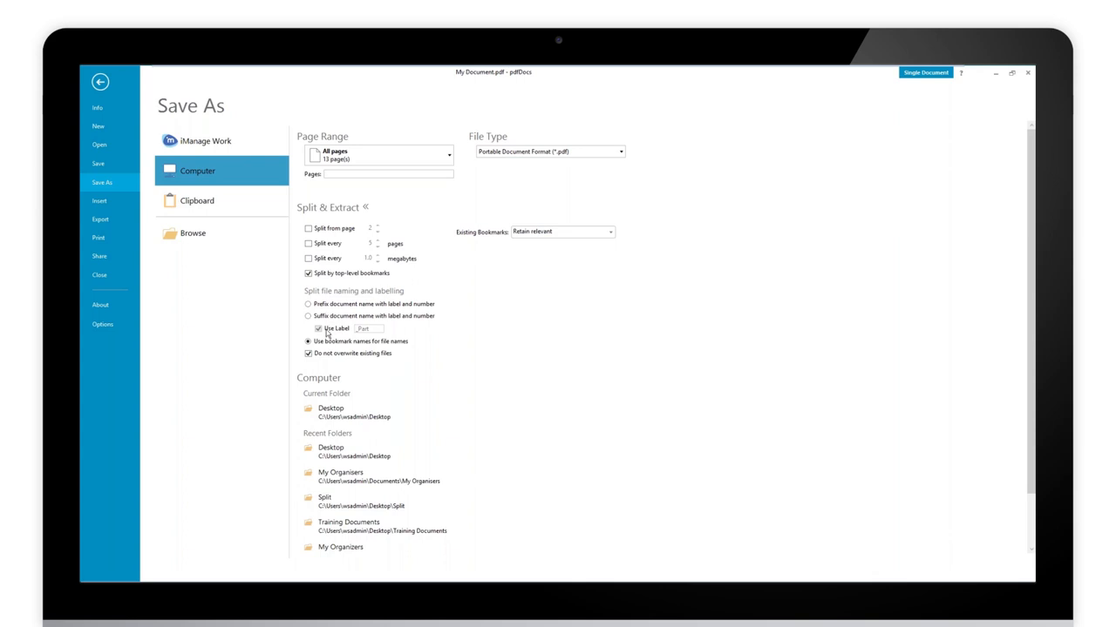
click(309, 316)
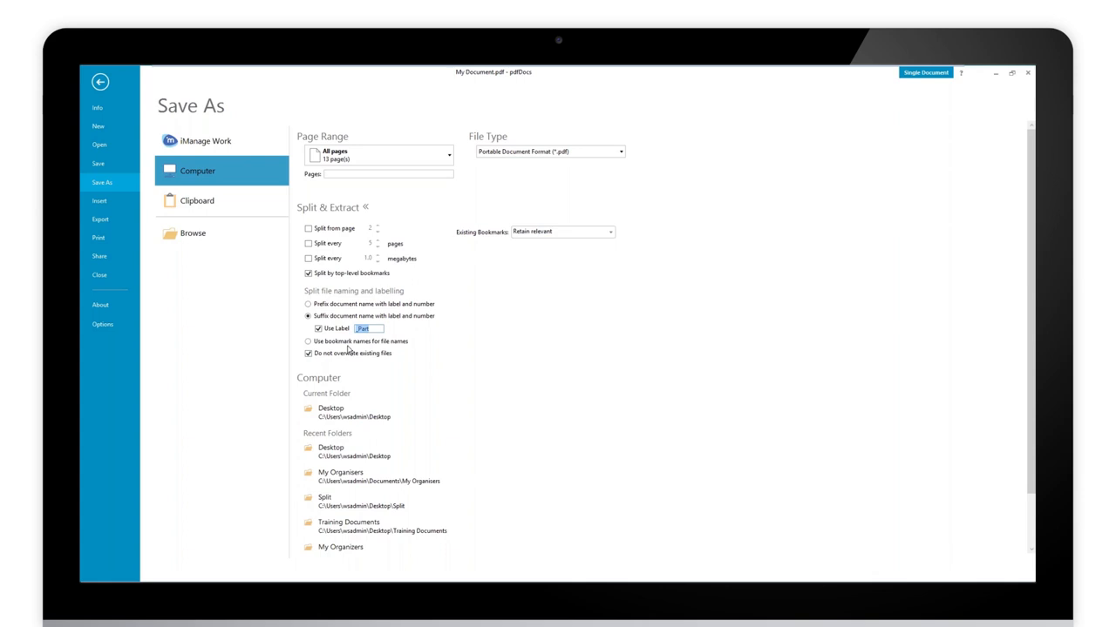
click(307, 303)
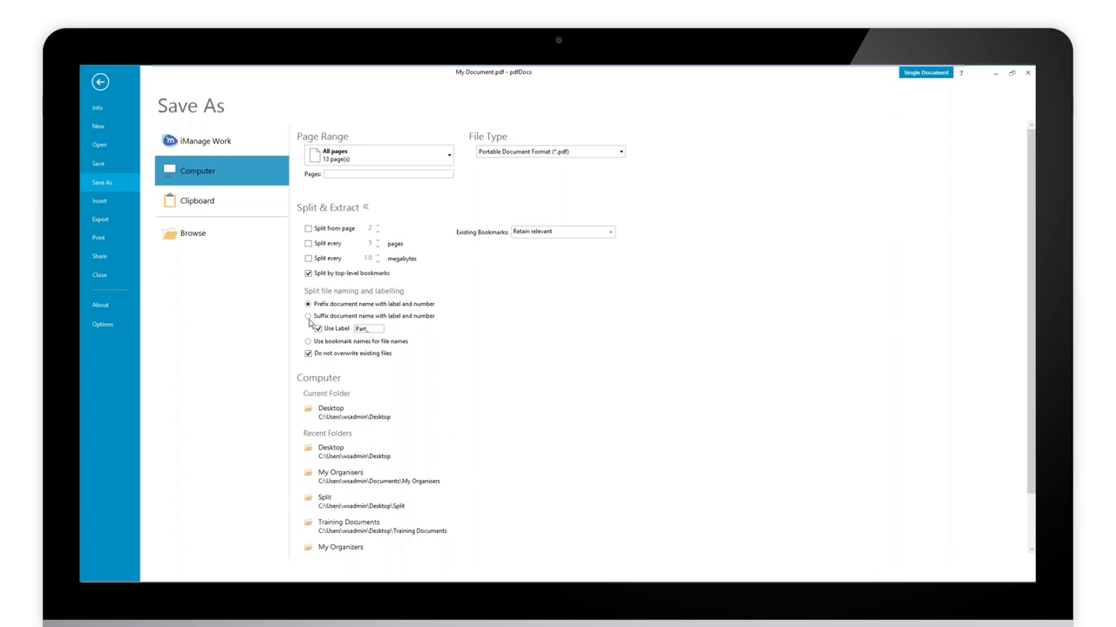
click(308, 316)
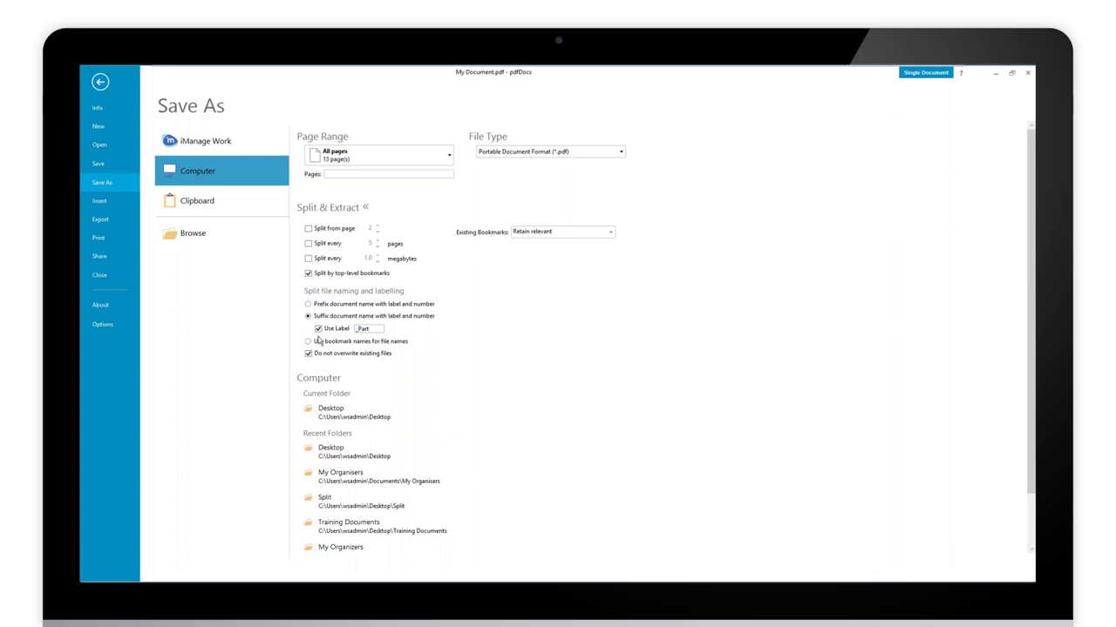
click(318, 329)
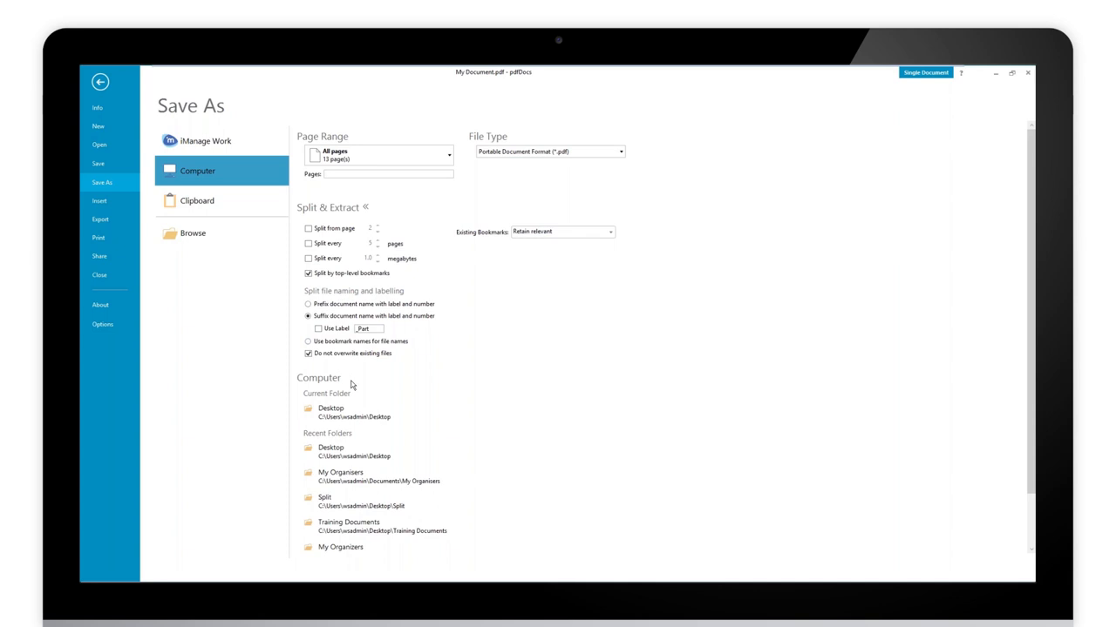
click(318, 329)
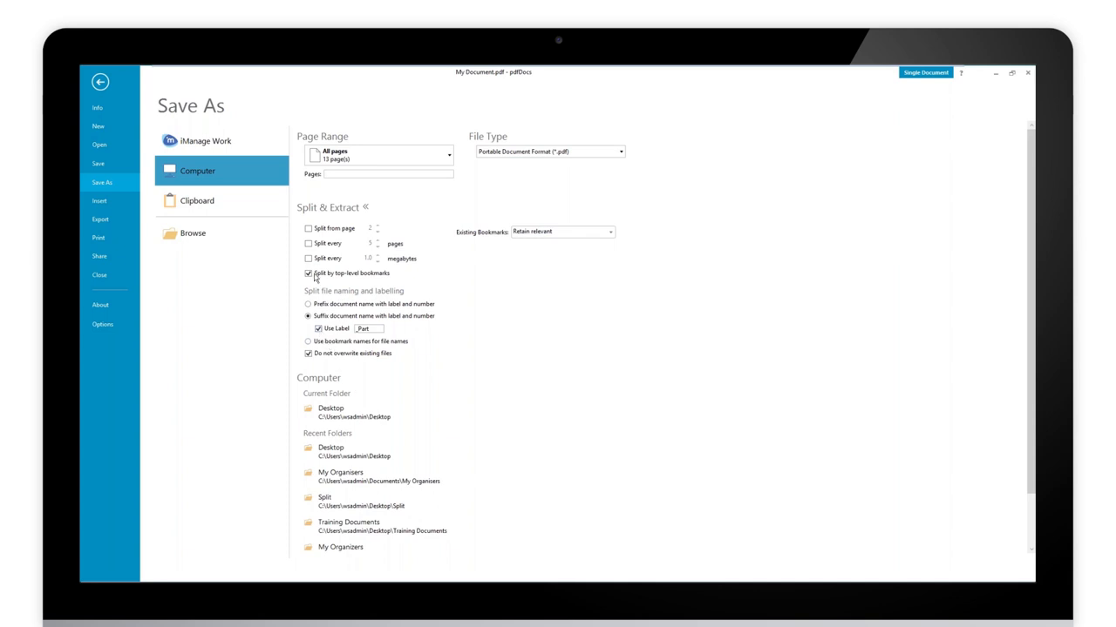
mouse_move(335, 347)
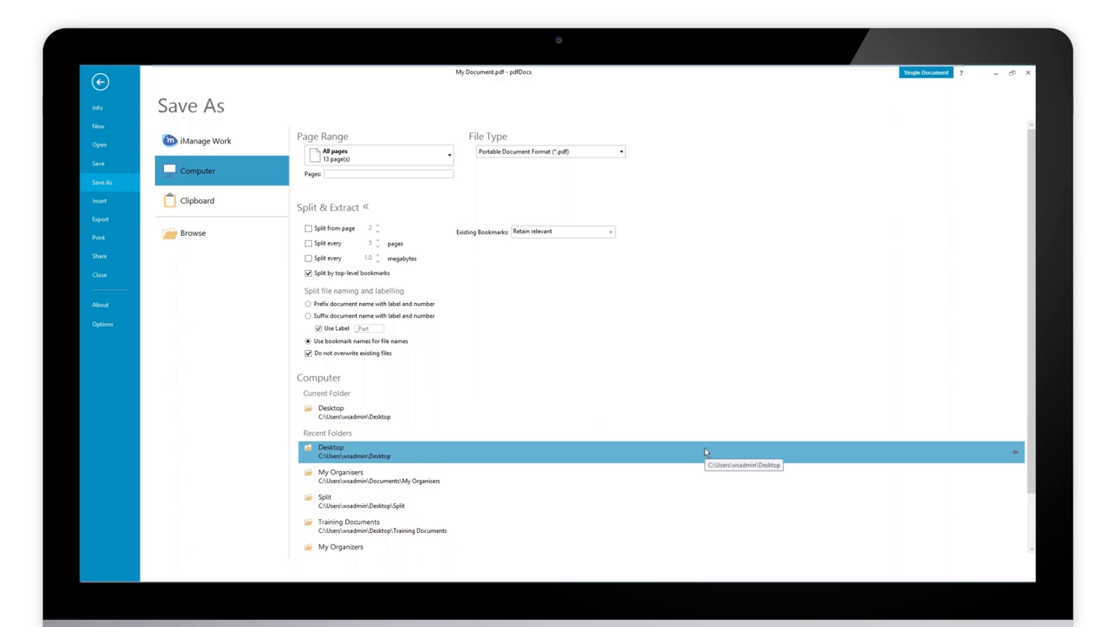
mouse_move(363, 347)
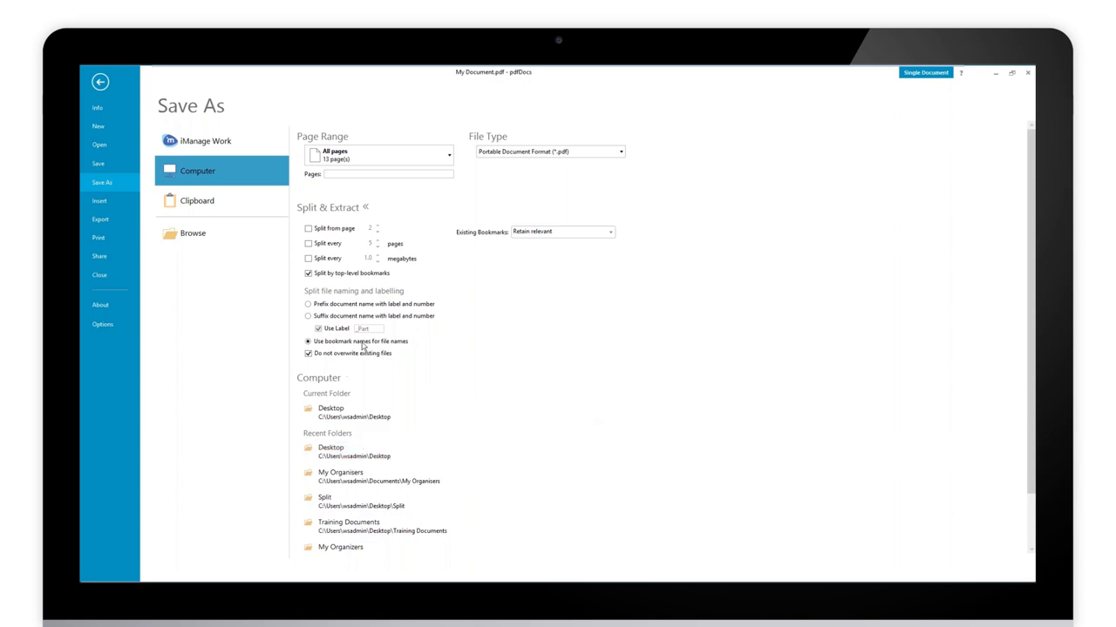
mouse_move(562, 252)
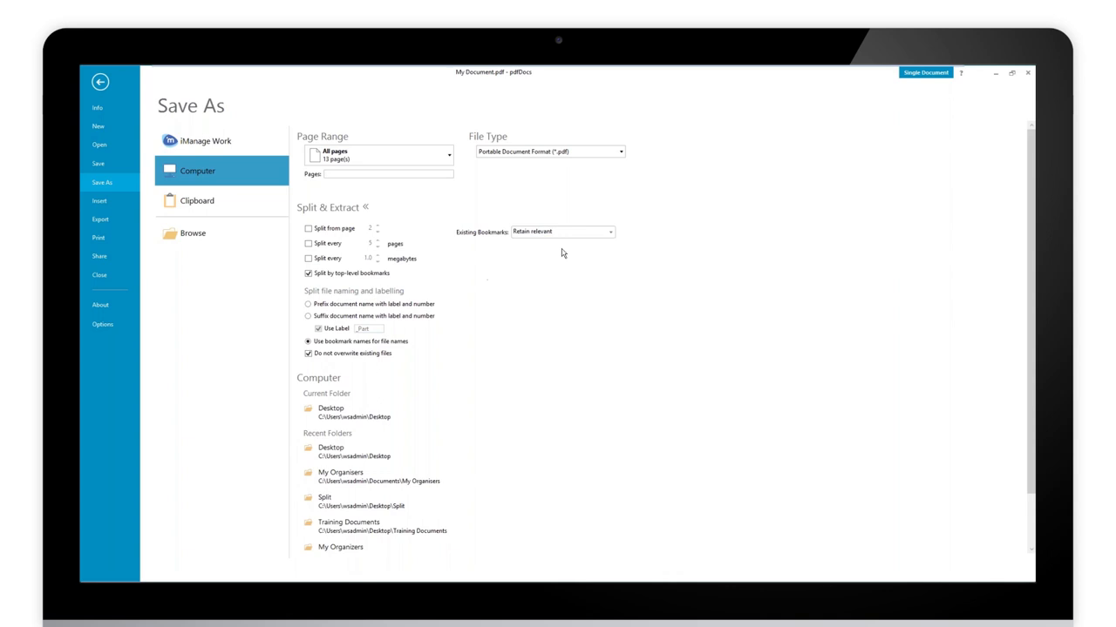
mouse_move(447, 243)
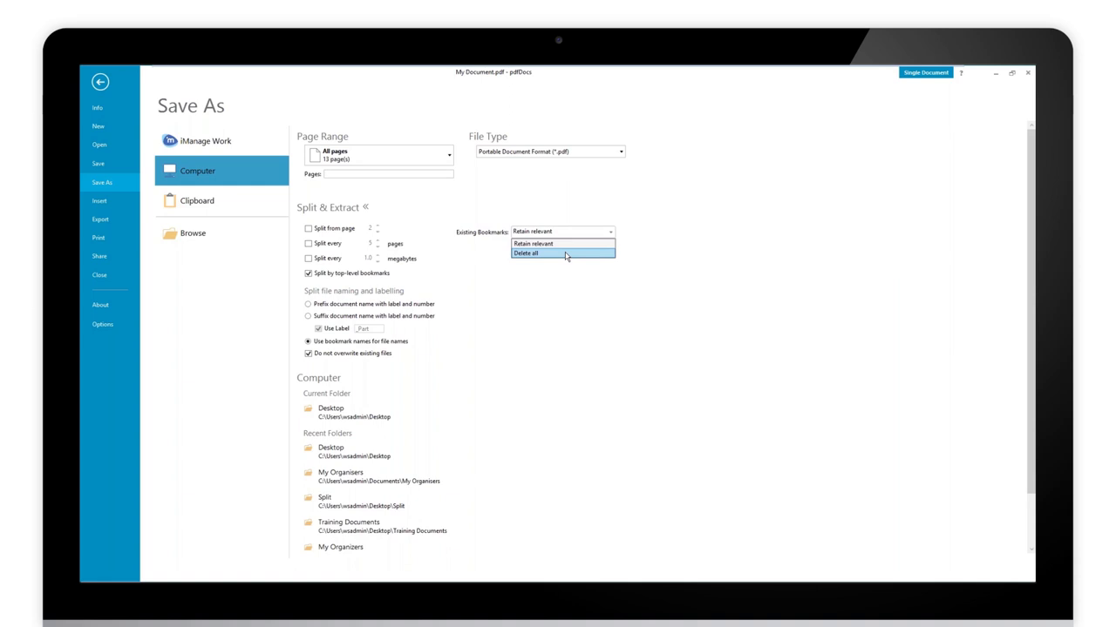
click(533, 243)
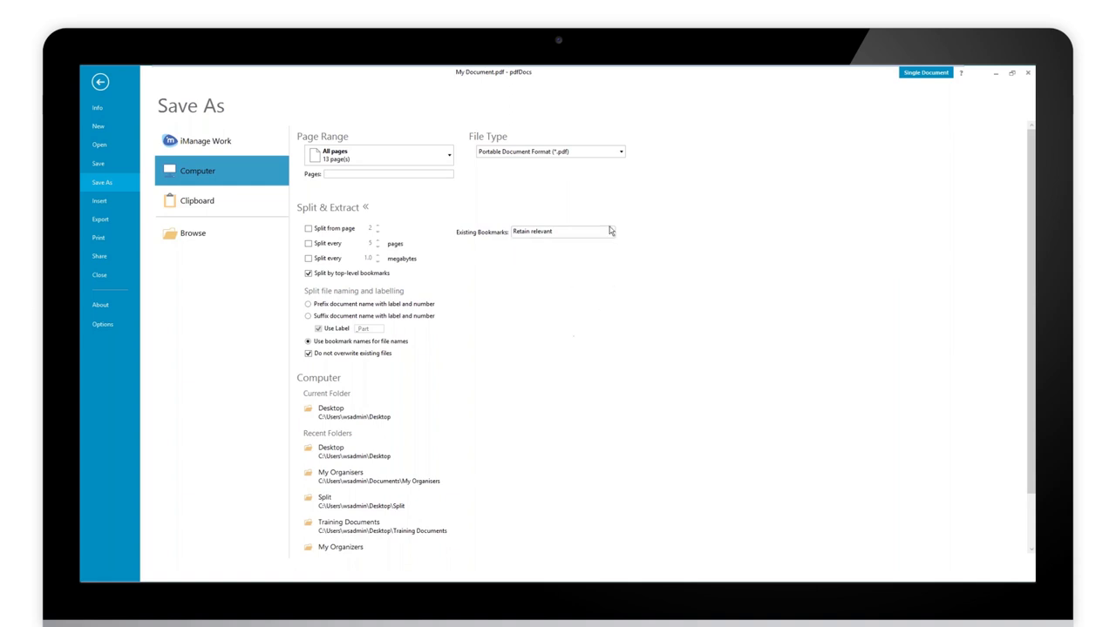
mouse_move(515, 442)
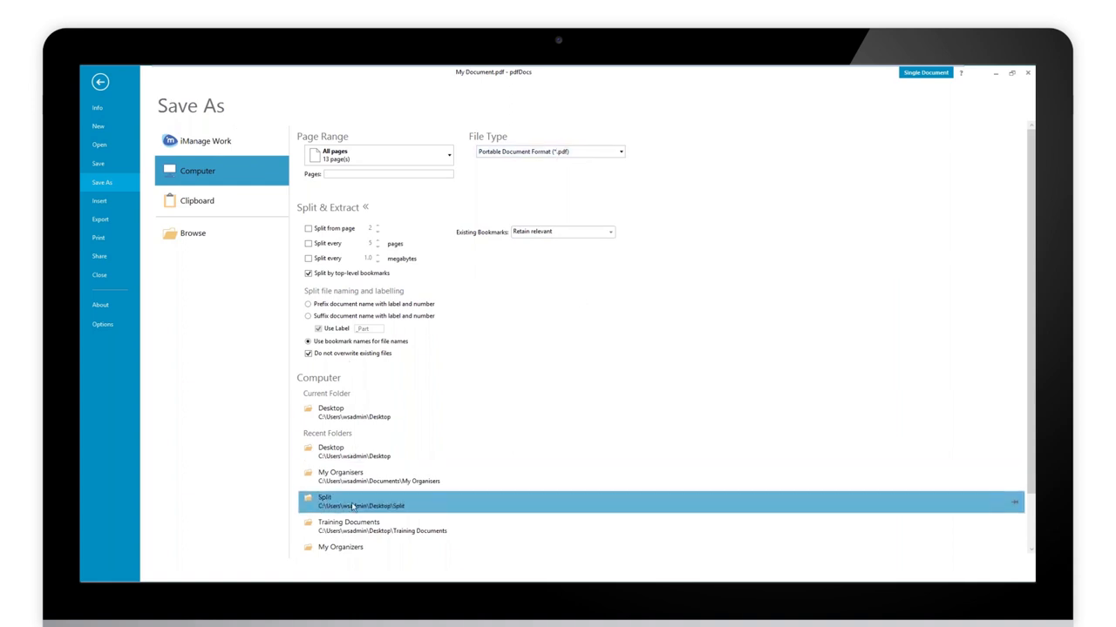
mouse_move(329, 506)
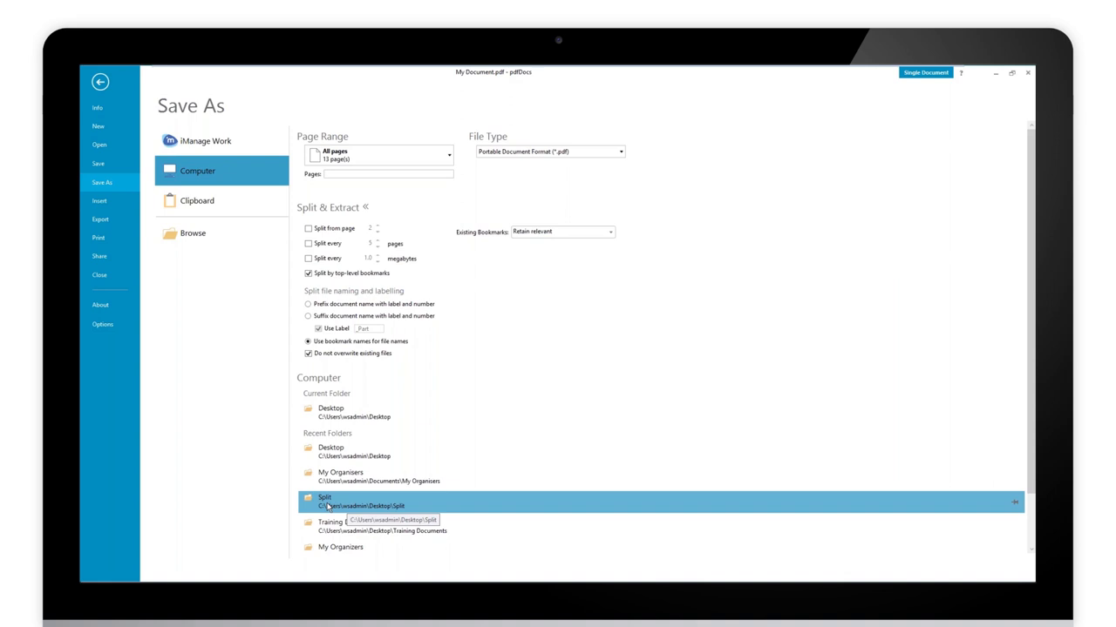
- Save the parts into the Split folder and check the split PDFs' names and sizes
click(99, 81)
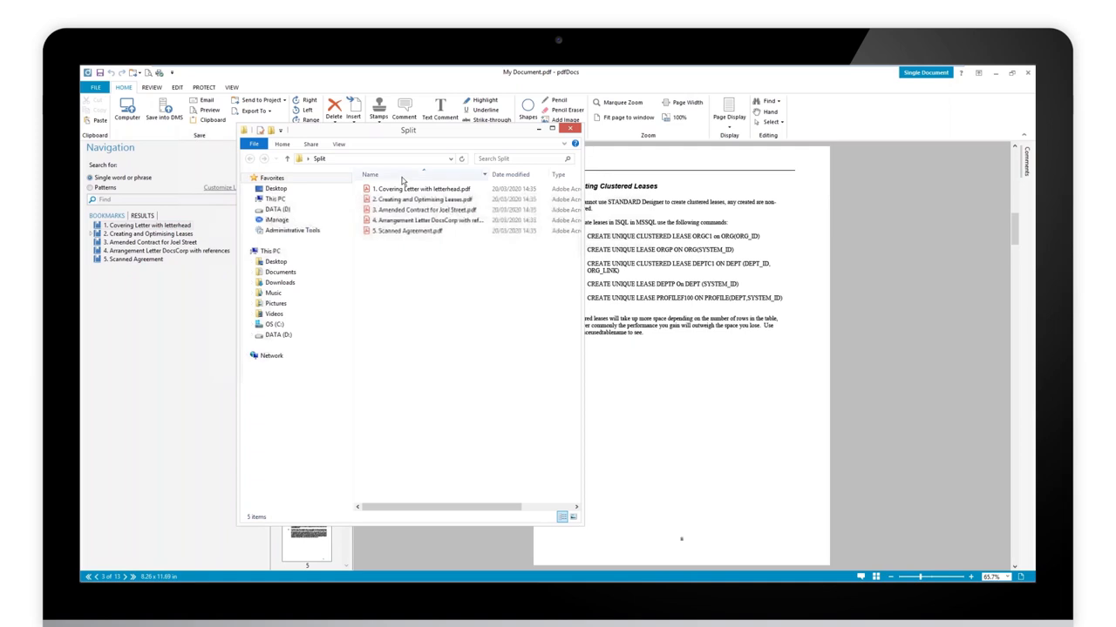
click(425, 210)
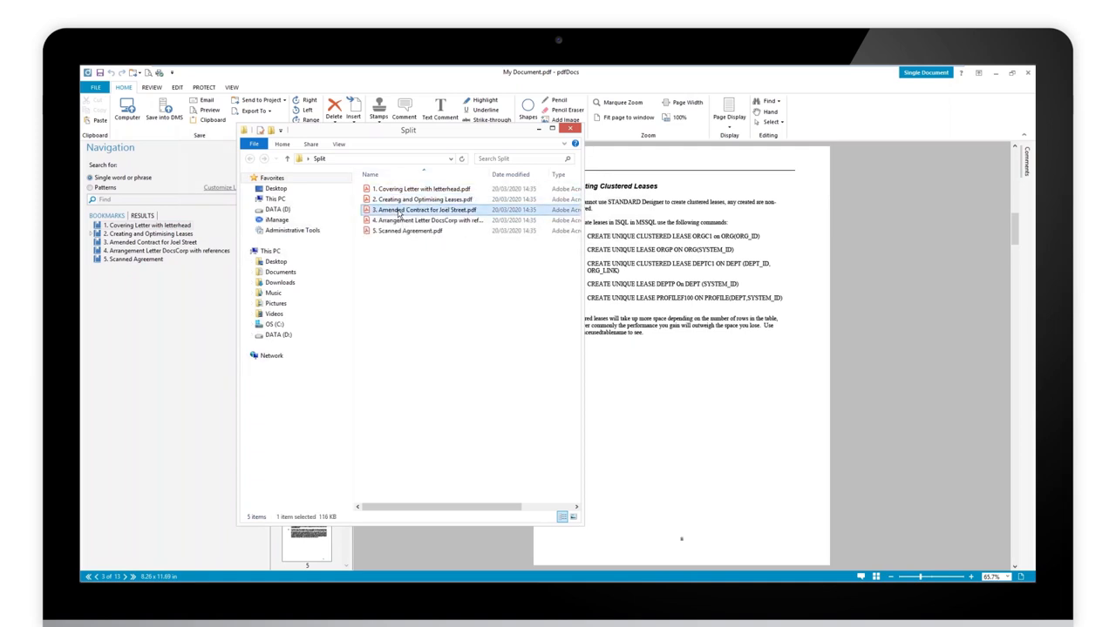
click(407, 231)
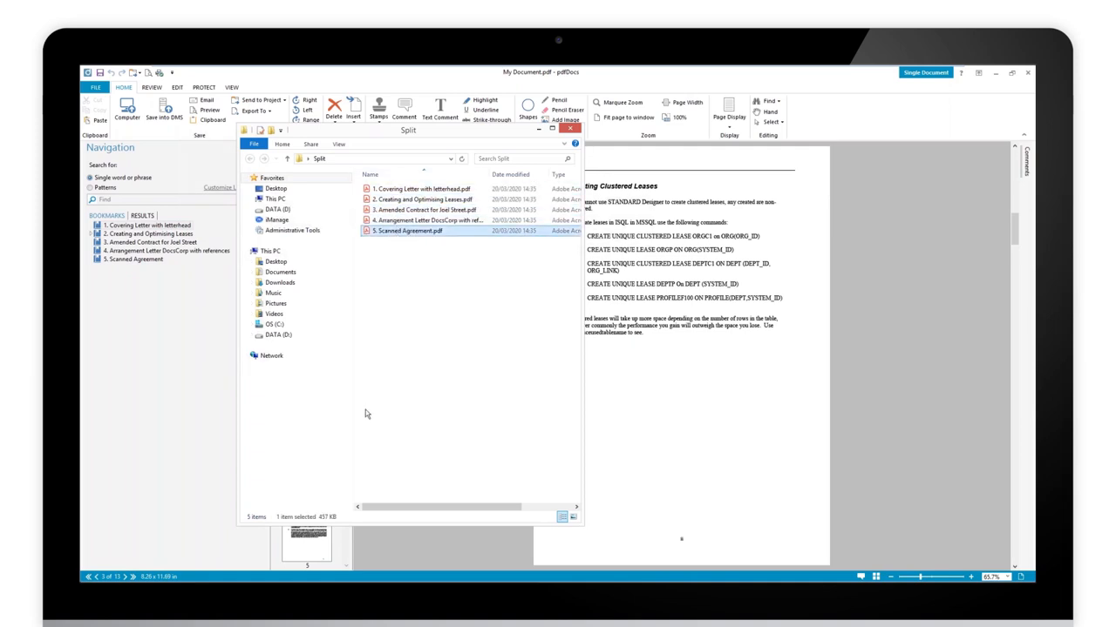
click(144, 233)
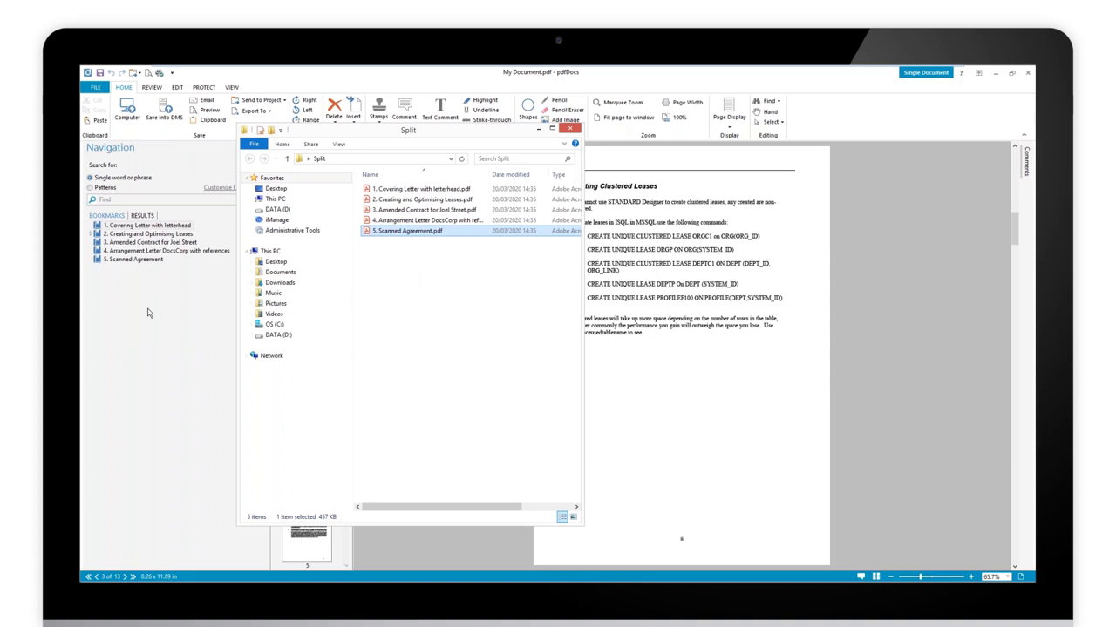
click(148, 234)
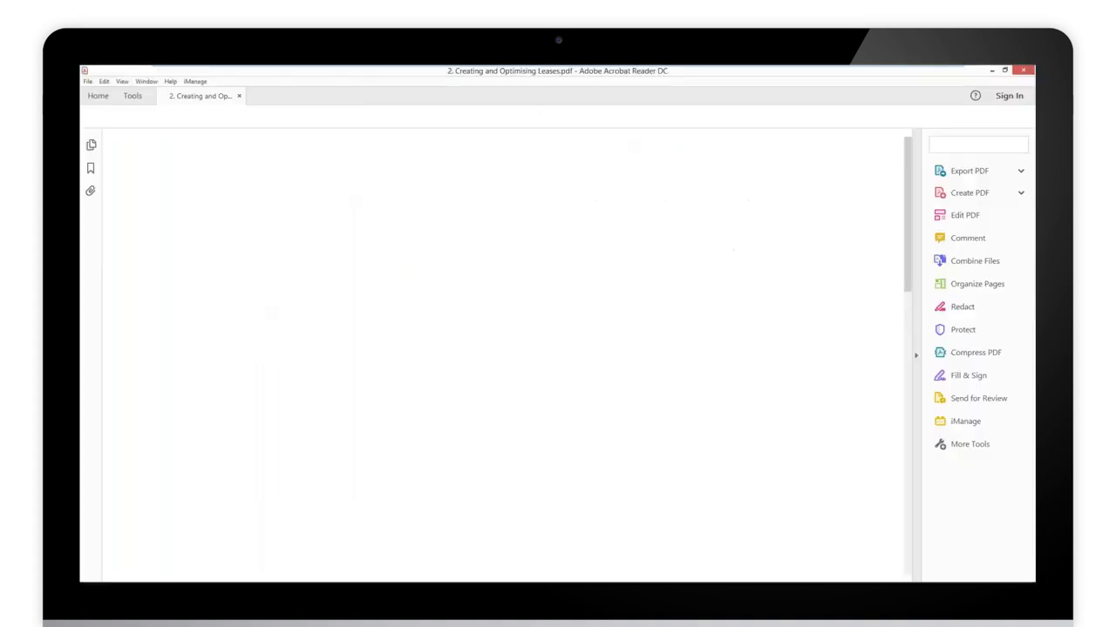
- View the single bookmark of '2. Creating and Optimising Leases.pdf' in Acrobat Reader
click(91, 168)
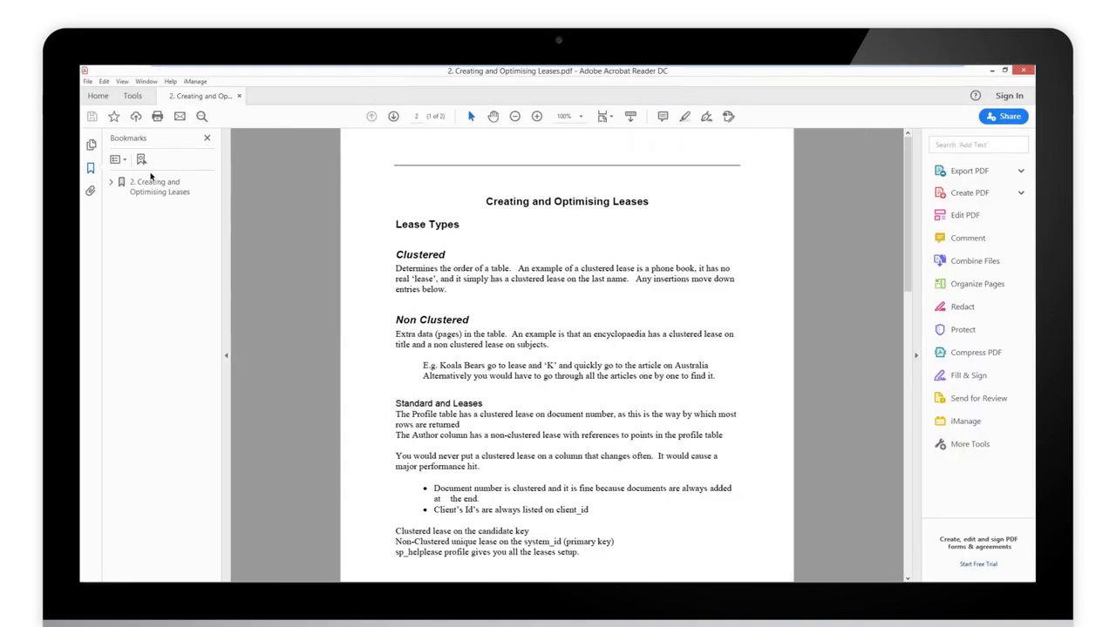
click(110, 181)
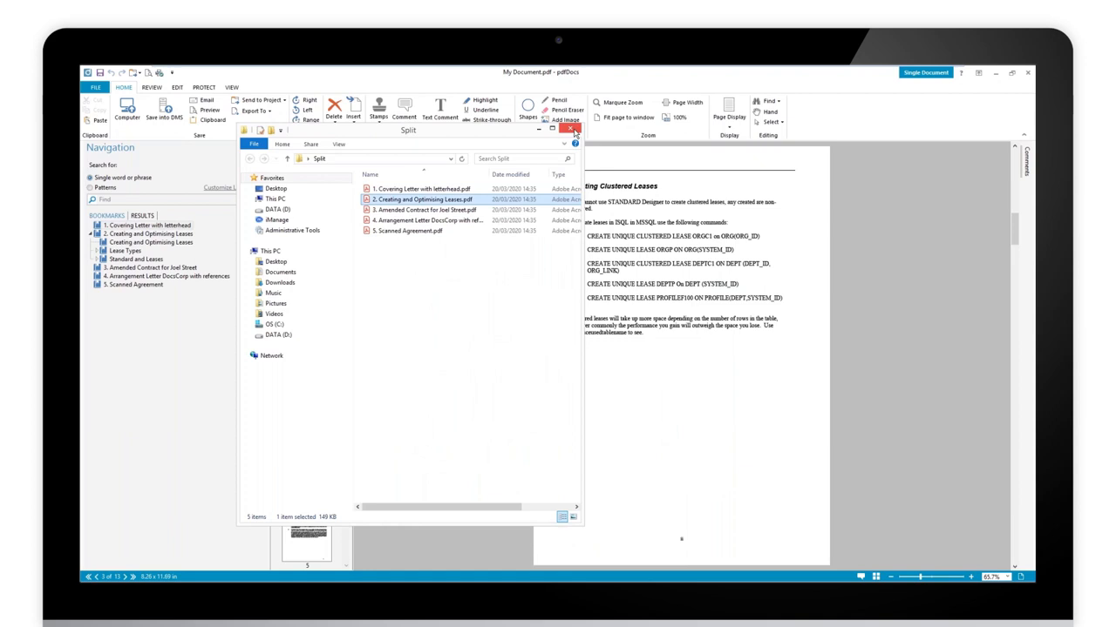
- Close the Split folder; set Email to split by top-level bookmarks, bookmark names, one email per split
click(574, 128)
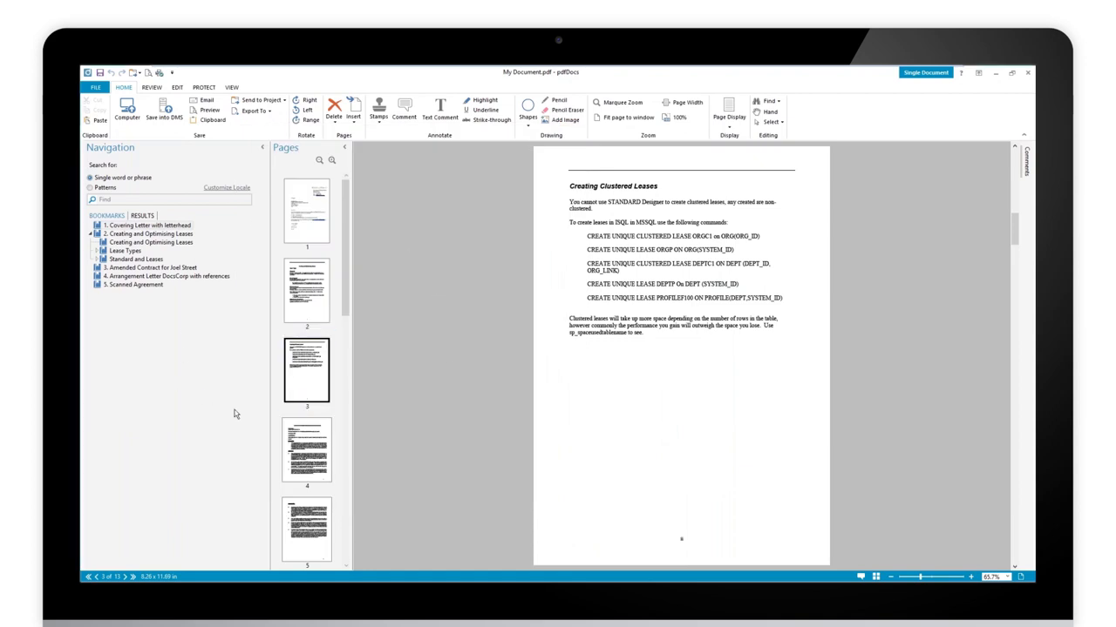
click(148, 234)
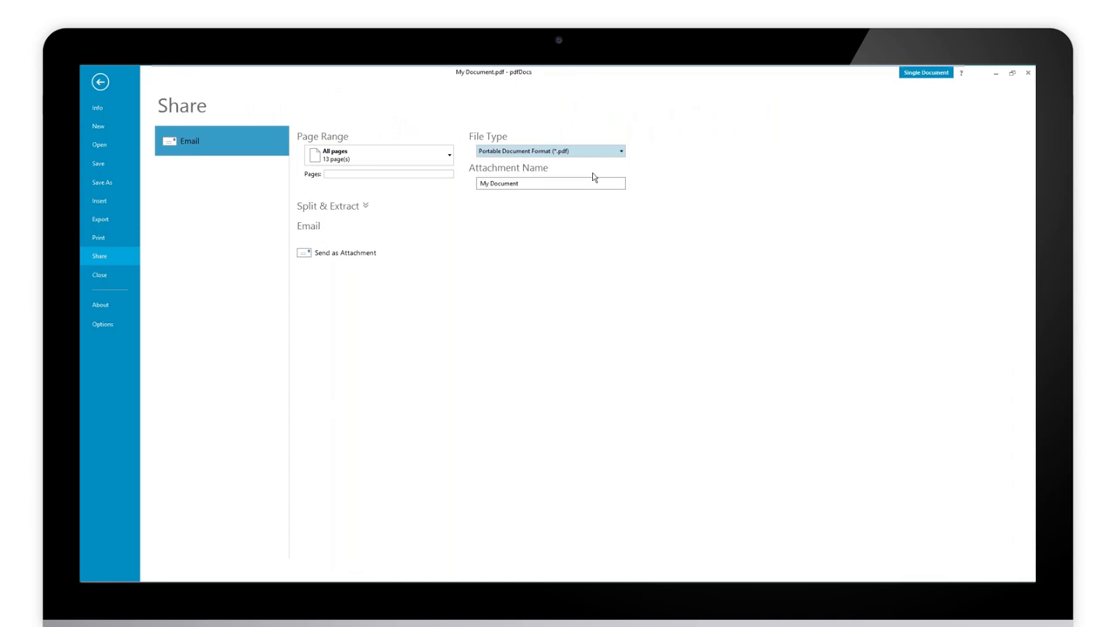
click(331, 205)
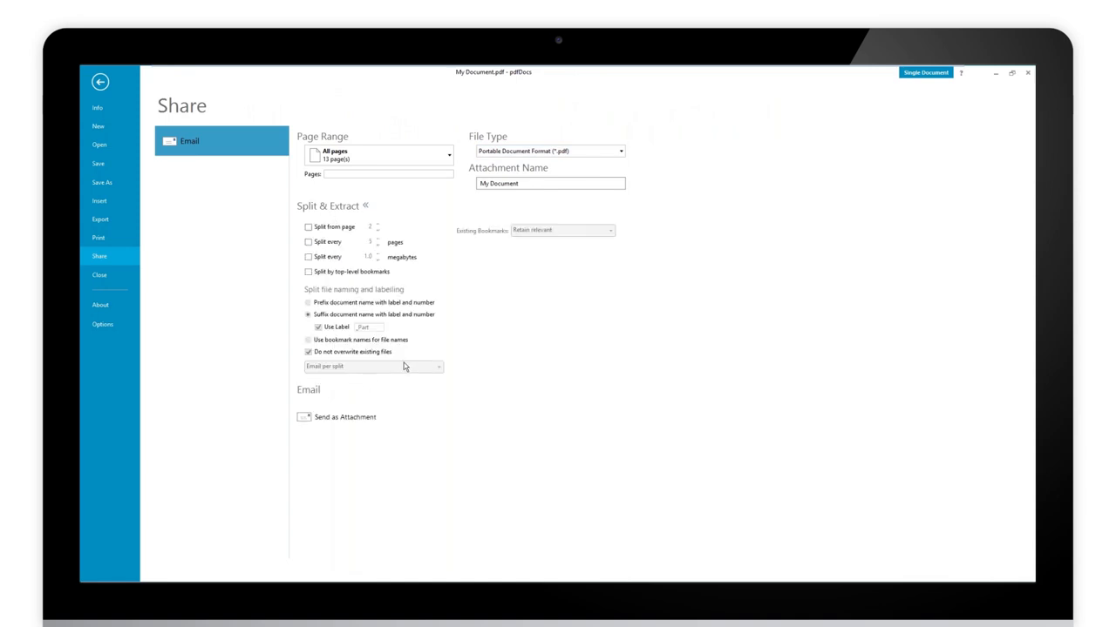
click(307, 271)
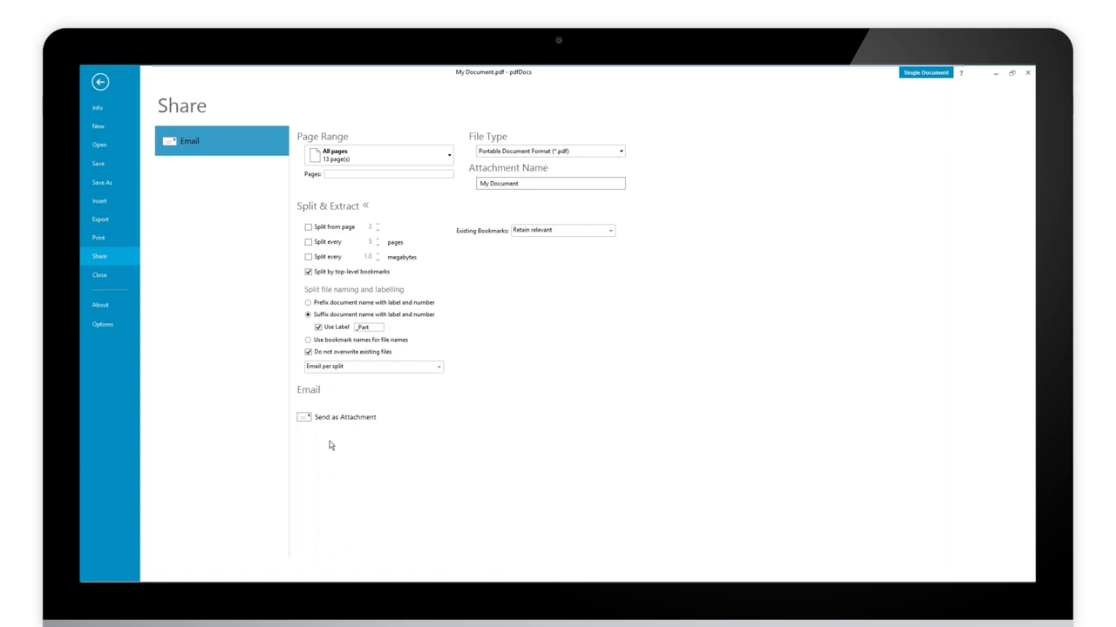
click(308, 340)
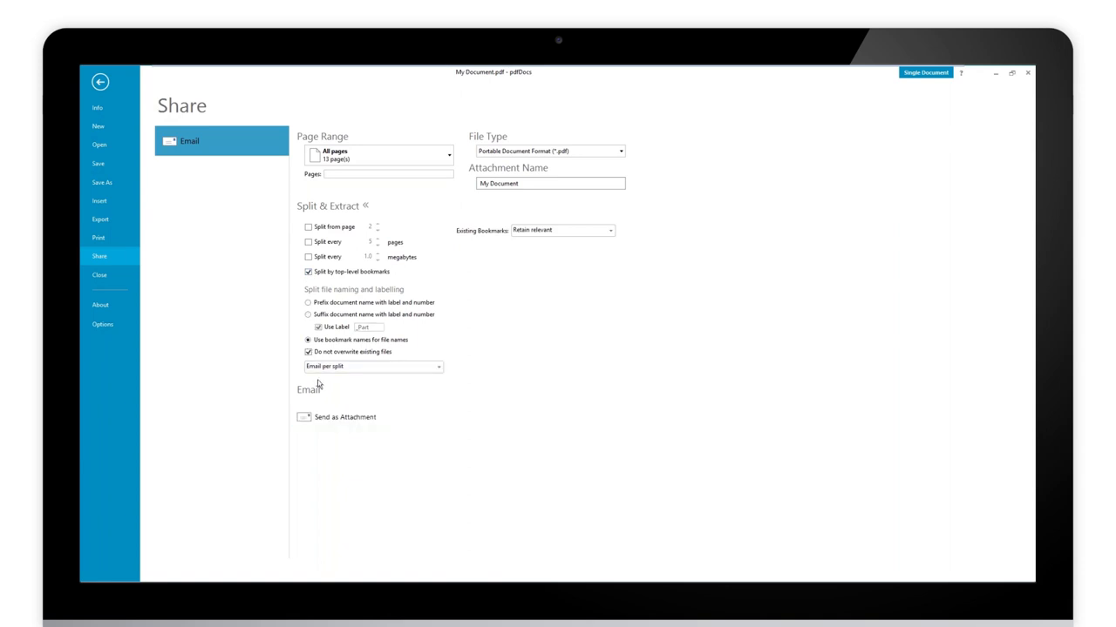
click(373, 366)
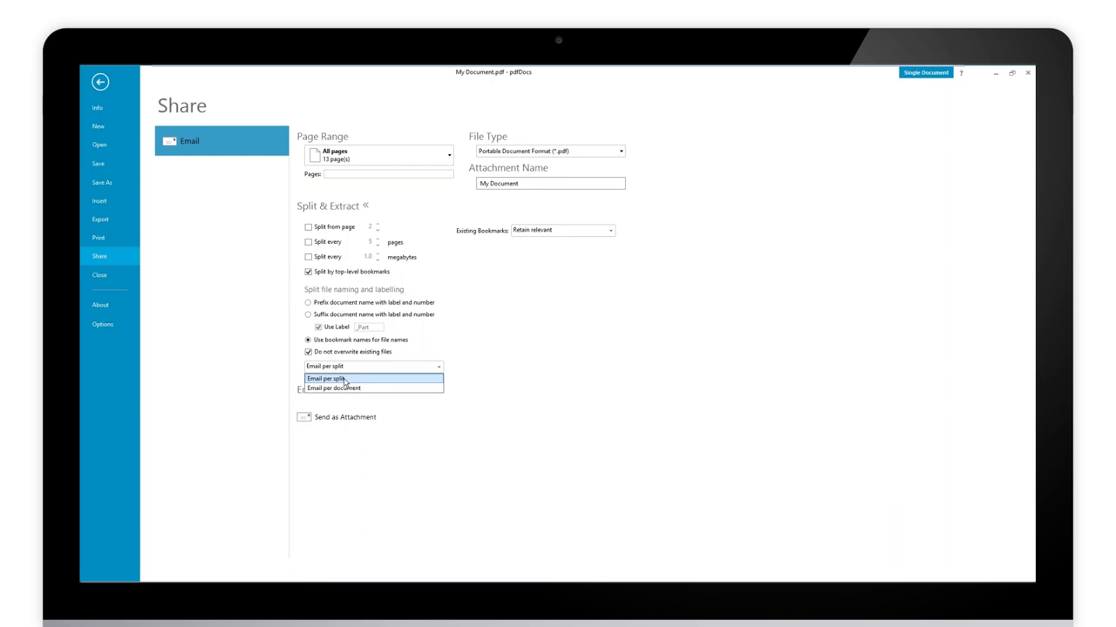
mouse_move(344, 388)
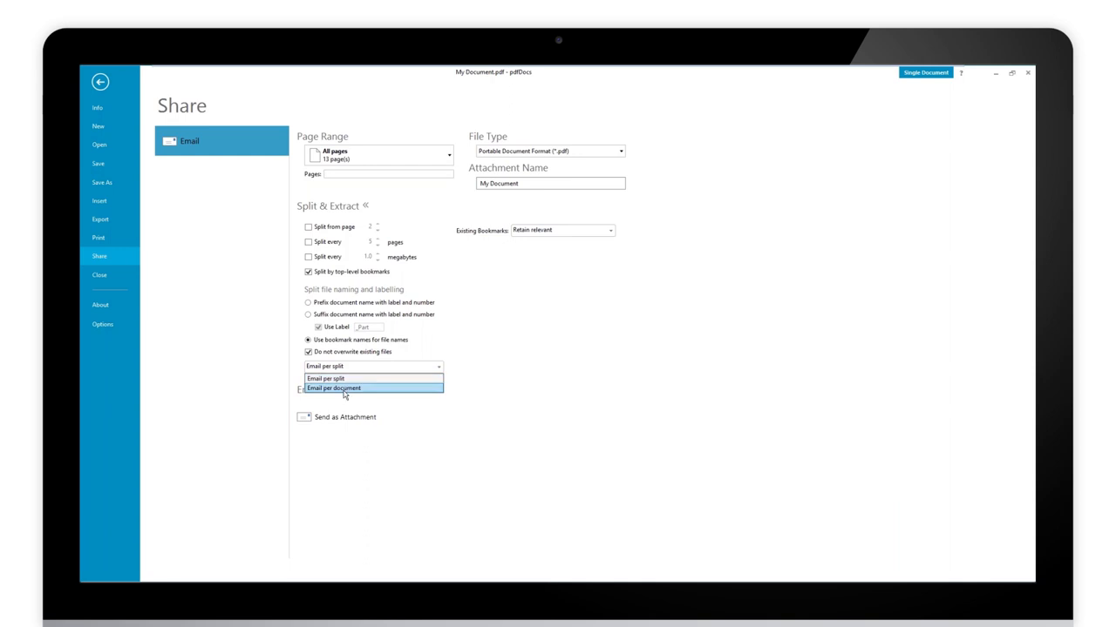
mouse_move(344, 381)
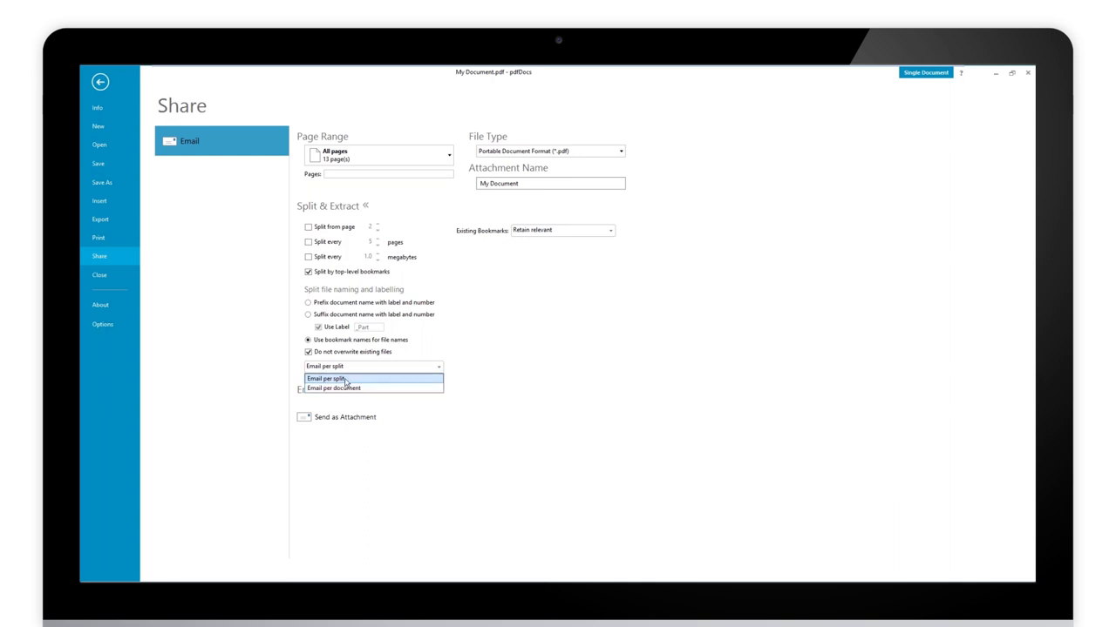
click(329, 378)
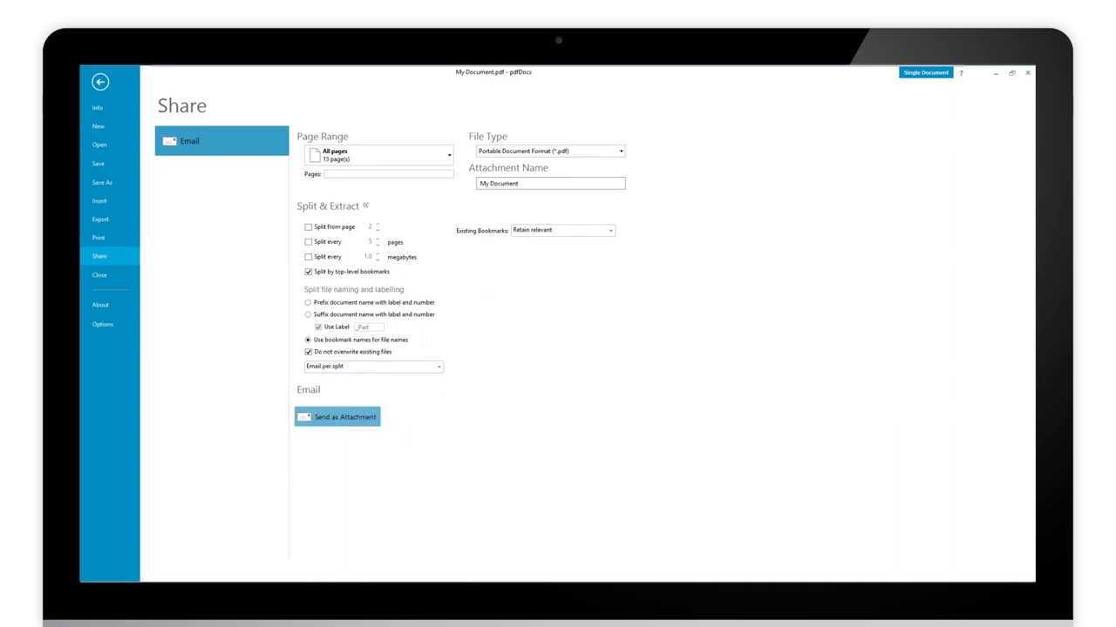
- Create one Outlook email per part and preview the leases attachment's bookmarks
click(336, 416)
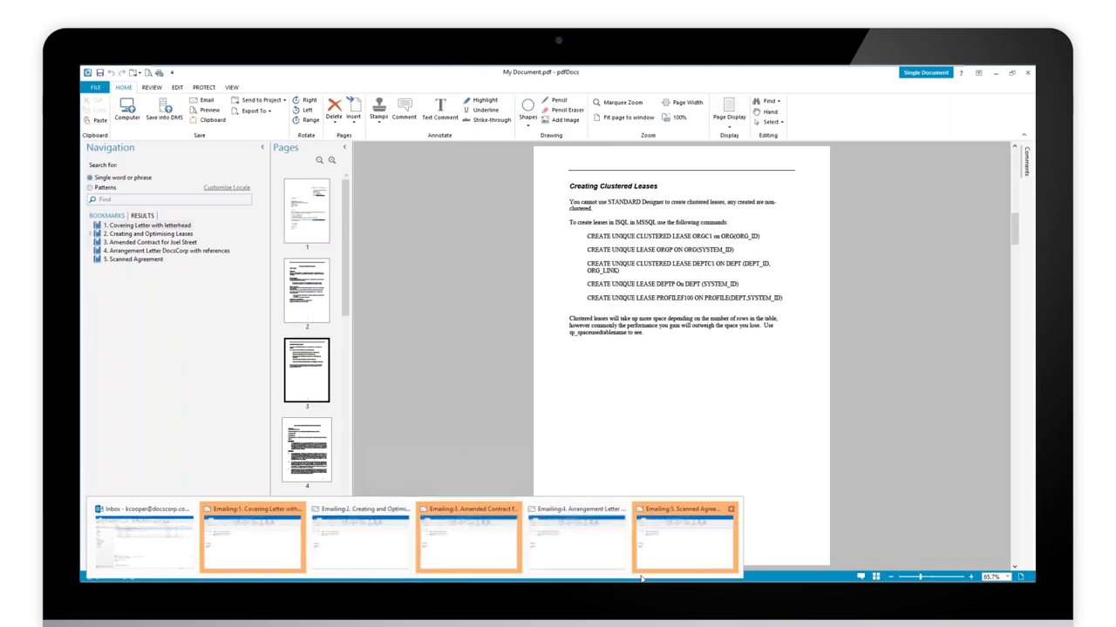
mouse_move(360, 540)
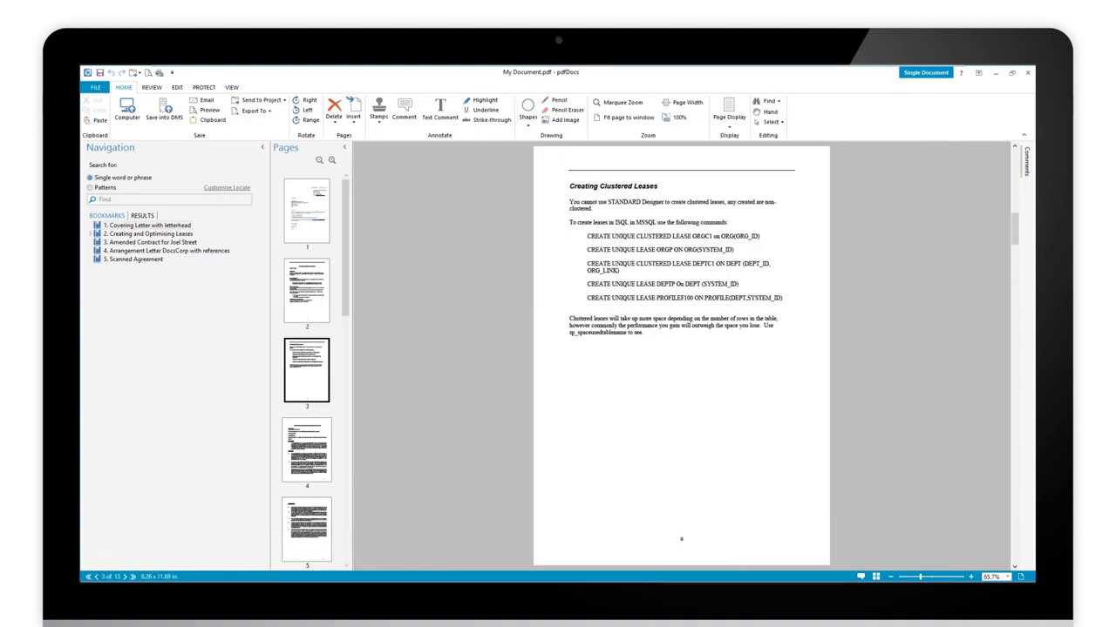
click(207, 102)
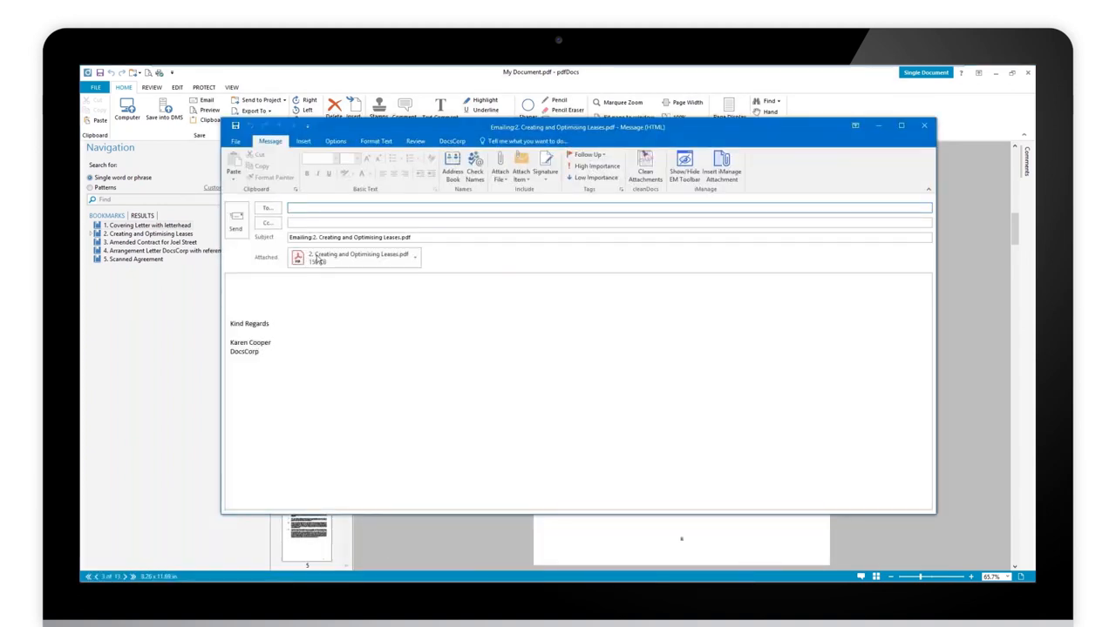
mouse_move(353, 257)
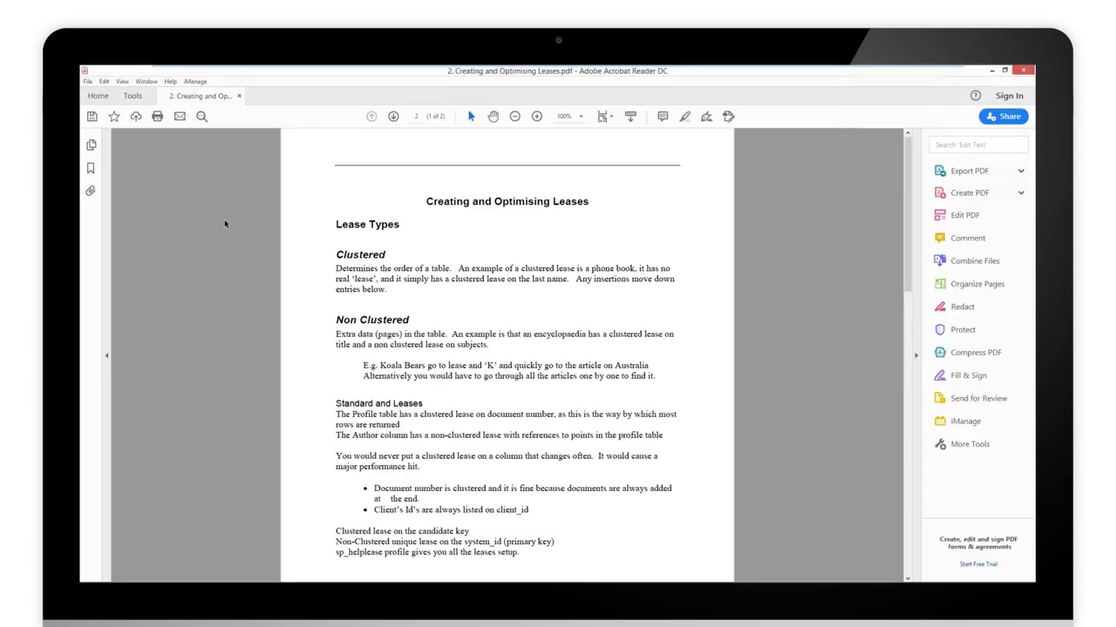
click(90, 168)
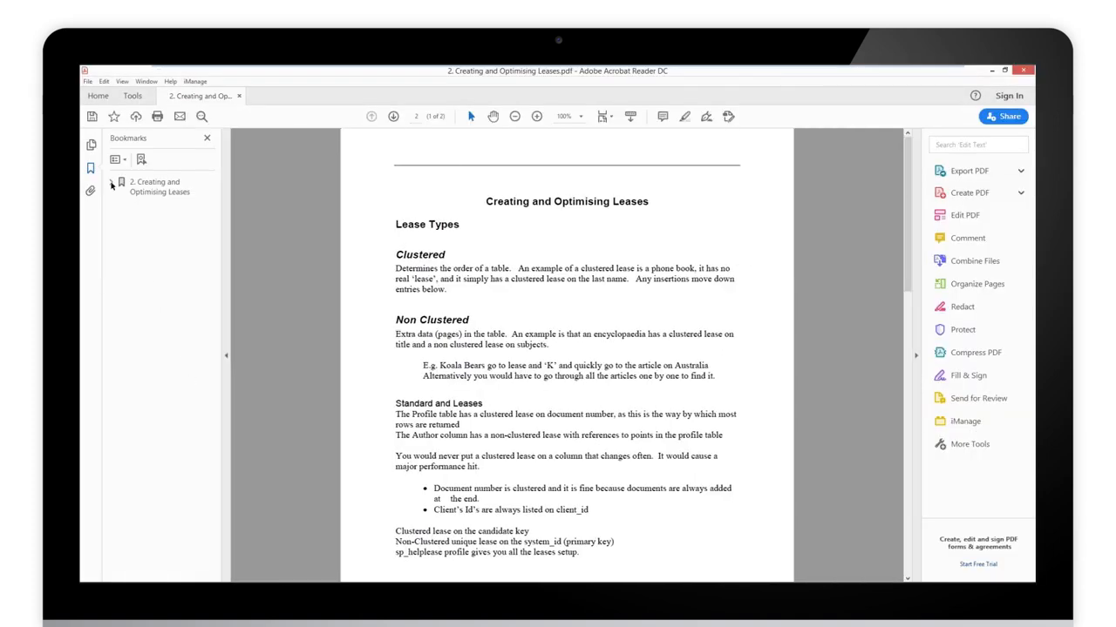
click(112, 185)
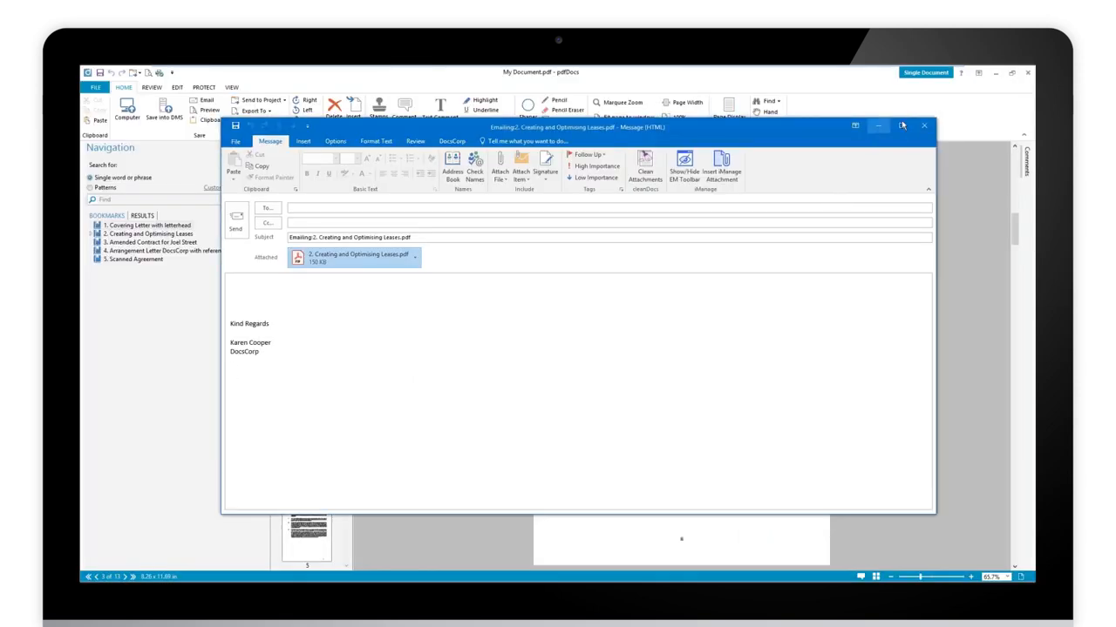
- Close the leases, arrangement letter, Amended Contract and covering letter drafts without saving
click(923, 127)
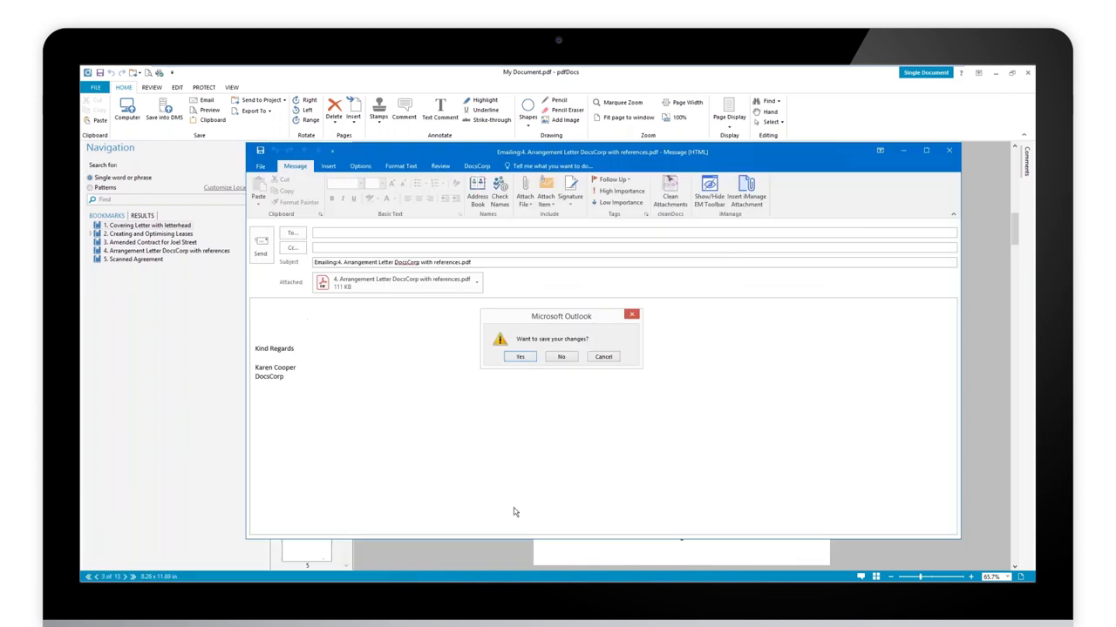
click(561, 356)
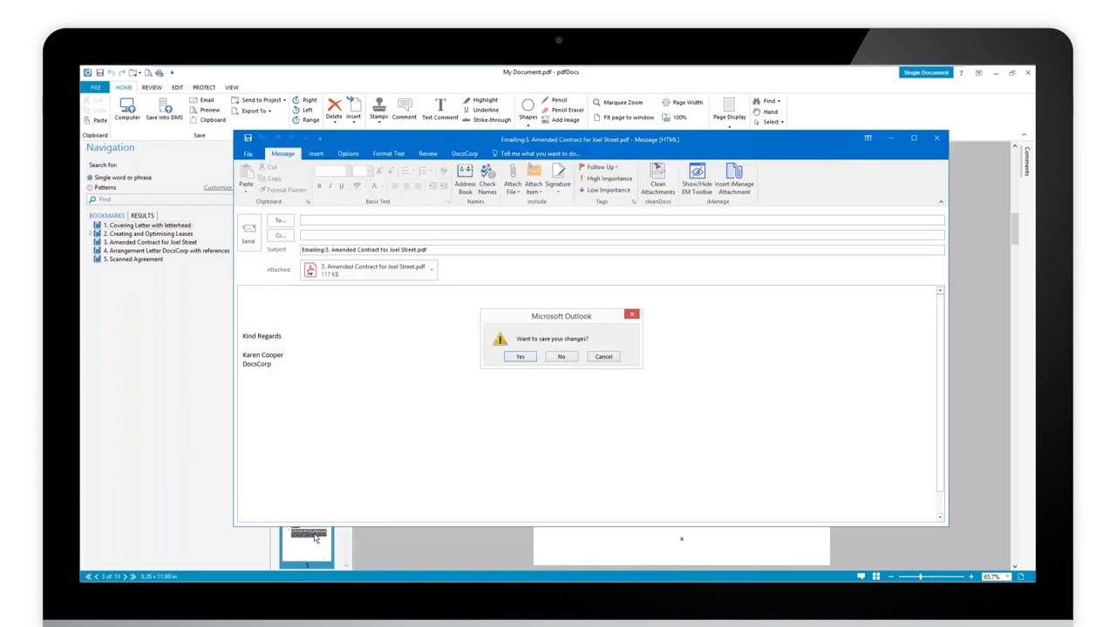
click(561, 357)
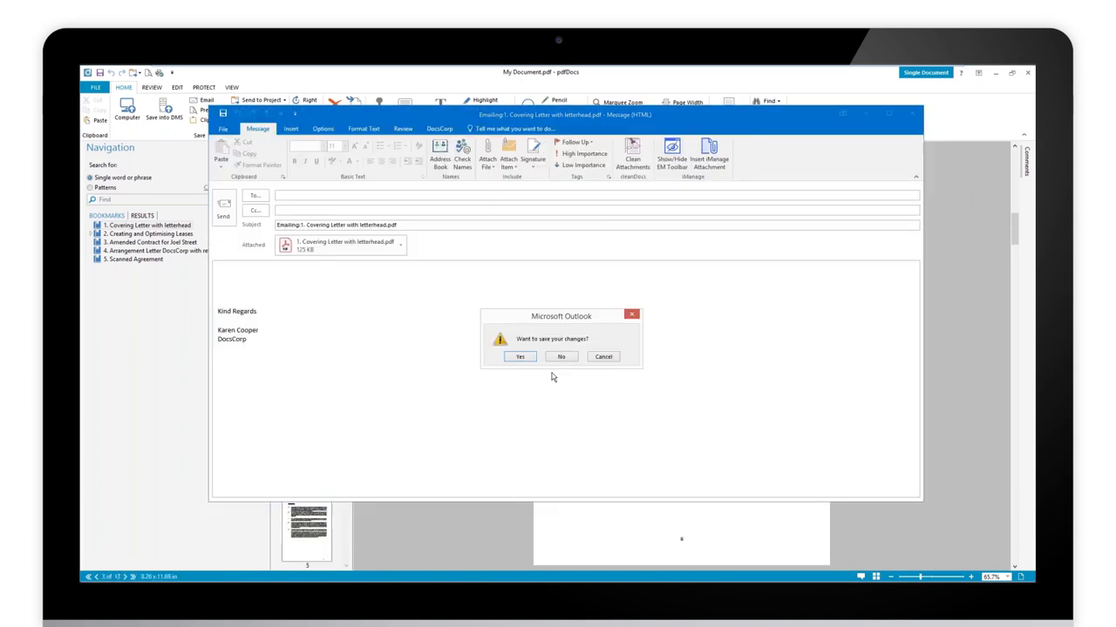
click(562, 356)
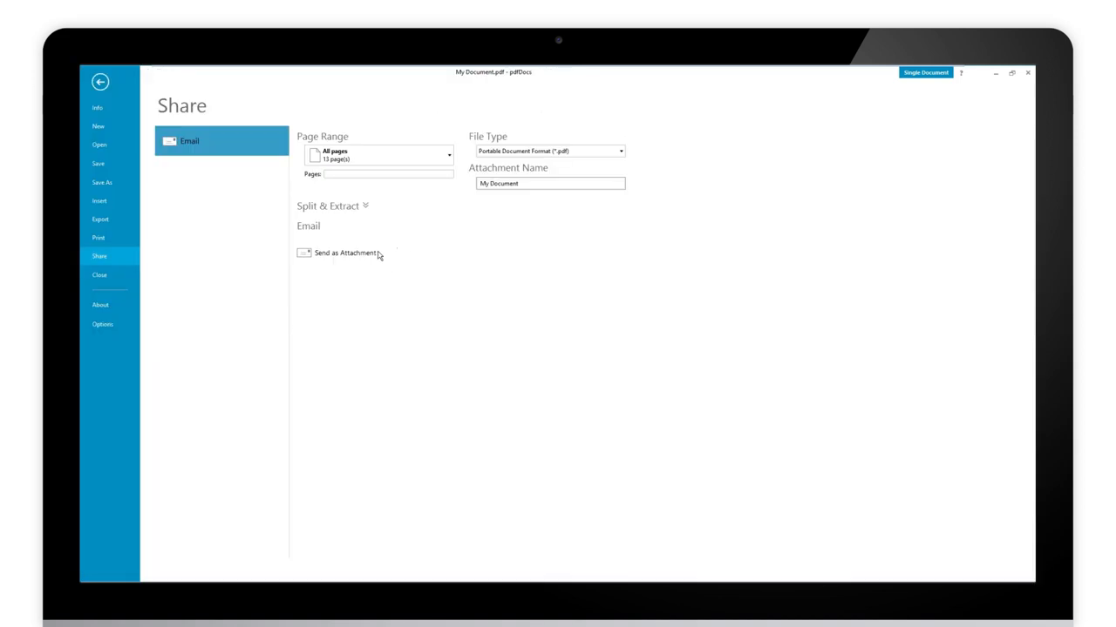
- Split by top-level bookmarks with bookmark file names, one email per document, and send as attachments
click(331, 205)
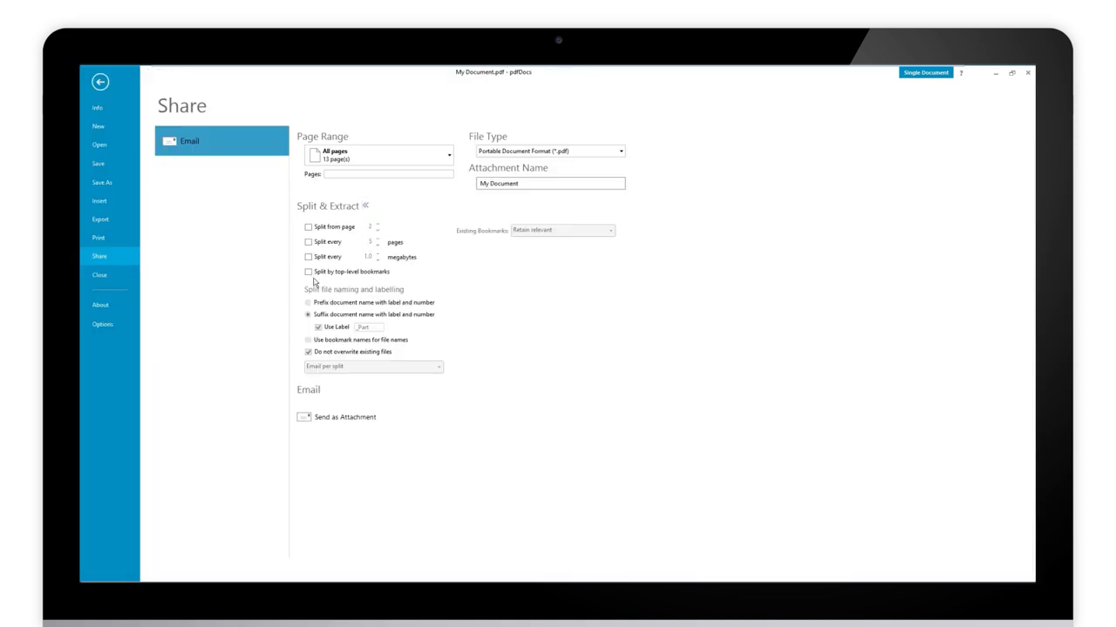
click(307, 272)
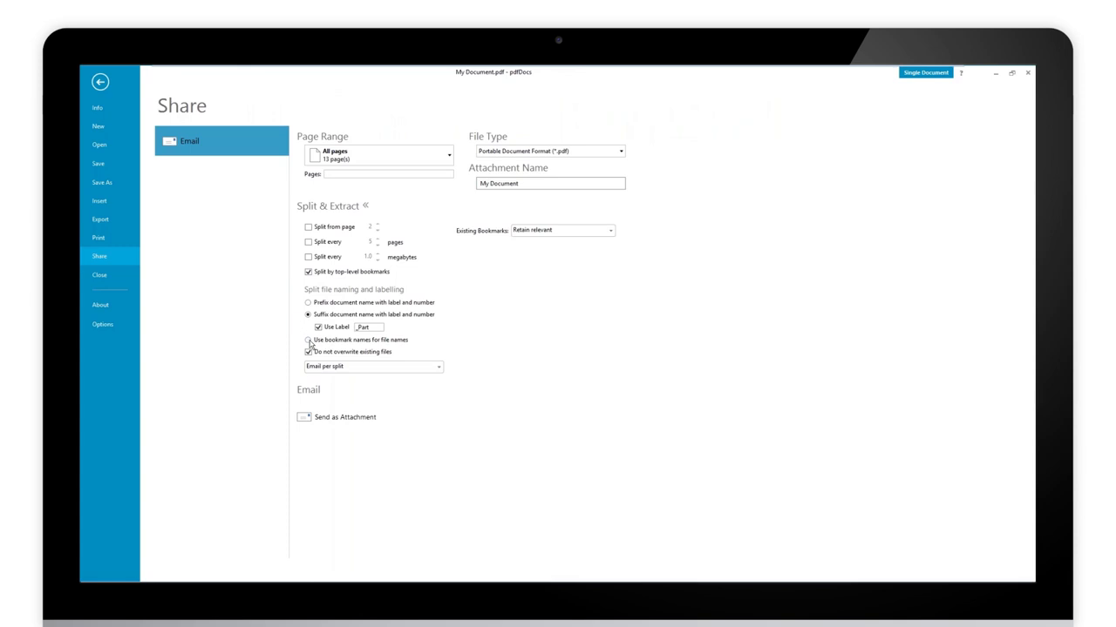
click(373, 366)
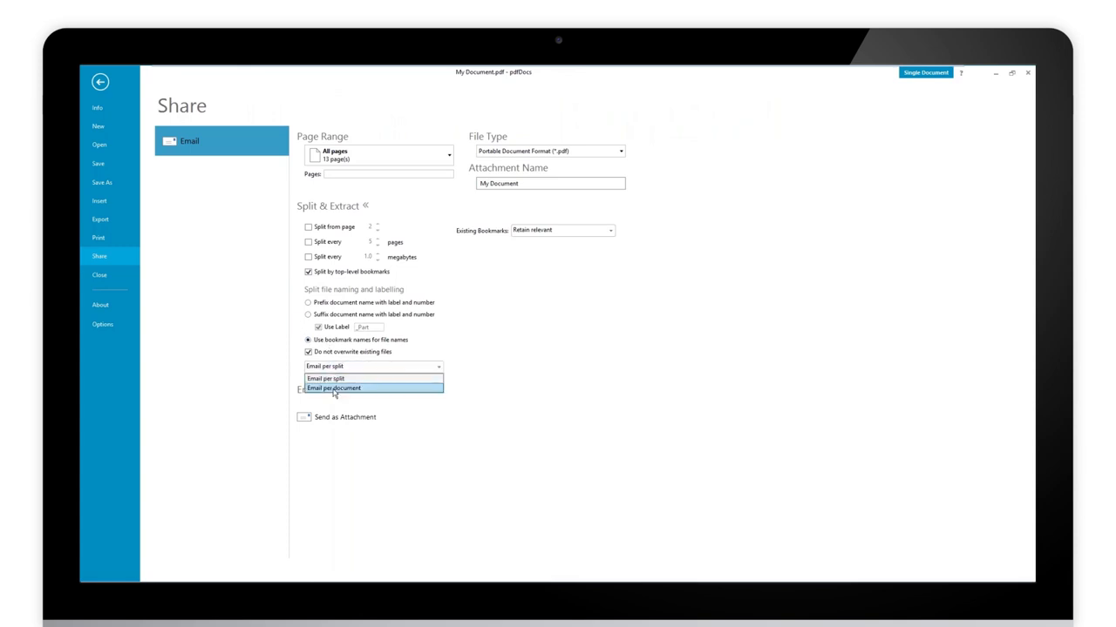
click(333, 388)
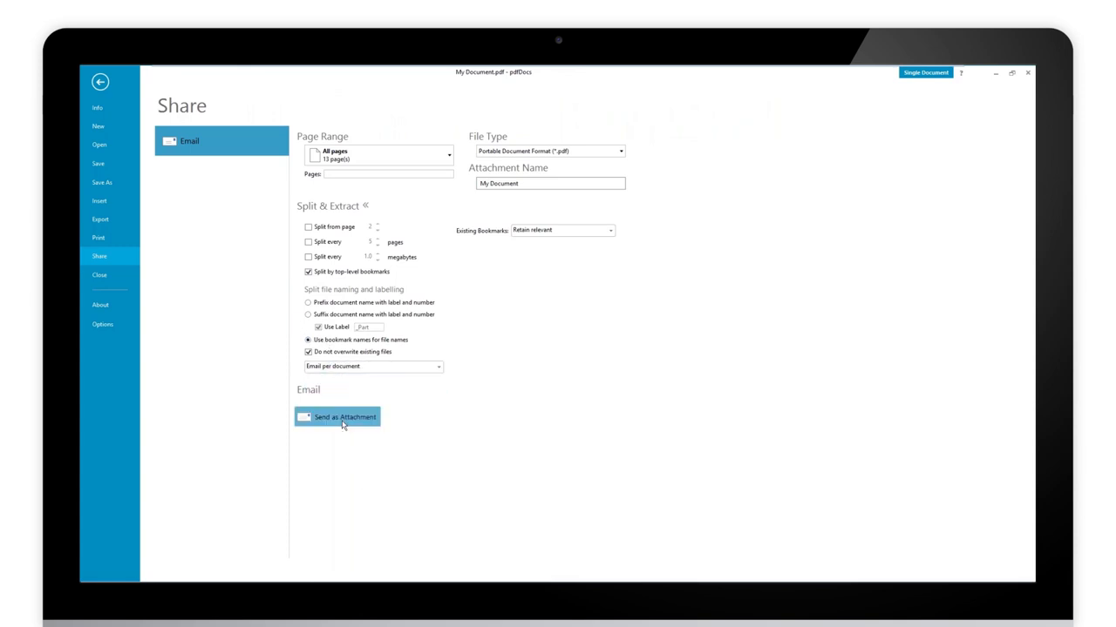
click(340, 417)
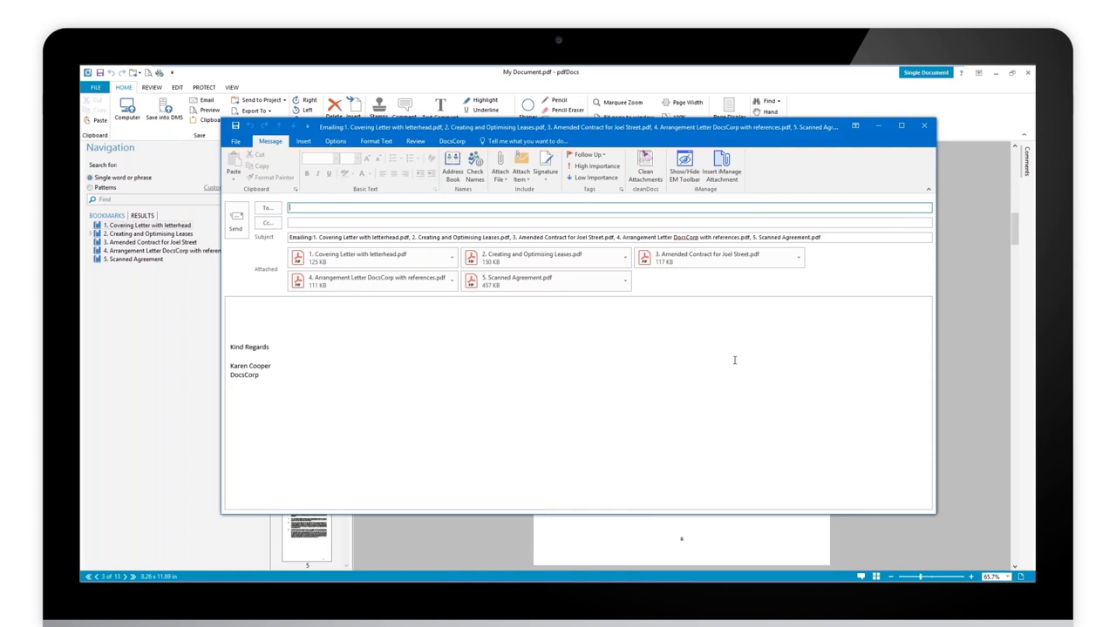
mouse_move(435, 366)
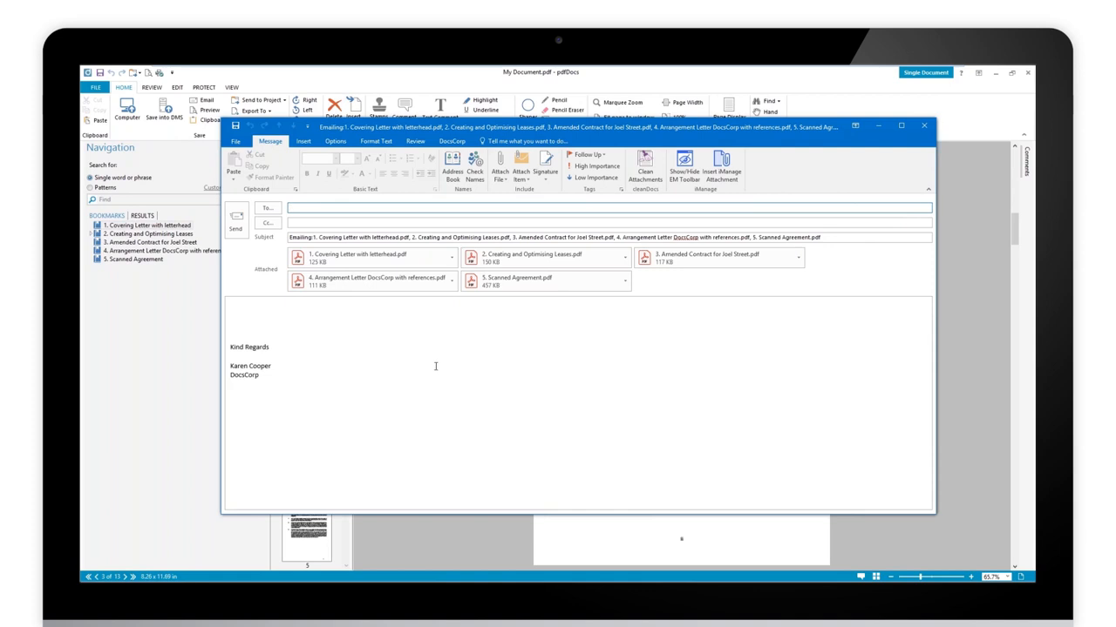
mouse_move(724, 262)
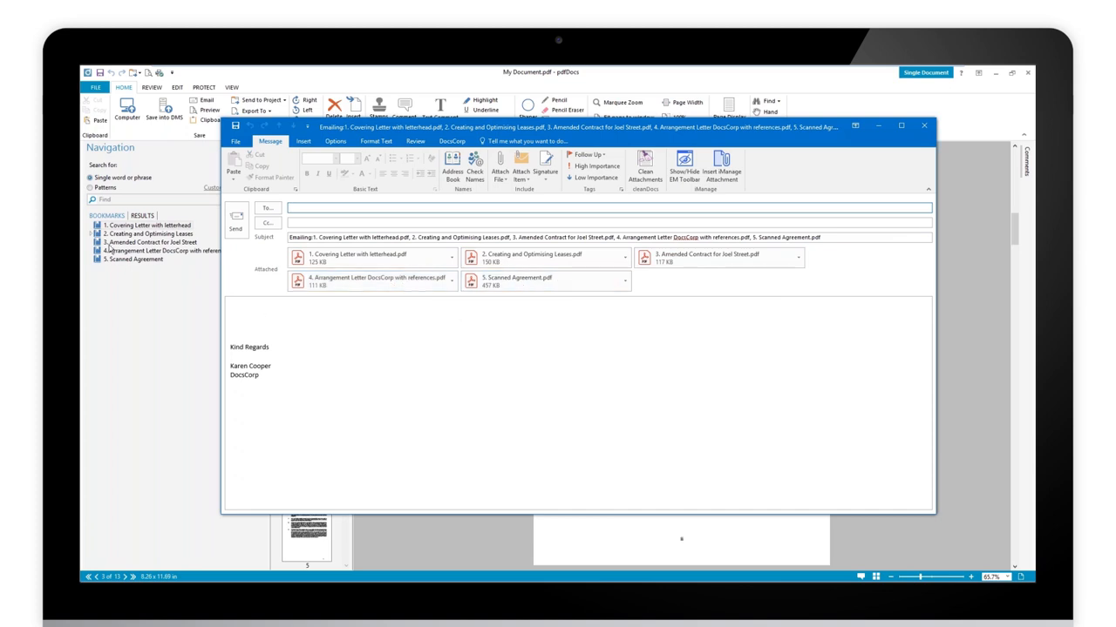
mouse_move(924, 126)
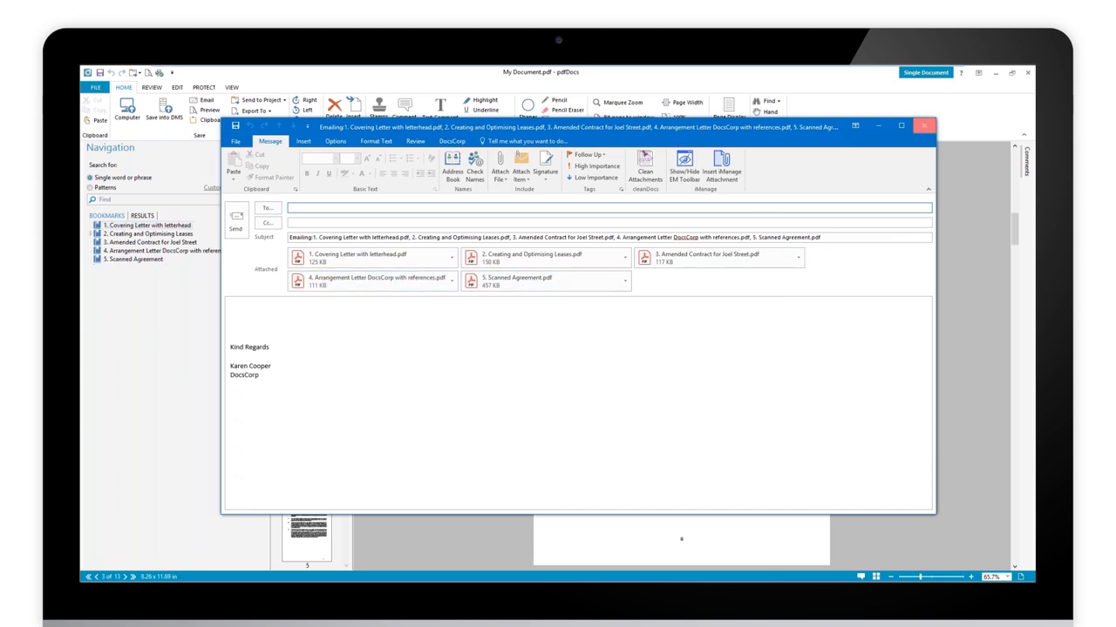
- Close the email draft, delete Collated from the project, and restore the window down
click(923, 127)
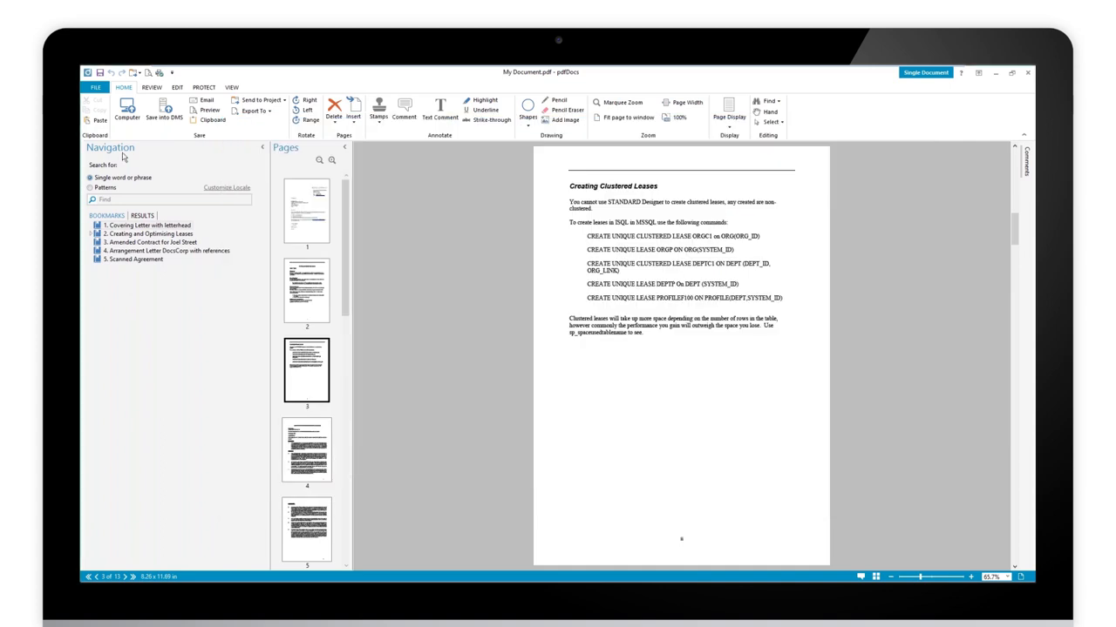
mouse_move(1028, 74)
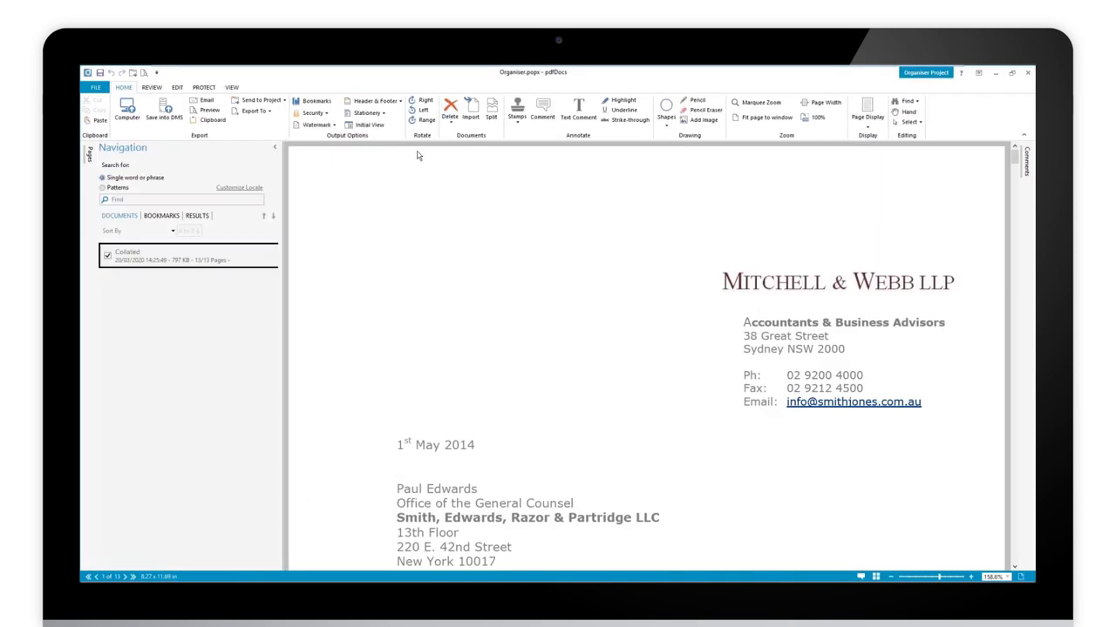
click(449, 111)
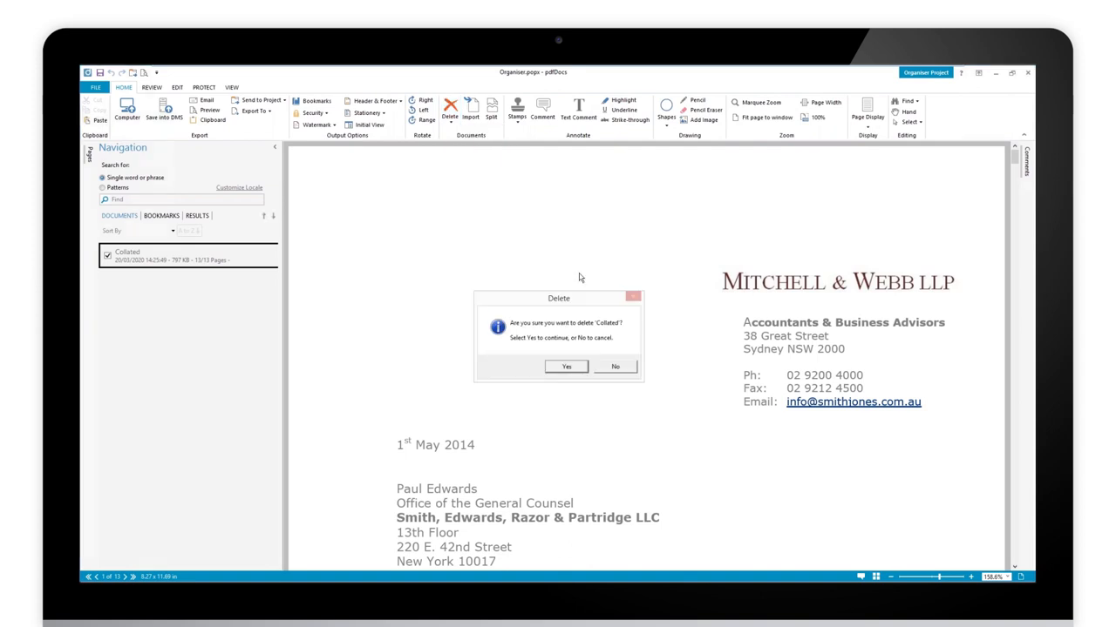
click(566, 366)
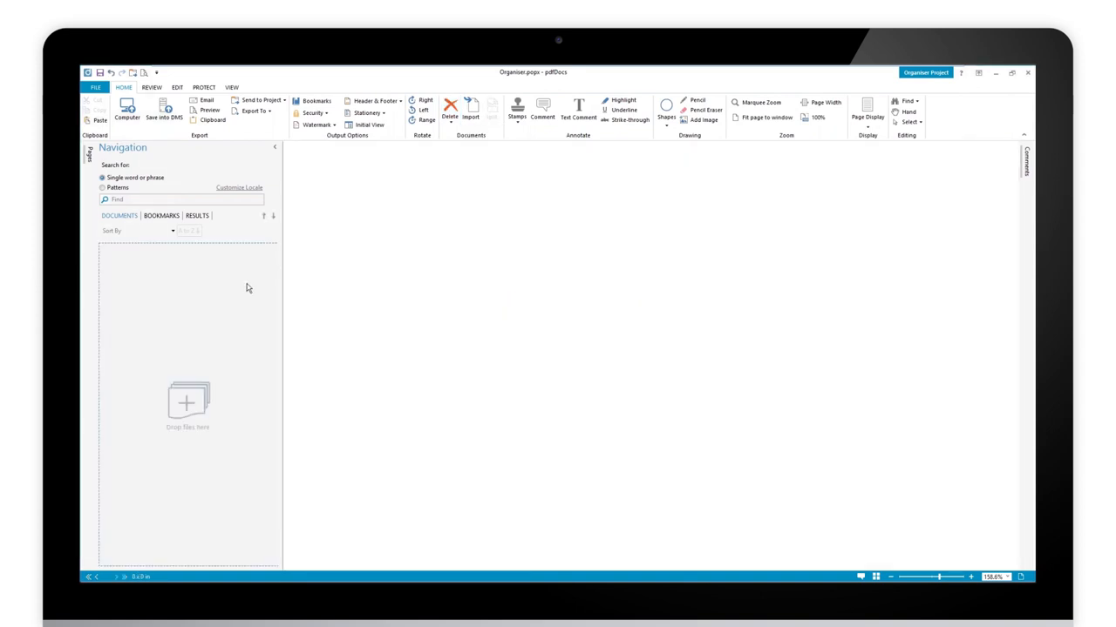
click(1011, 72)
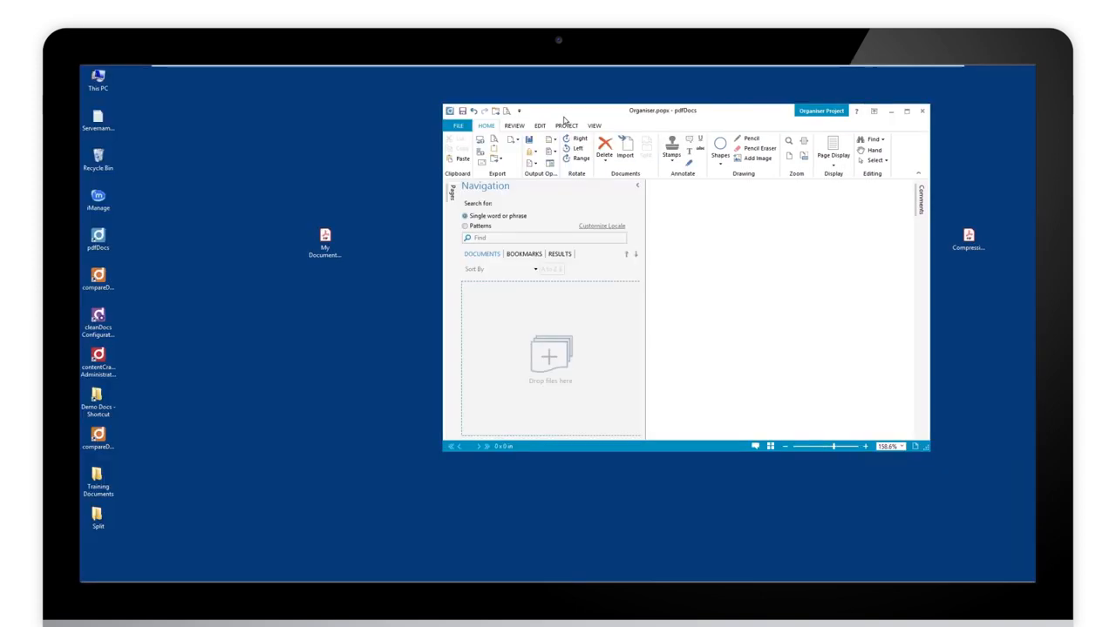
- Maximise the project window and show its list of documents
click(324, 244)
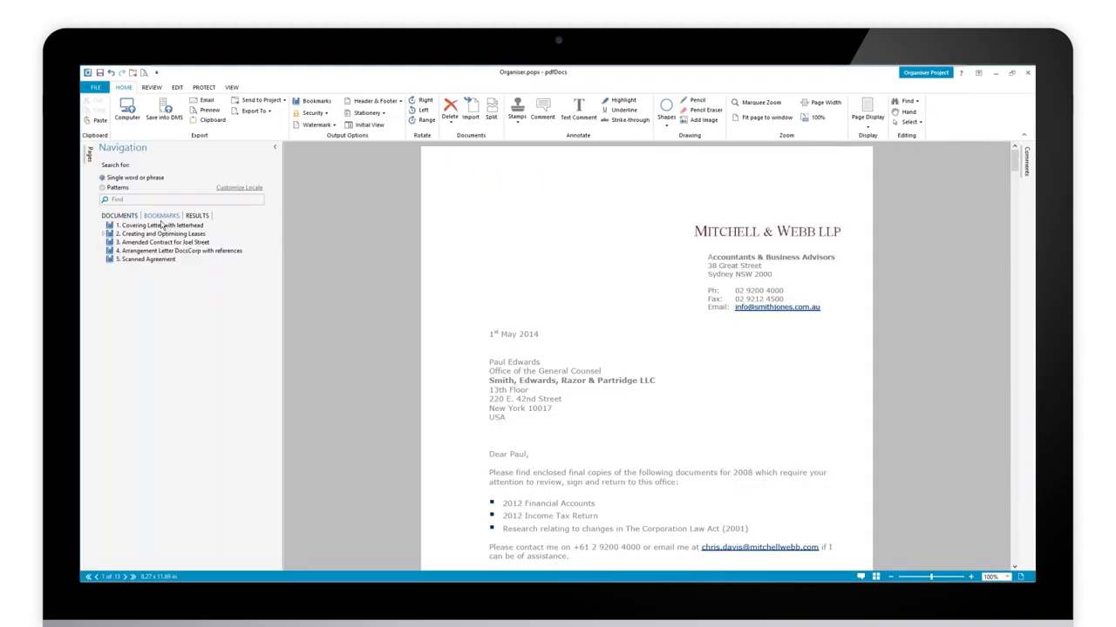
click(155, 224)
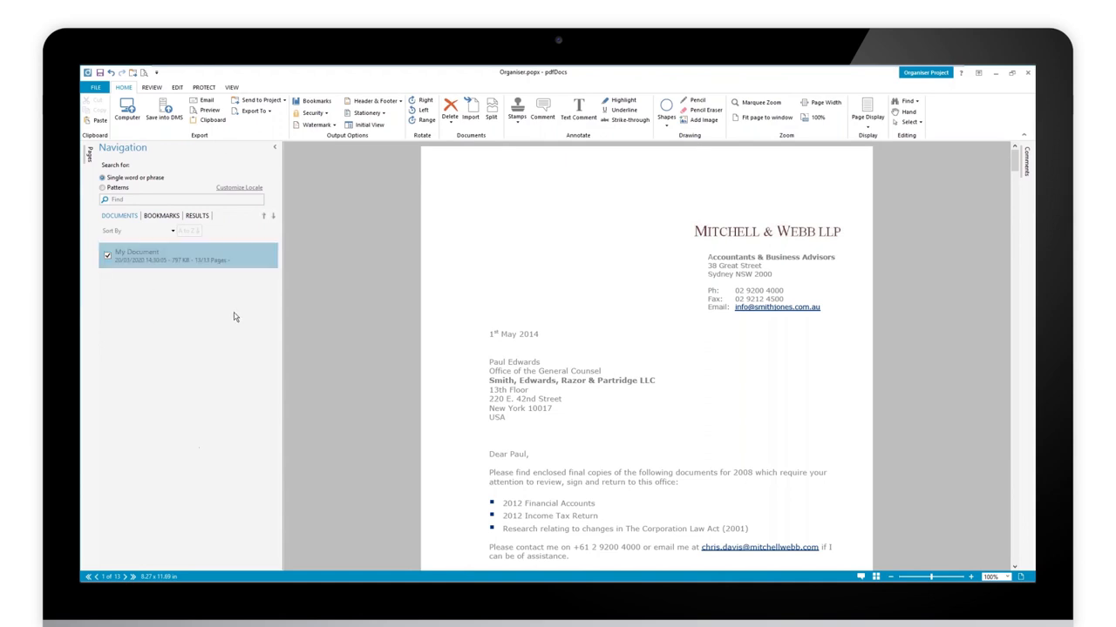
mouse_move(393, 186)
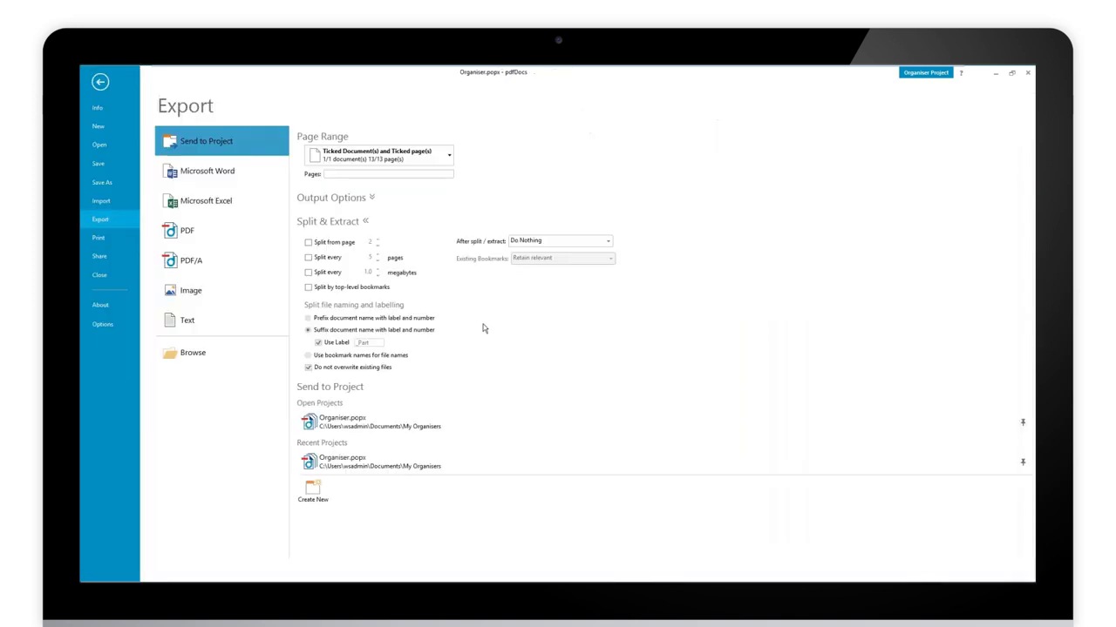
mouse_move(454, 398)
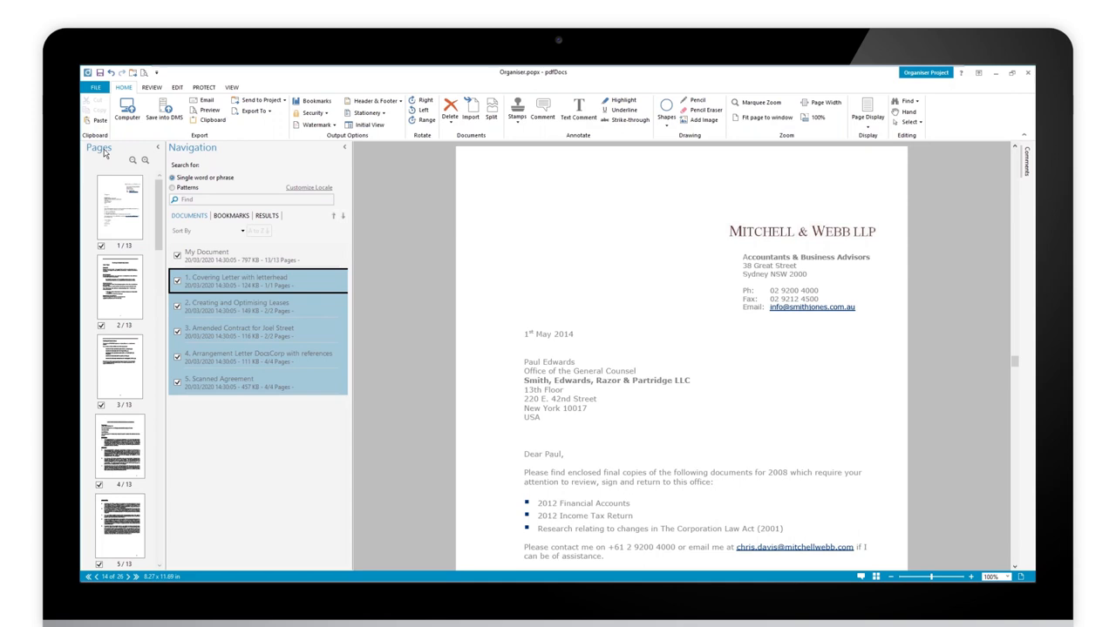
- Hide the page thumbnails panel in the Organiser project
click(156, 147)
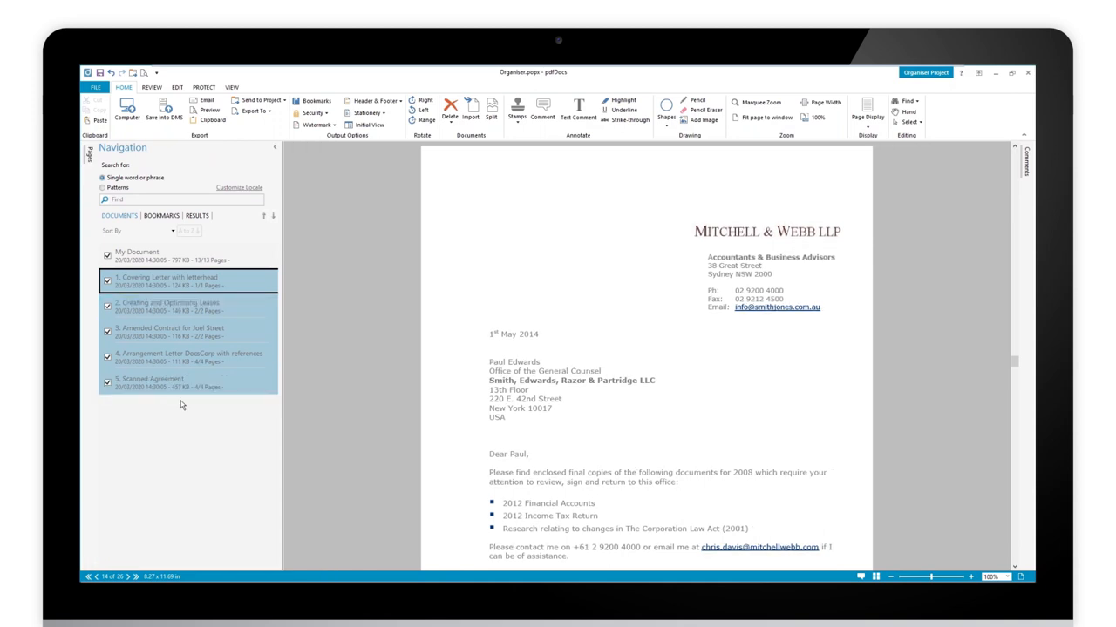
mouse_move(226, 477)
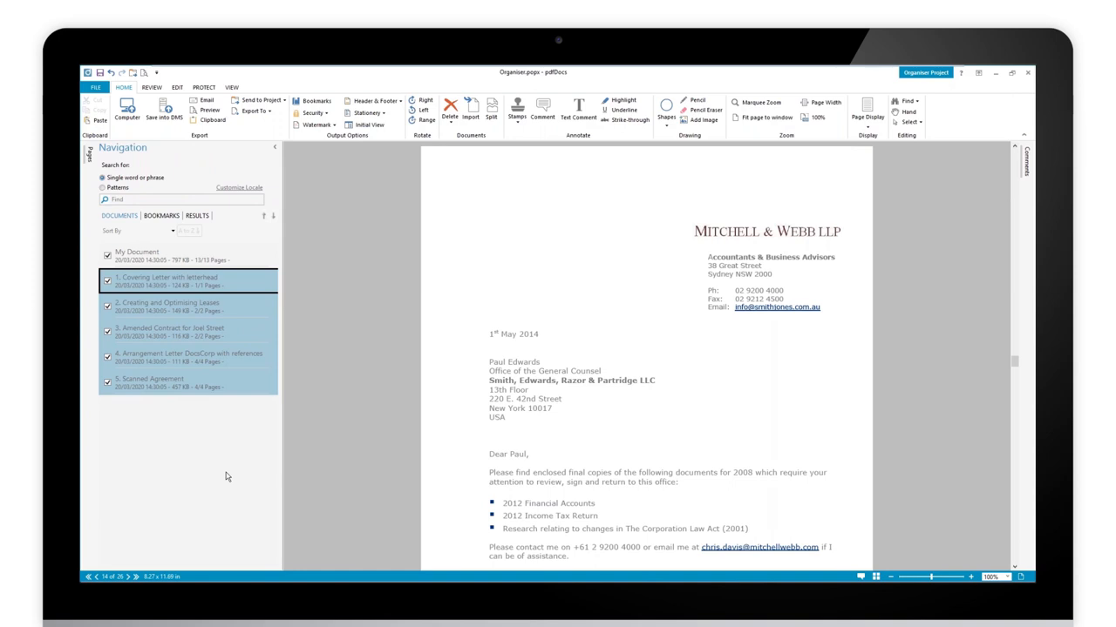
mouse_move(148, 148)
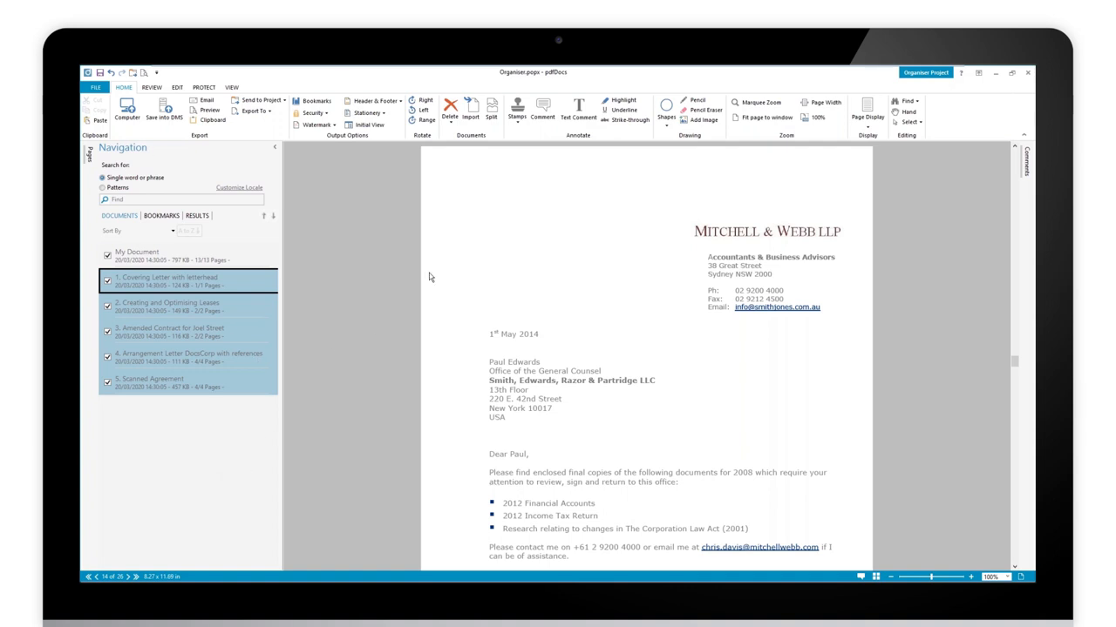
mouse_move(1027, 74)
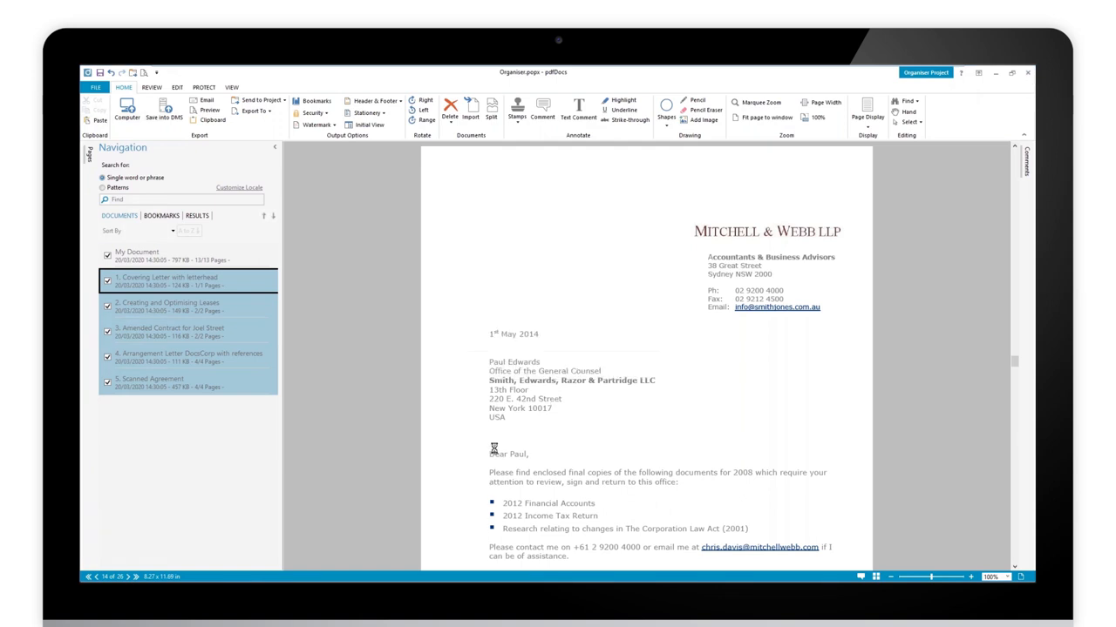
right_click(475, 241)
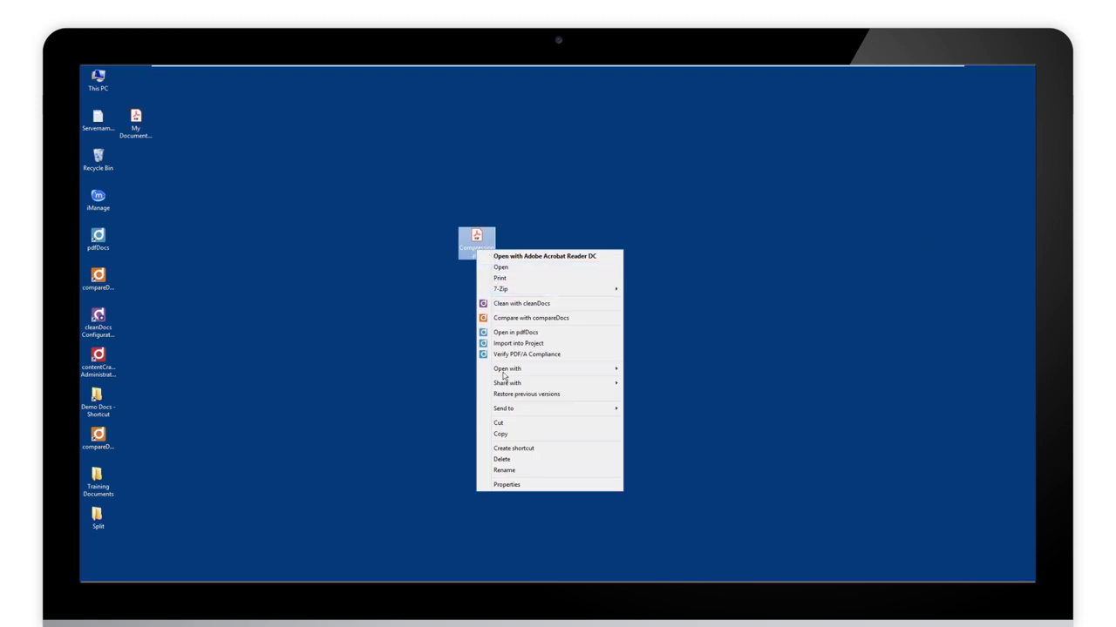
- Check Compression.pdf's size in its Properties, then open it in pdfDocs
click(507, 485)
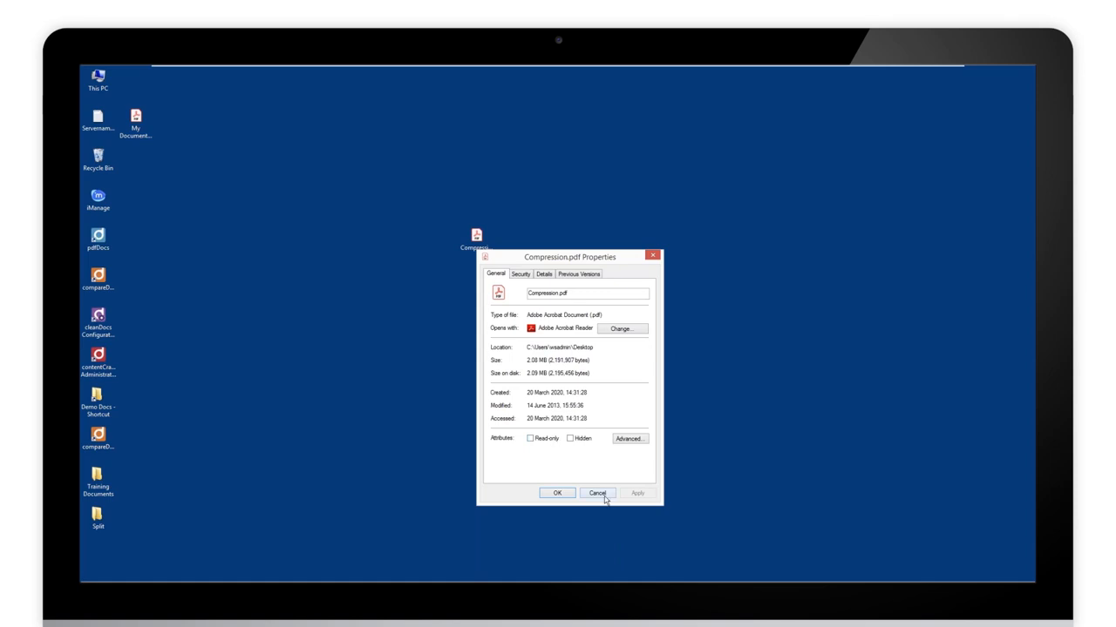
right_click(476, 243)
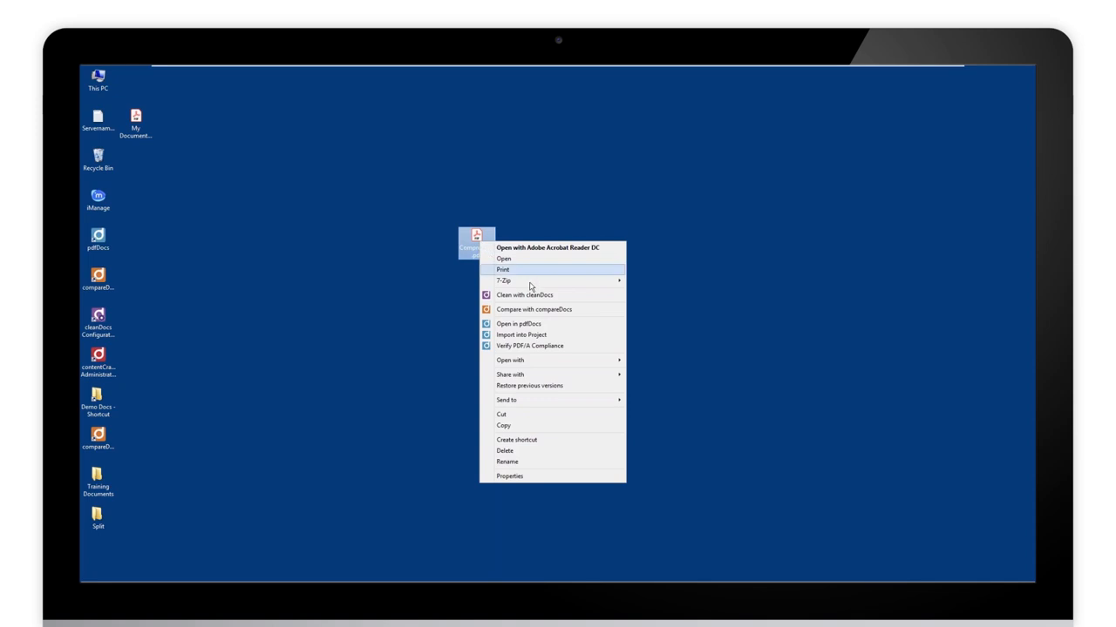
mouse_move(523, 324)
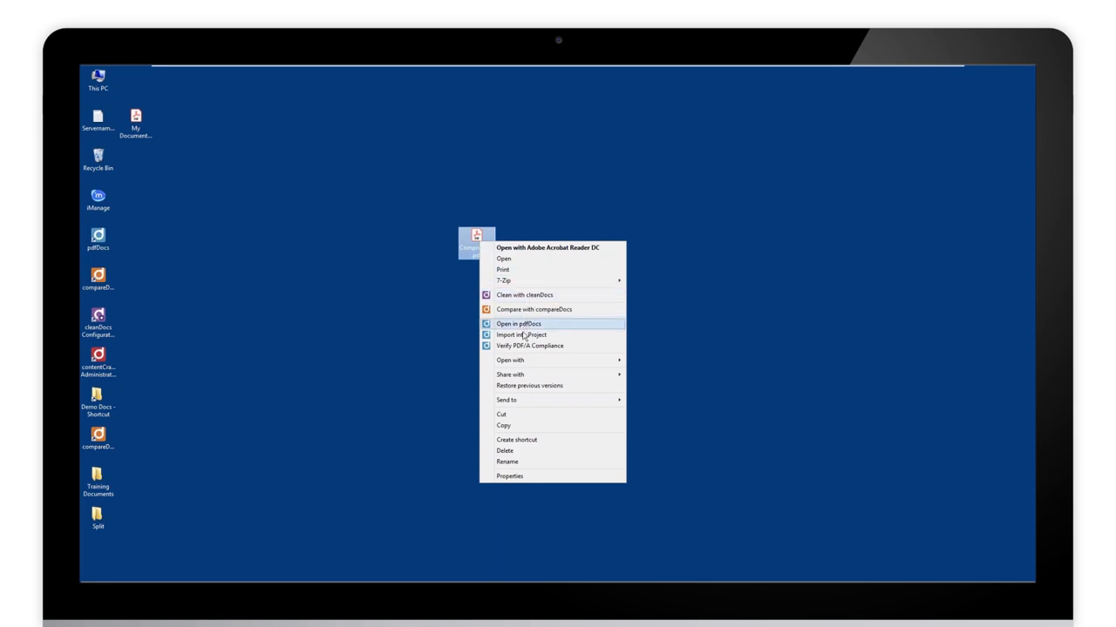
mouse_move(523, 326)
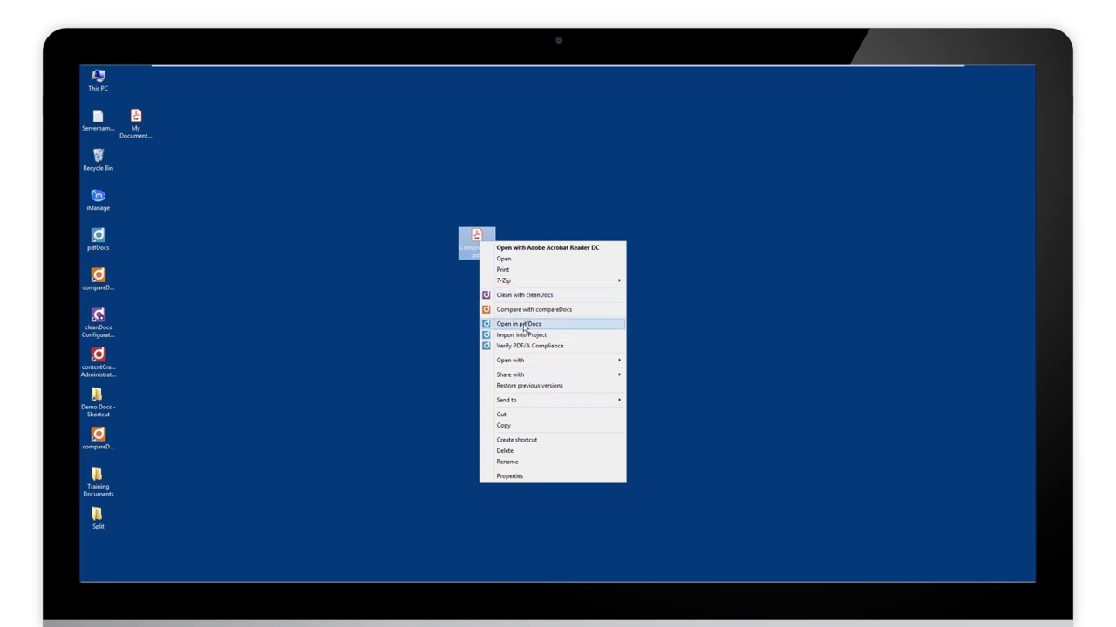
click(519, 324)
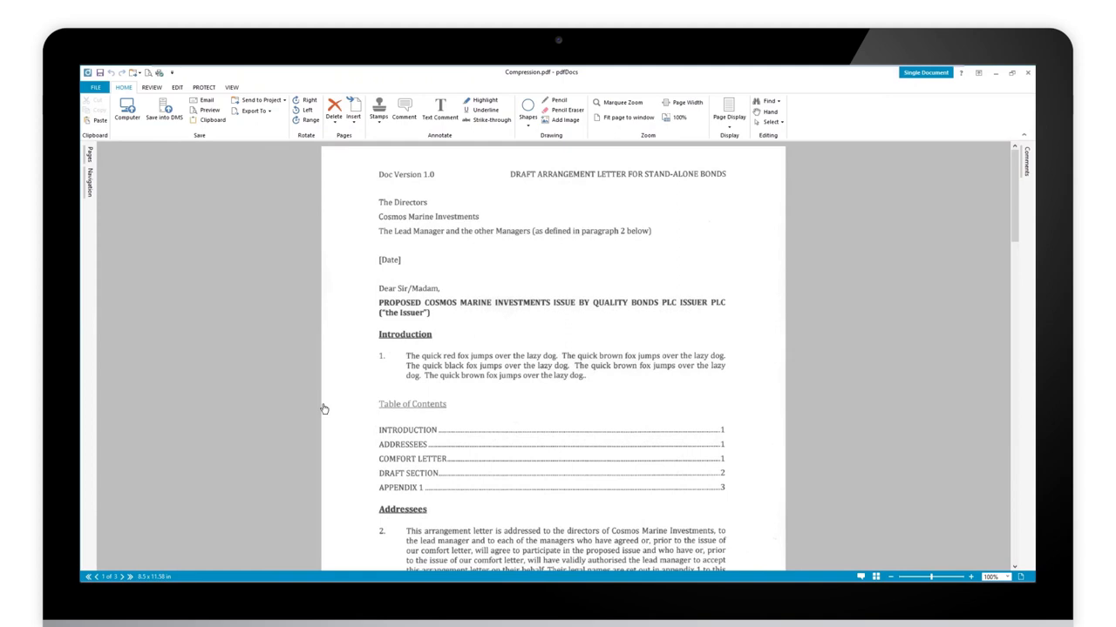
mouse_move(411, 480)
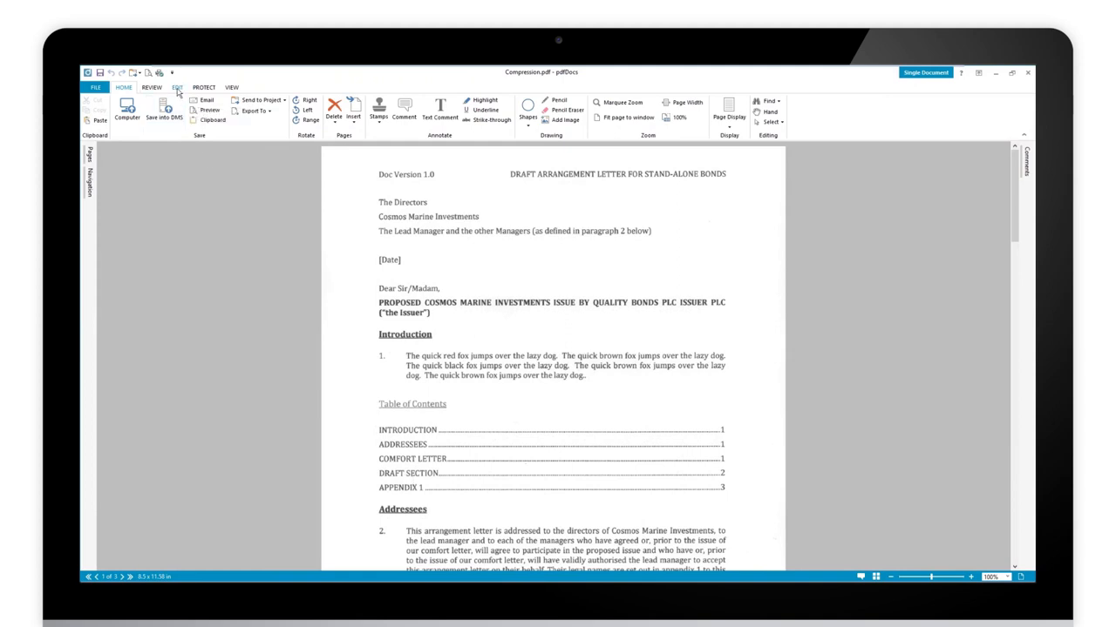
- Browse the Home, Review and Protect ribbon tabs, finishing on the Edit tab
click(176, 88)
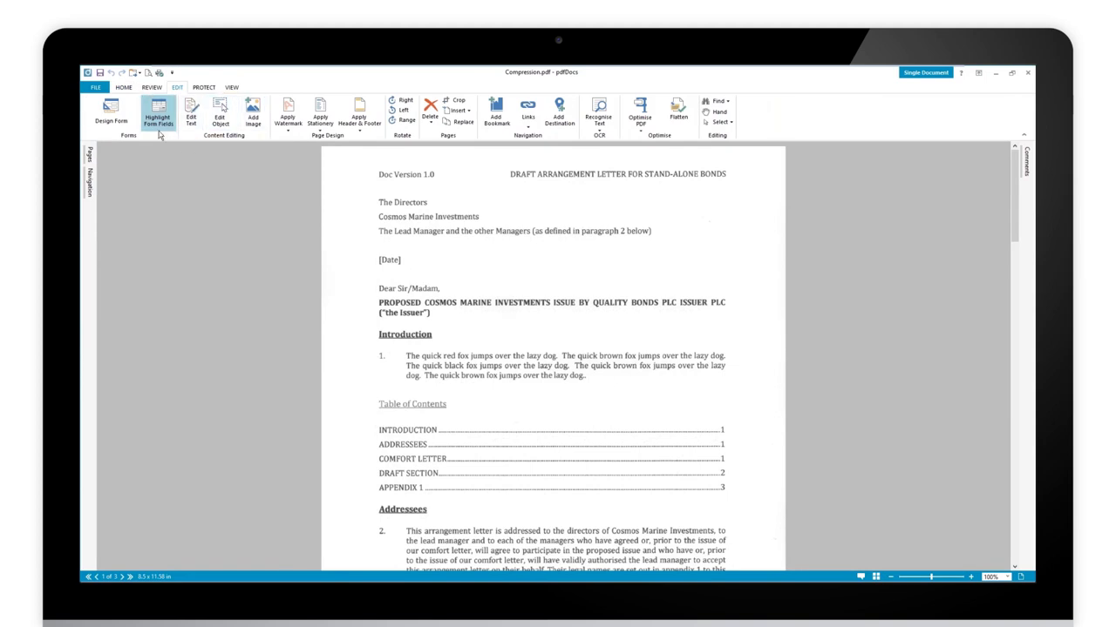
click(123, 88)
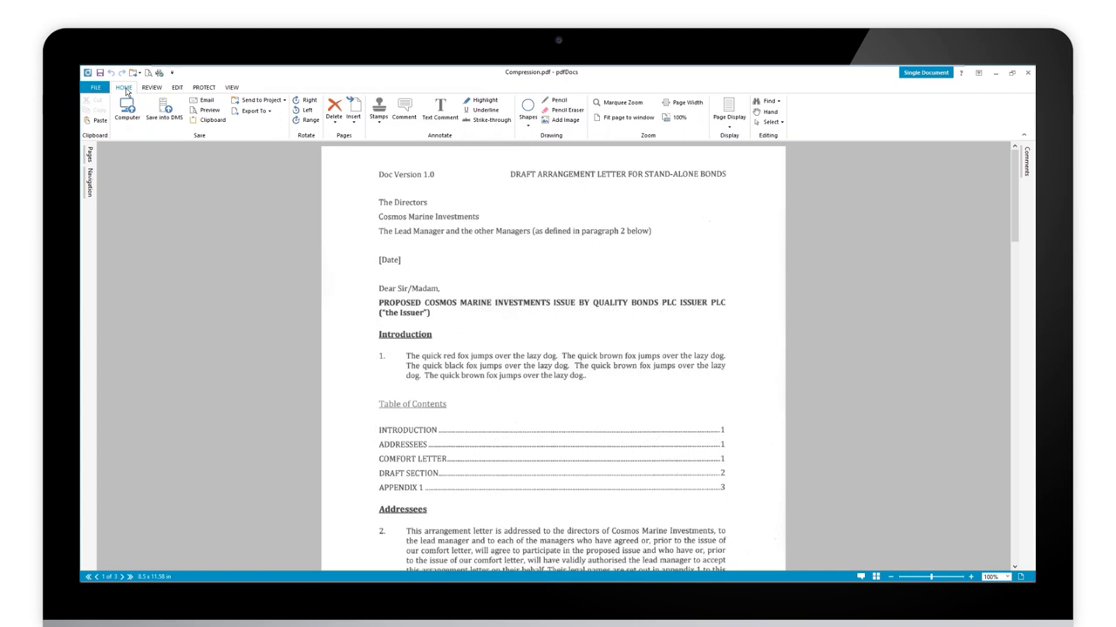
click(152, 88)
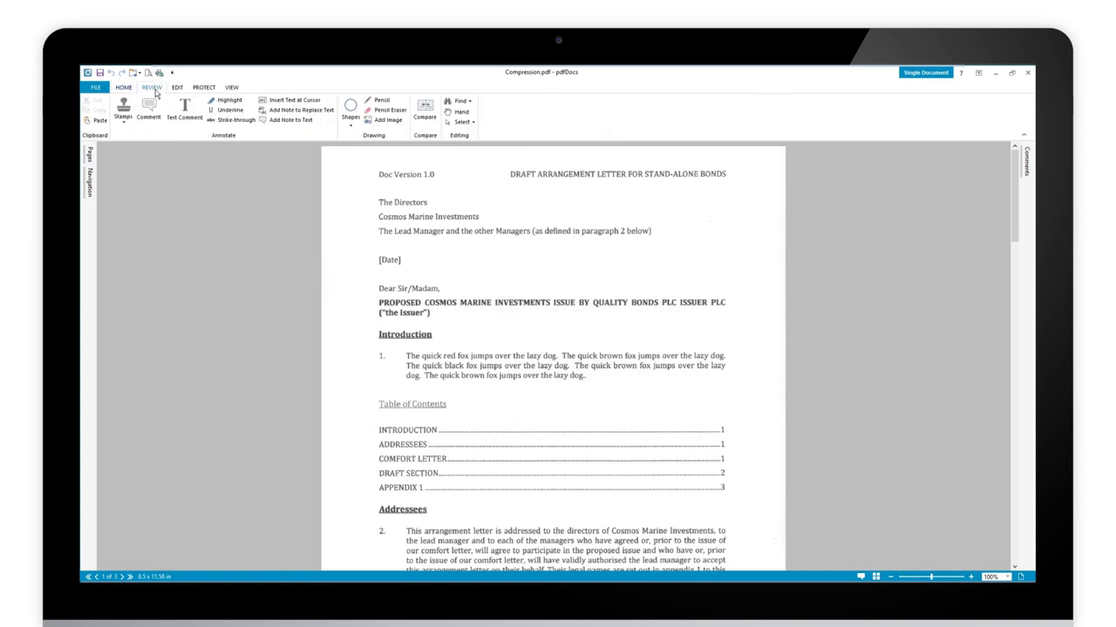
click(176, 87)
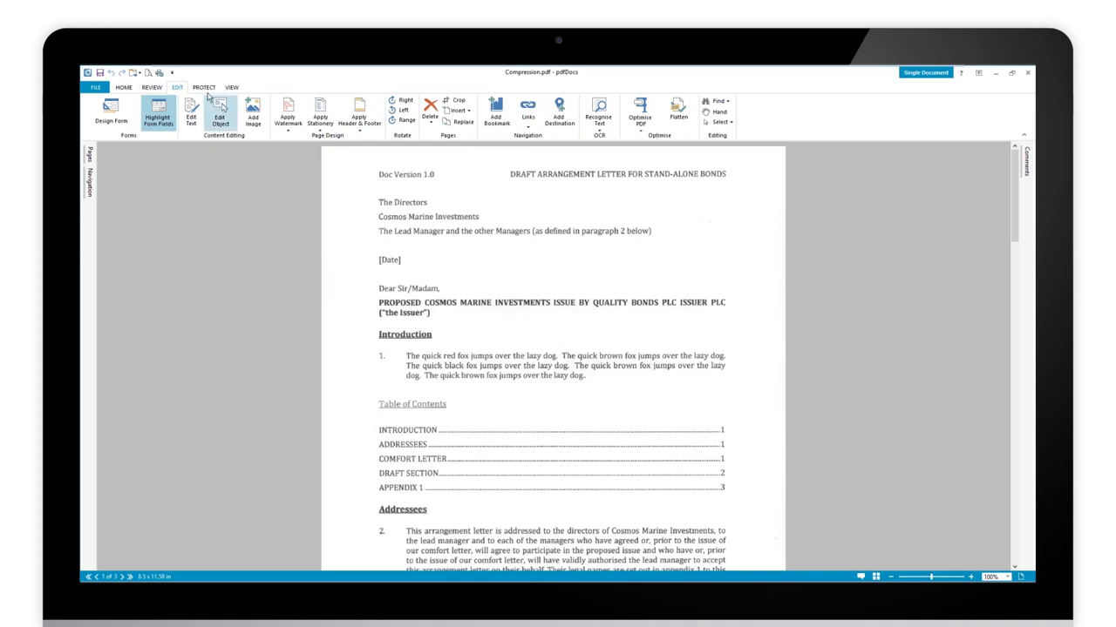
click(203, 88)
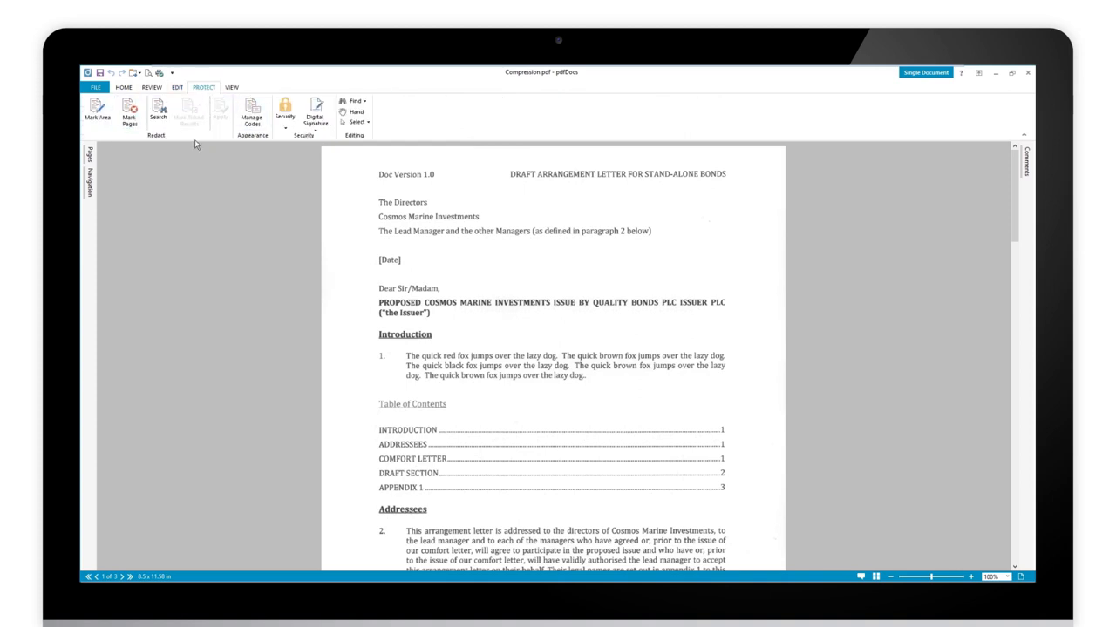
click(176, 87)
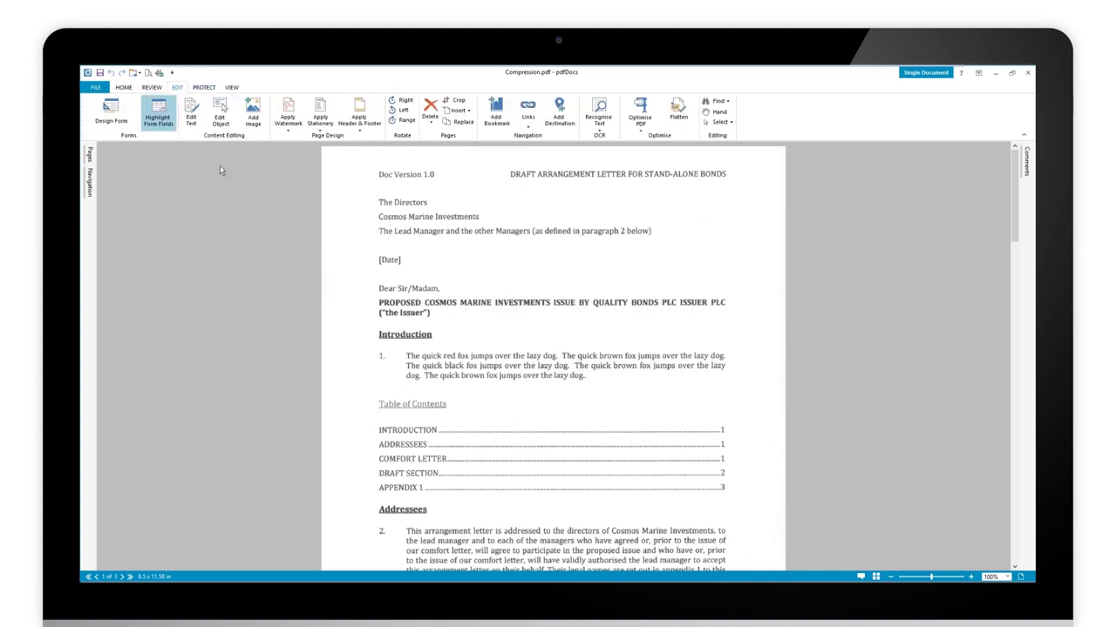
mouse_move(641, 113)
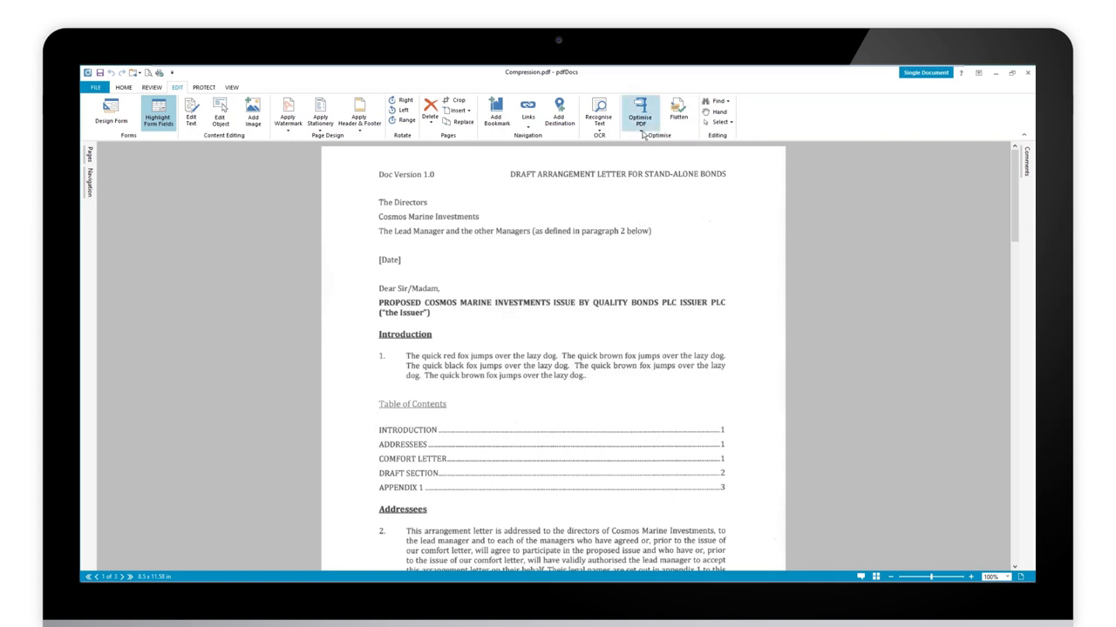
- Choose Custom Optimisation from the Optimise PDF dropdown
click(639, 113)
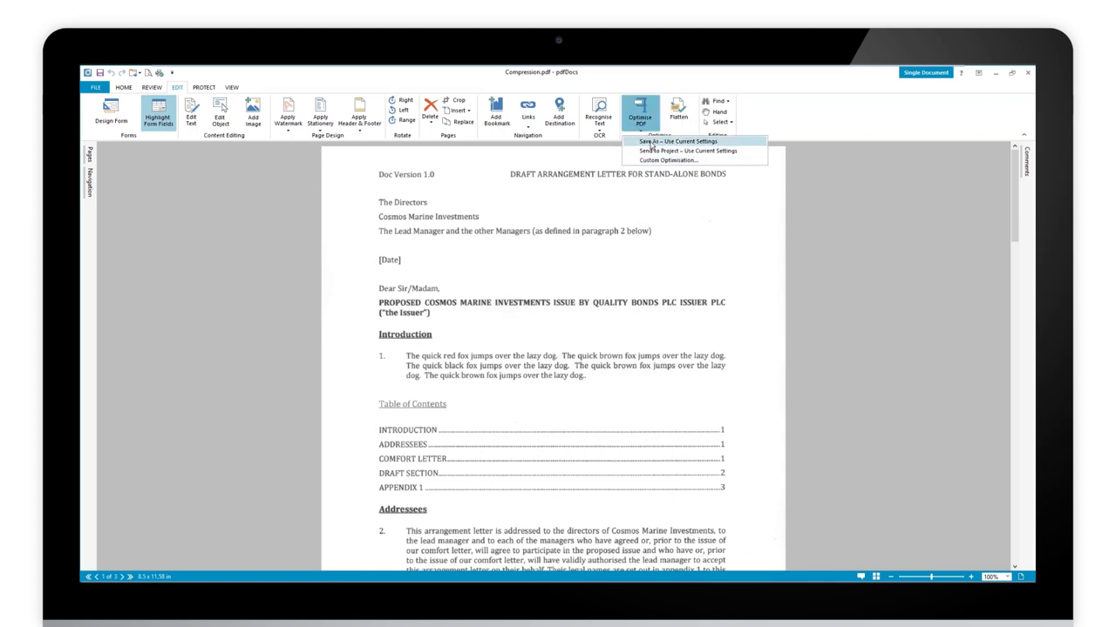
mouse_move(667, 161)
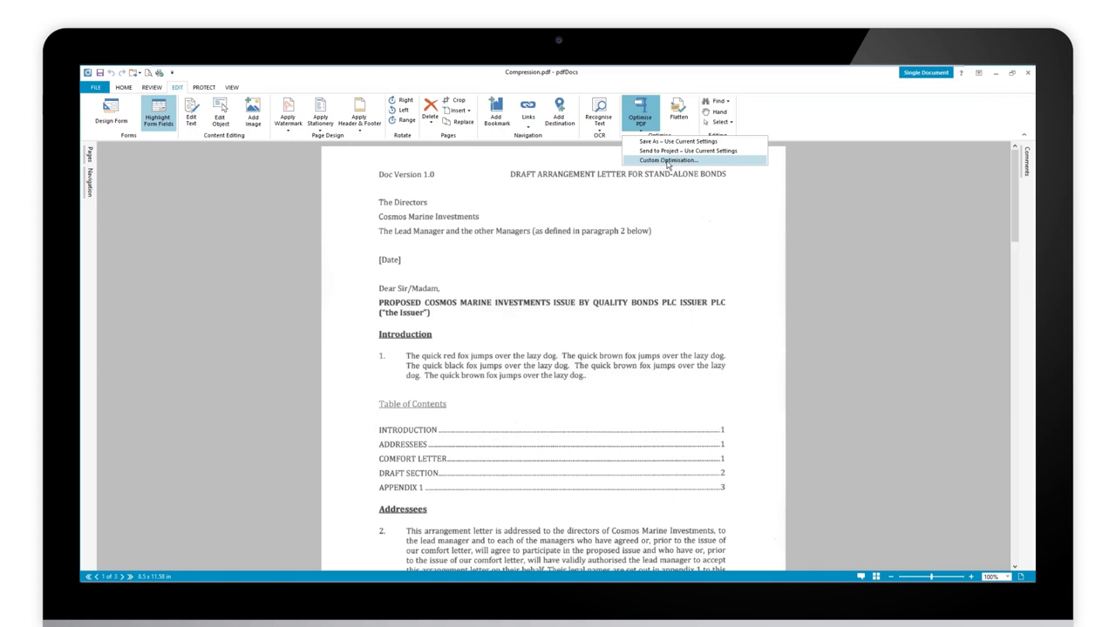
mouse_move(668, 166)
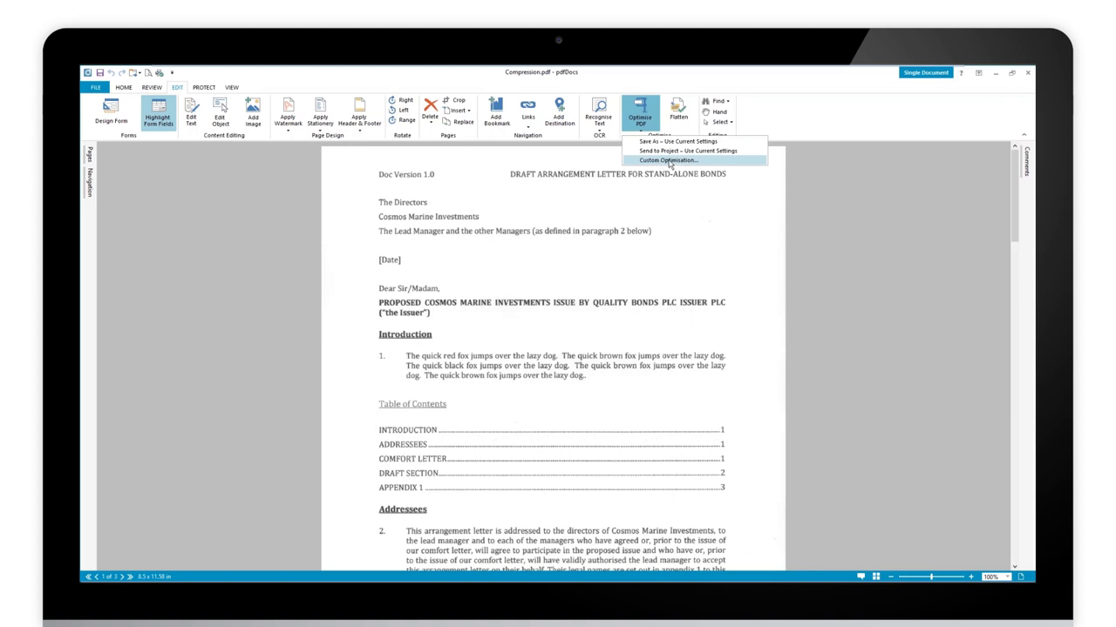
mouse_move(688, 151)
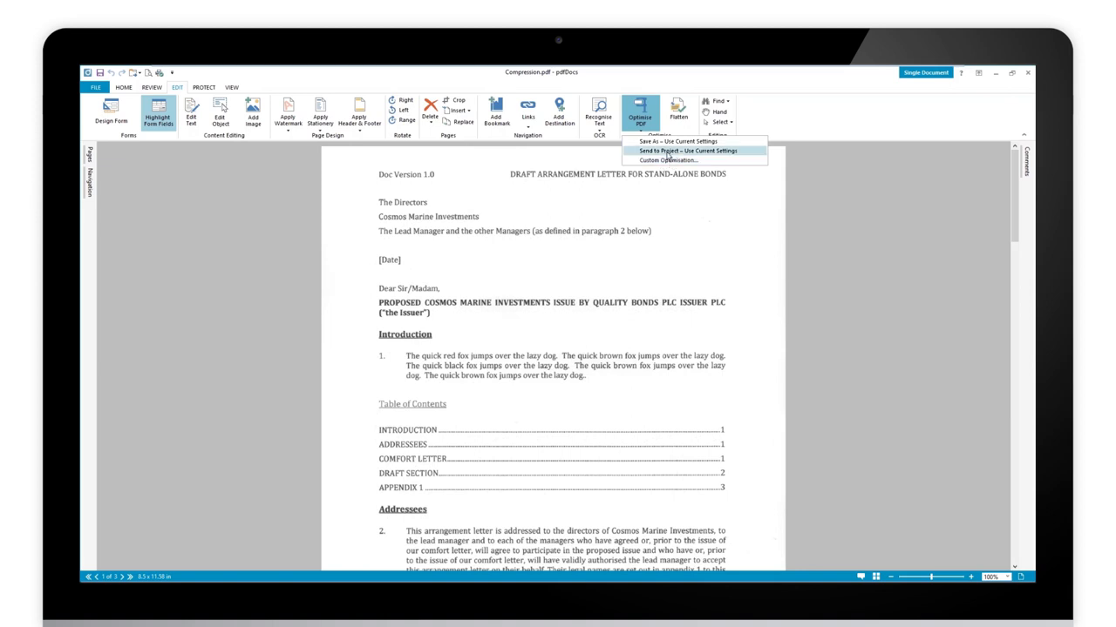
mouse_move(671, 141)
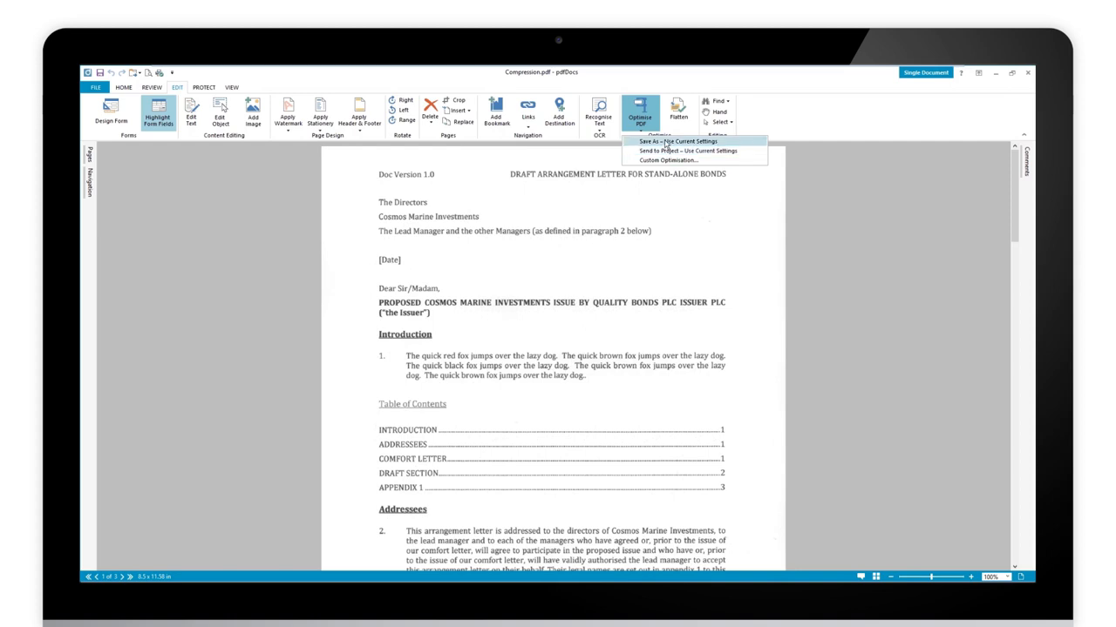
mouse_move(667, 161)
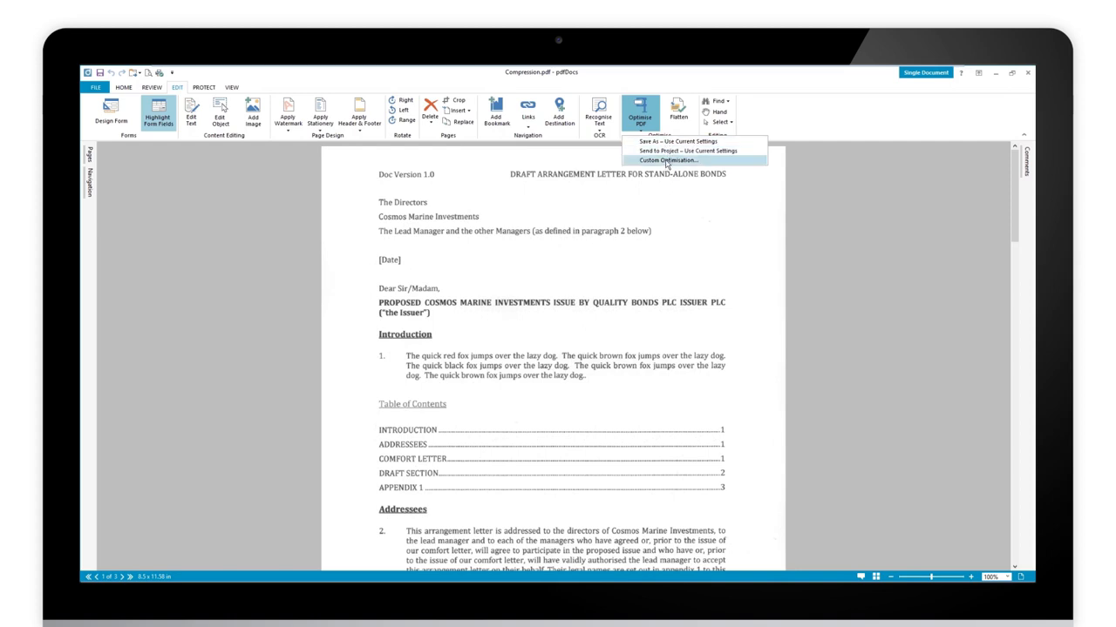
click(667, 161)
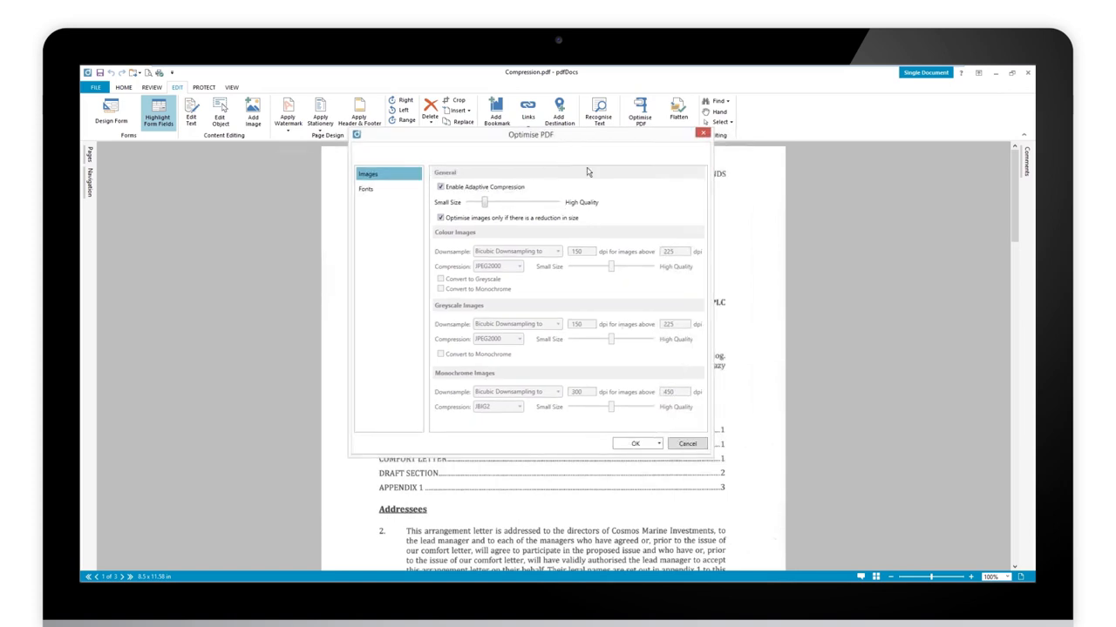
mouse_move(490, 194)
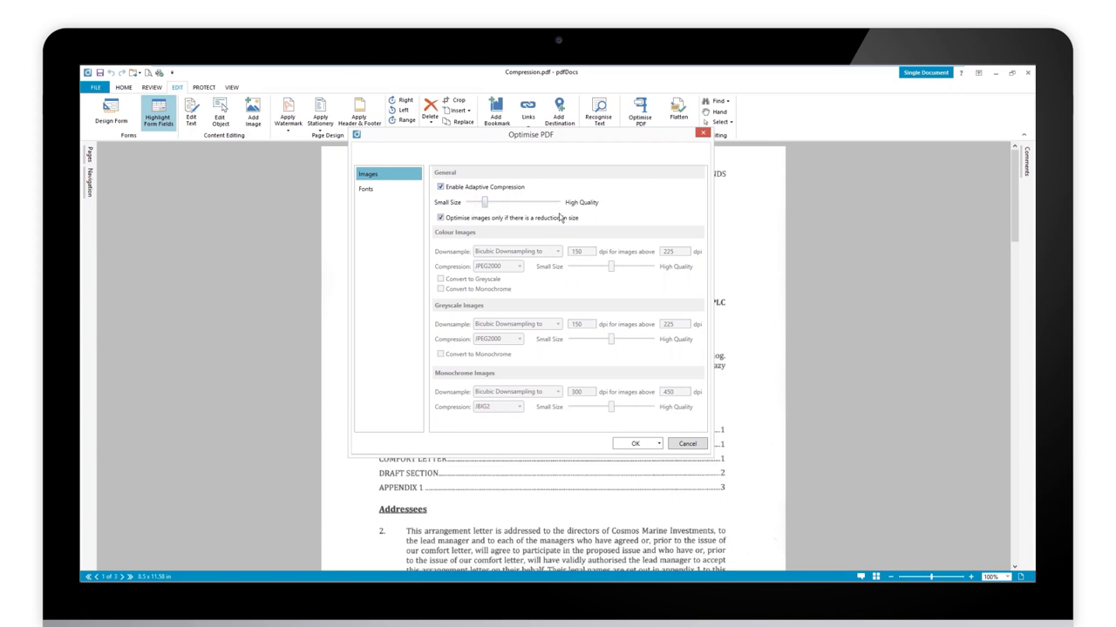
mouse_move(565, 215)
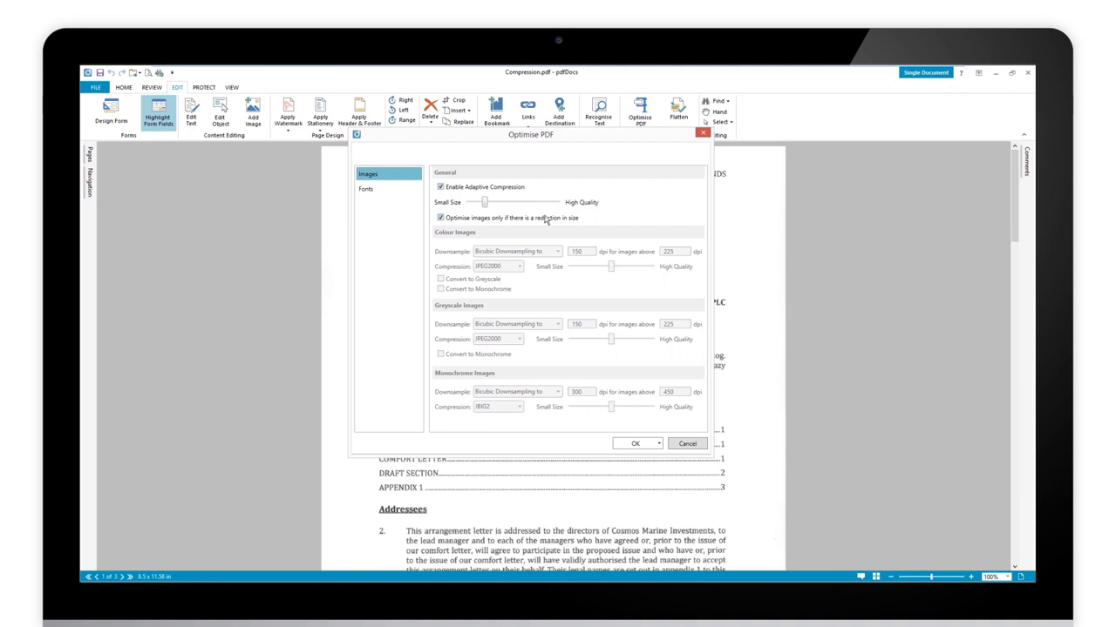
mouse_move(475, 222)
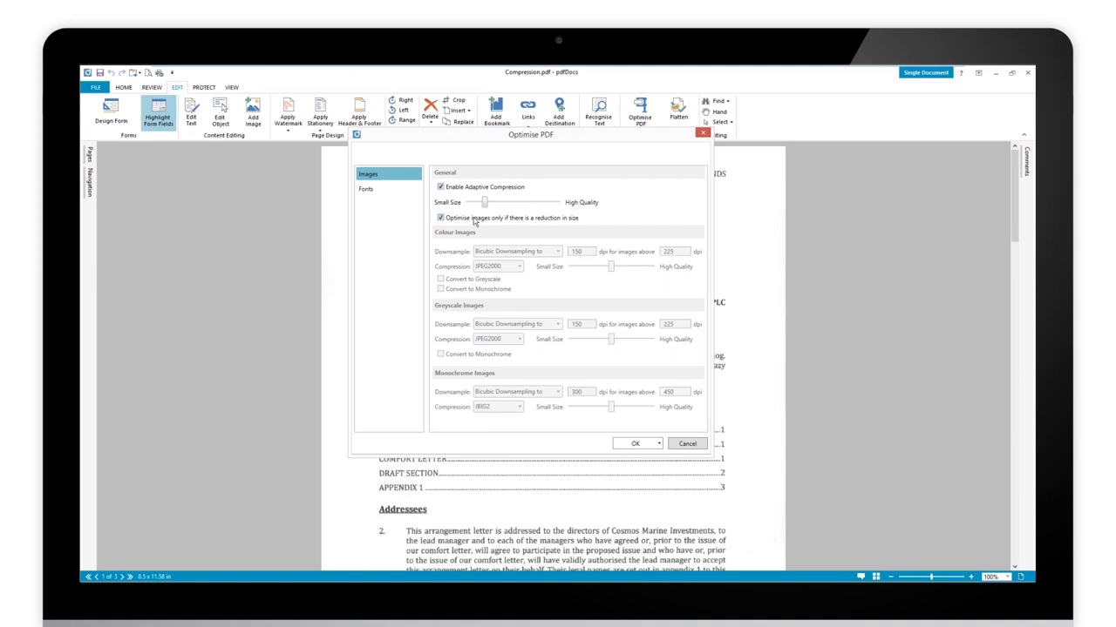
mouse_move(558, 257)
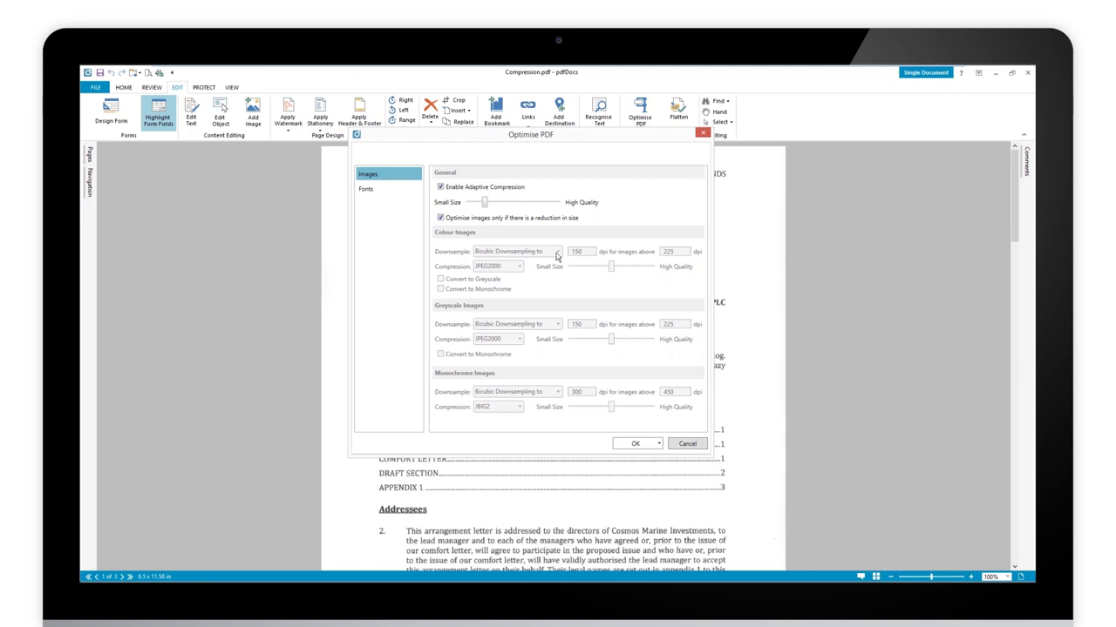
mouse_move(517, 339)
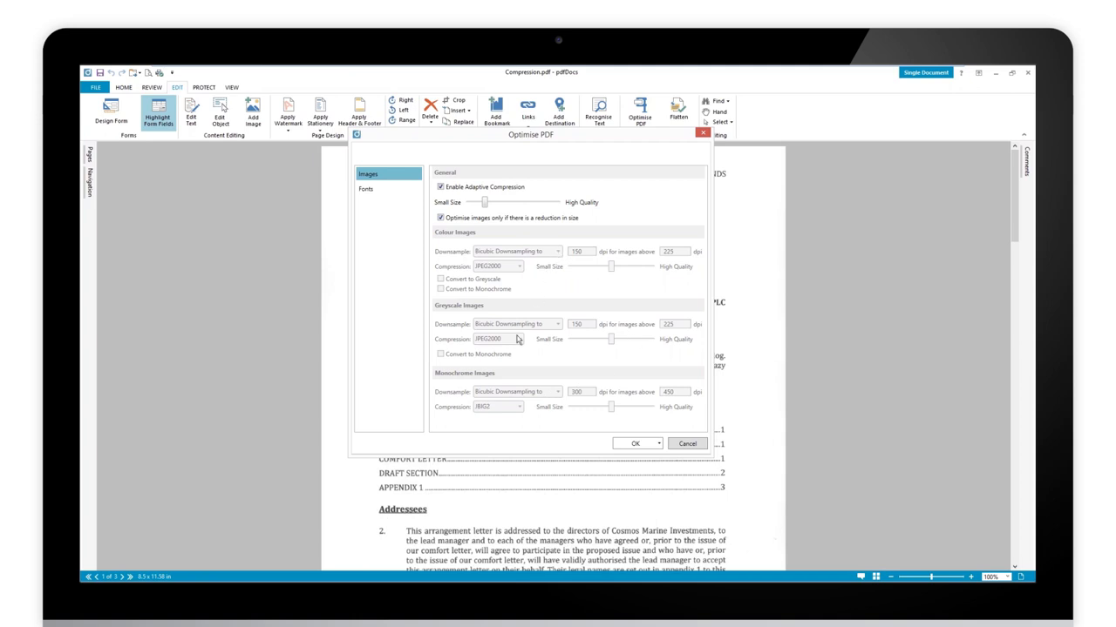
- Keep adaptive compression enabled, accept the settings, and Save As using current settings
click(441, 187)
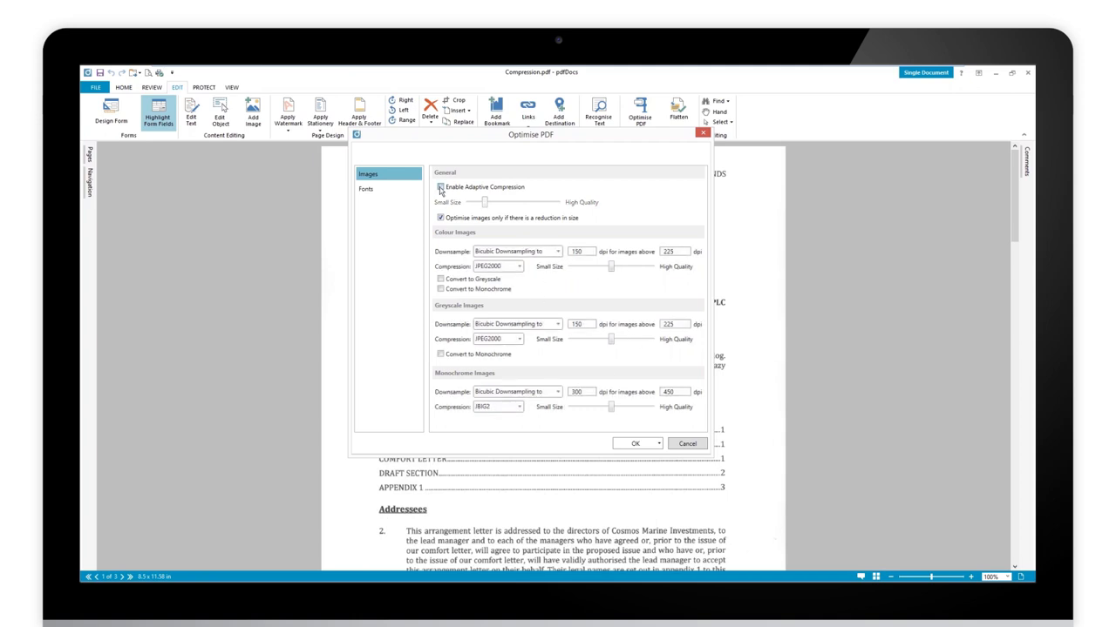
click(442, 188)
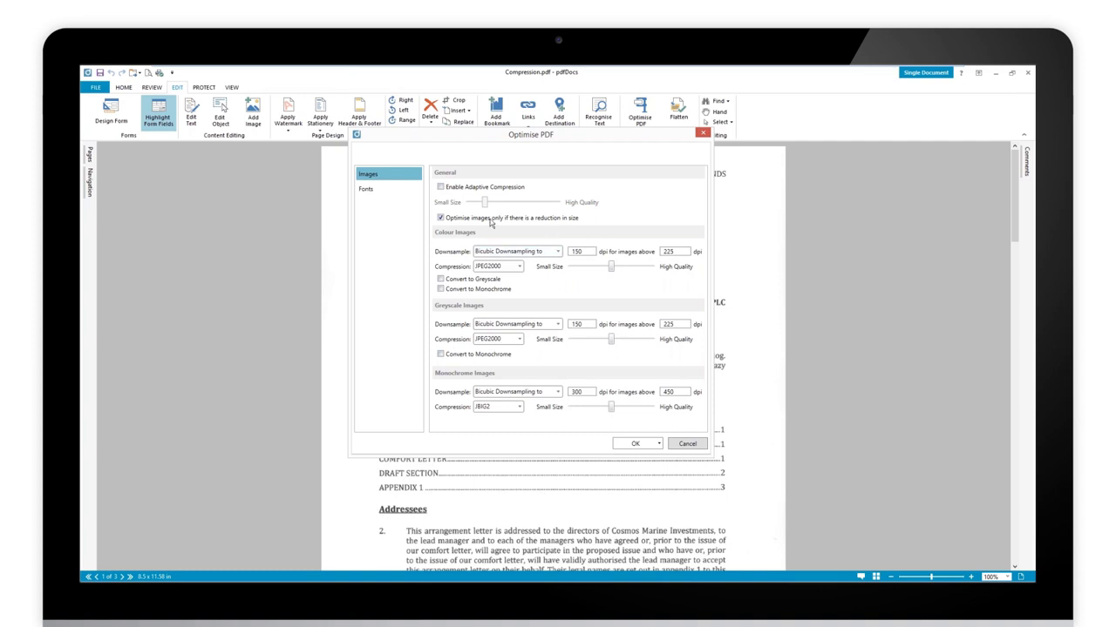
mouse_move(455, 234)
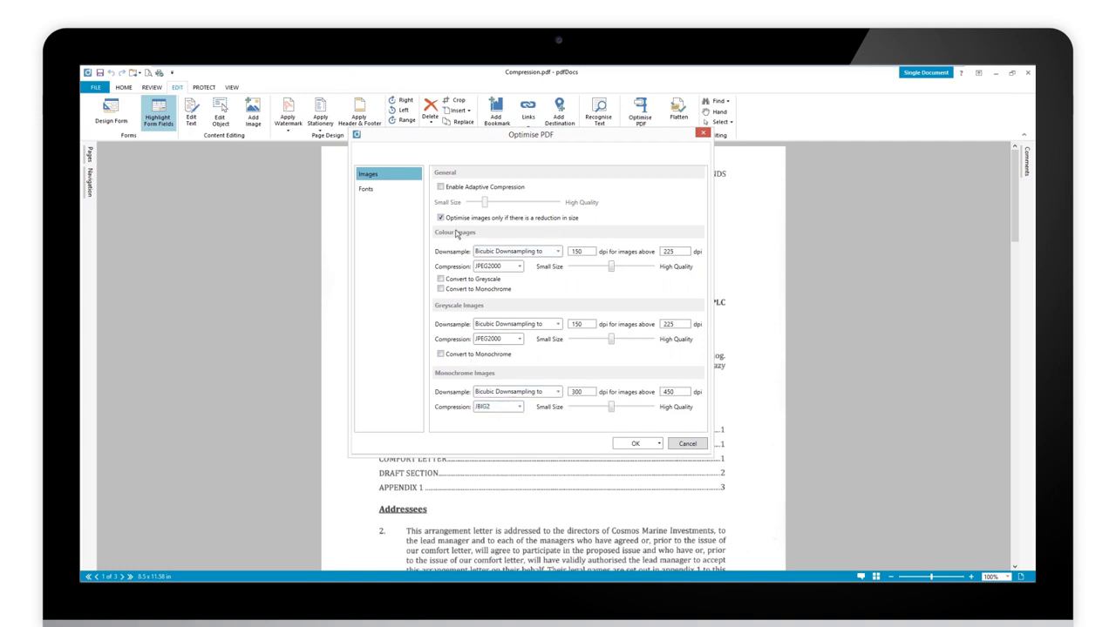
mouse_move(471, 377)
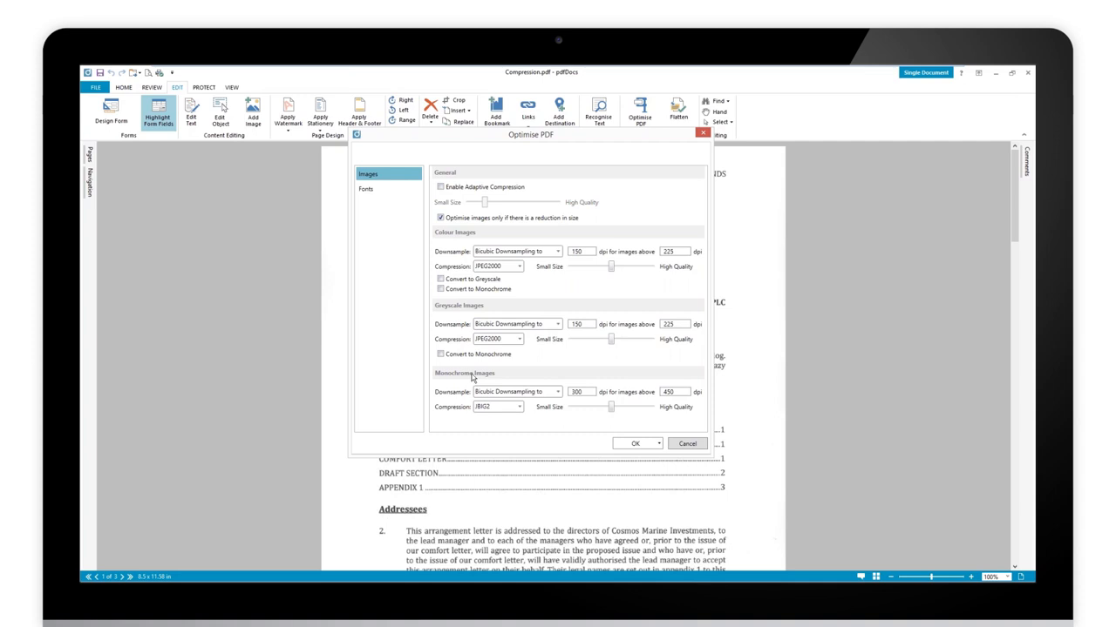
mouse_move(488, 439)
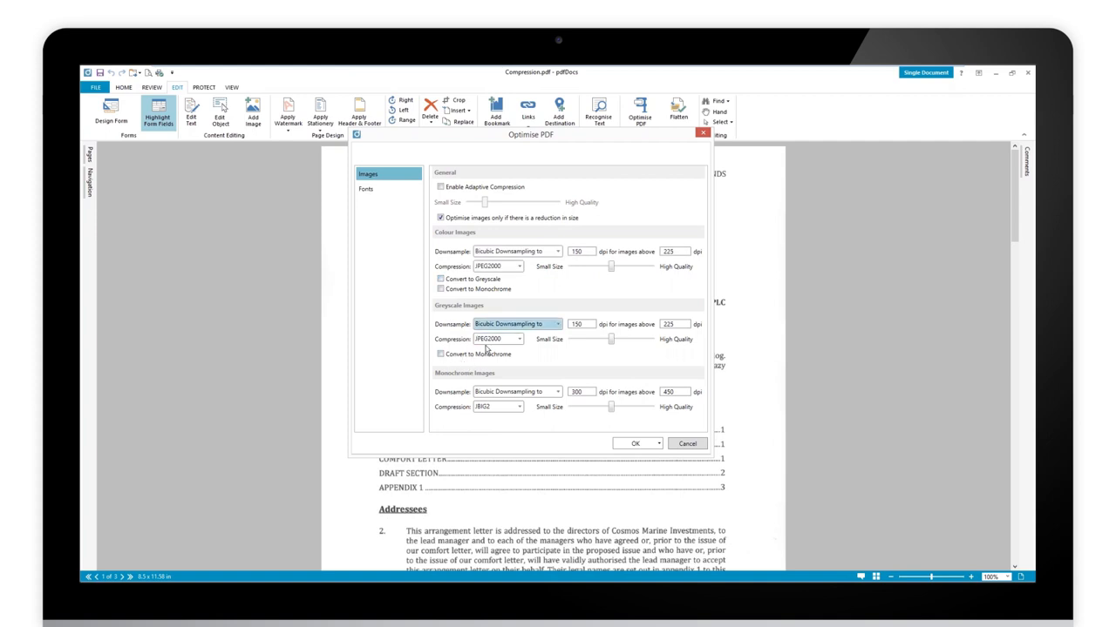
click(442, 354)
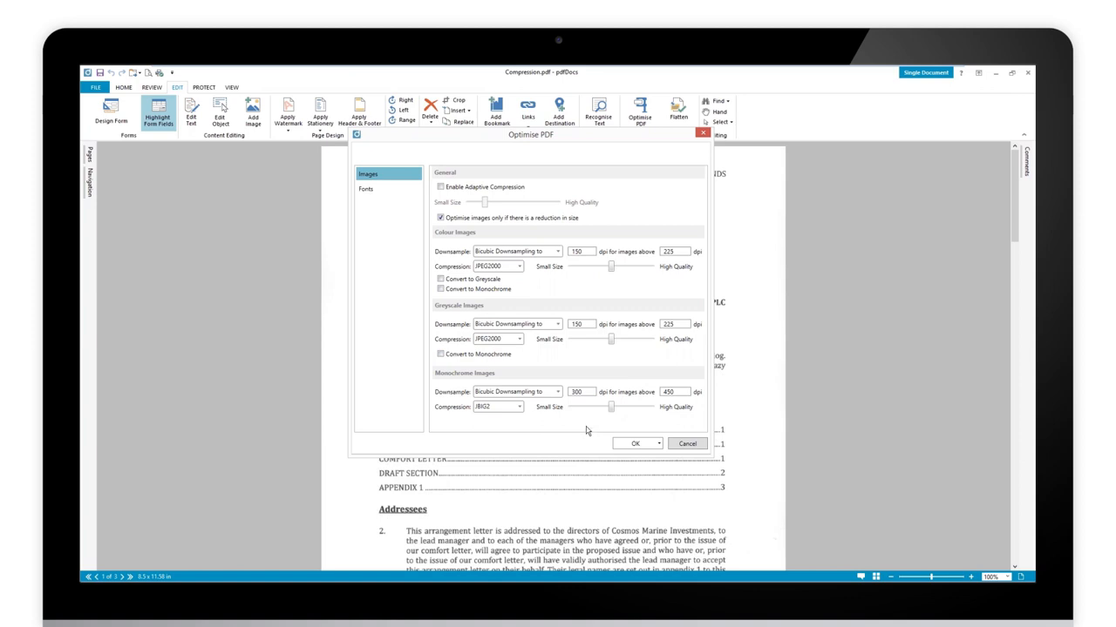
mouse_move(559, 373)
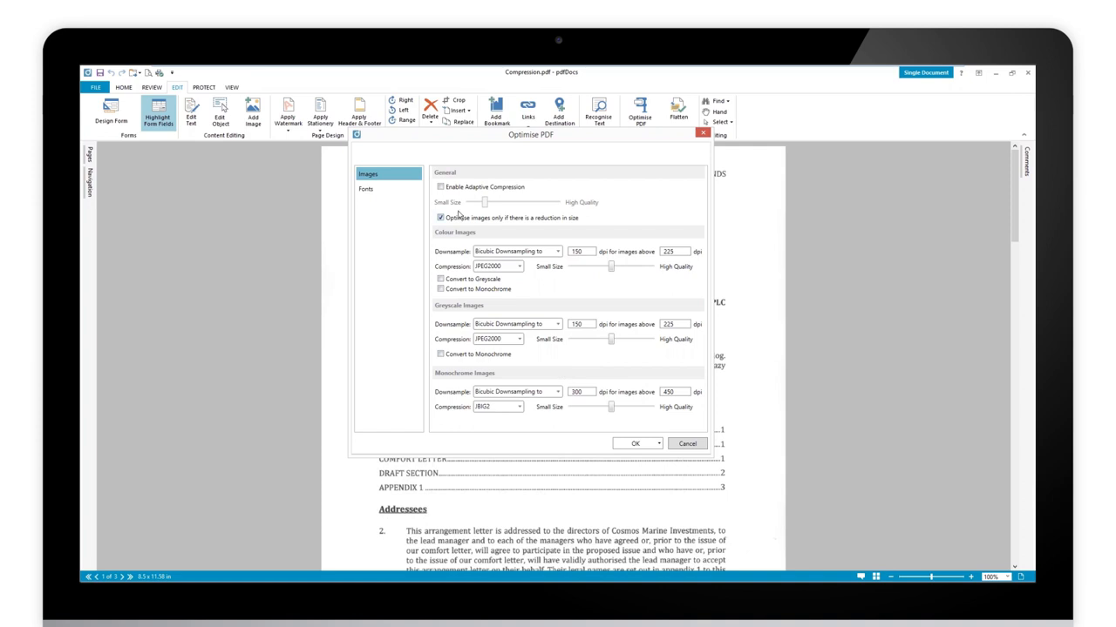
click(441, 186)
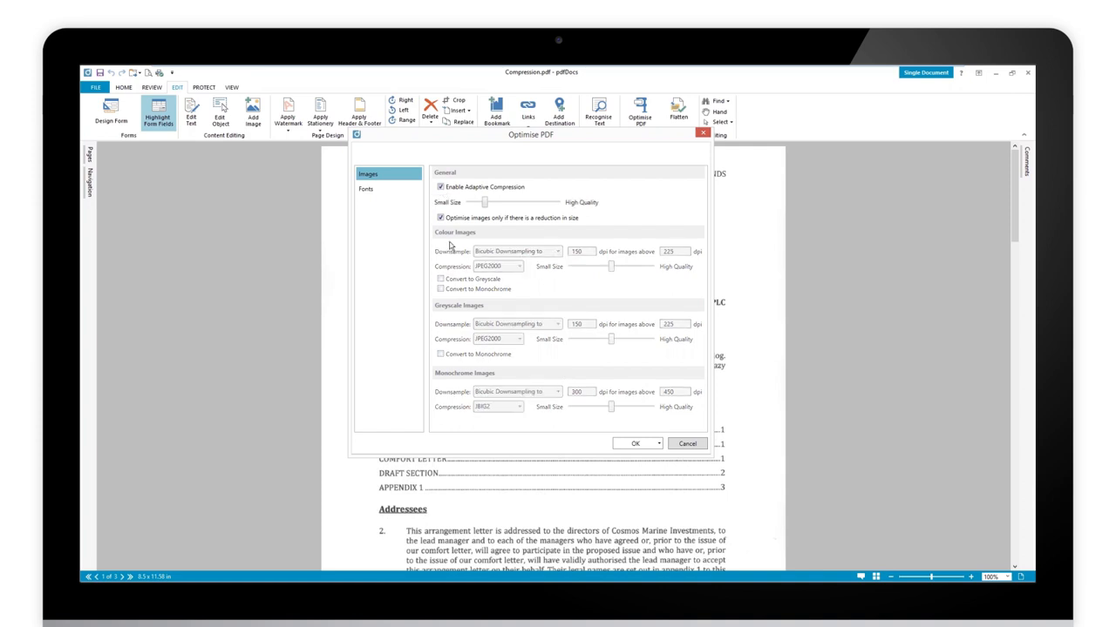
mouse_move(504, 382)
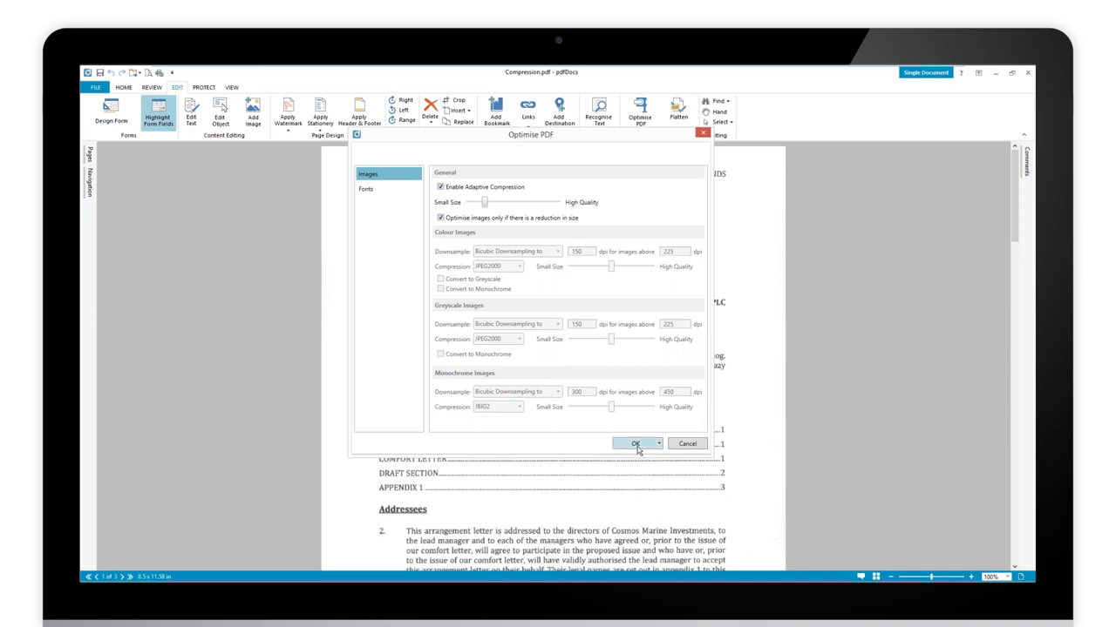
click(656, 443)
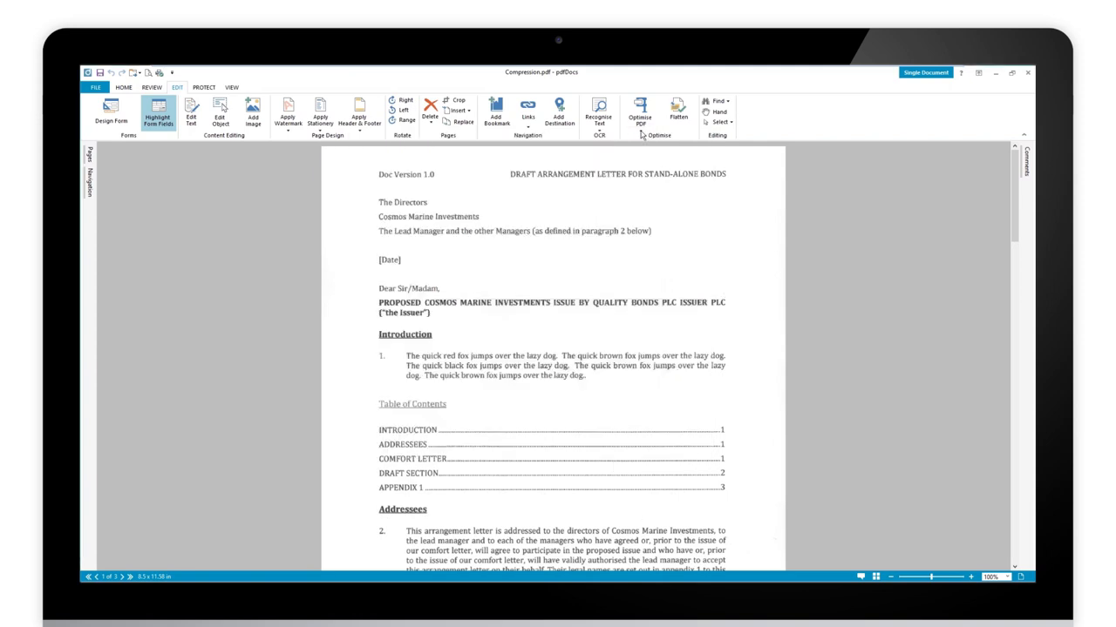
click(640, 113)
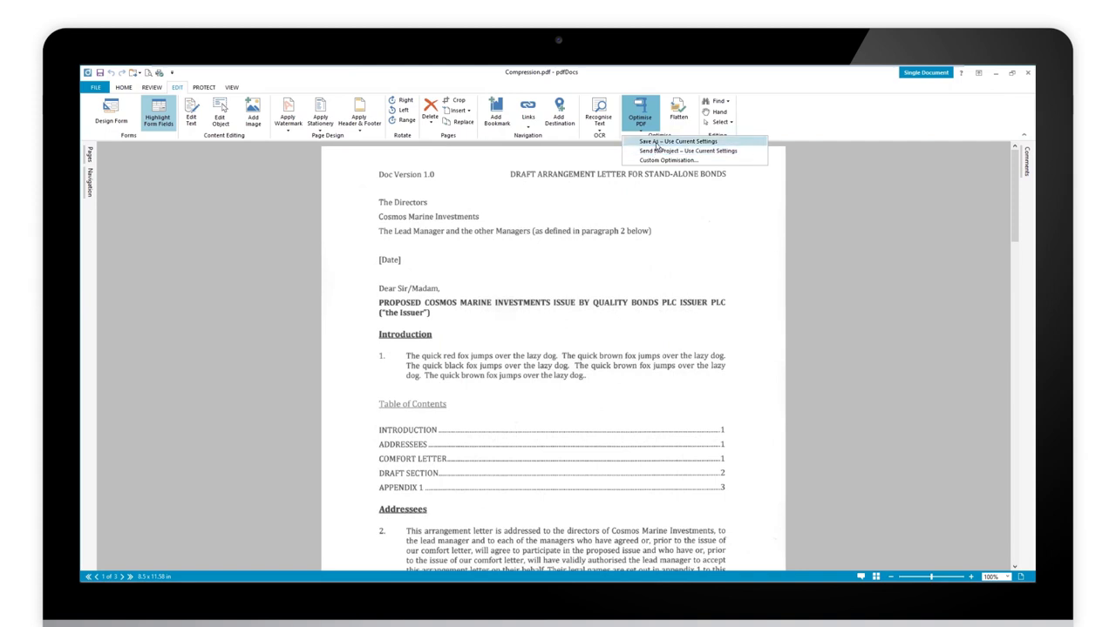
click(678, 141)
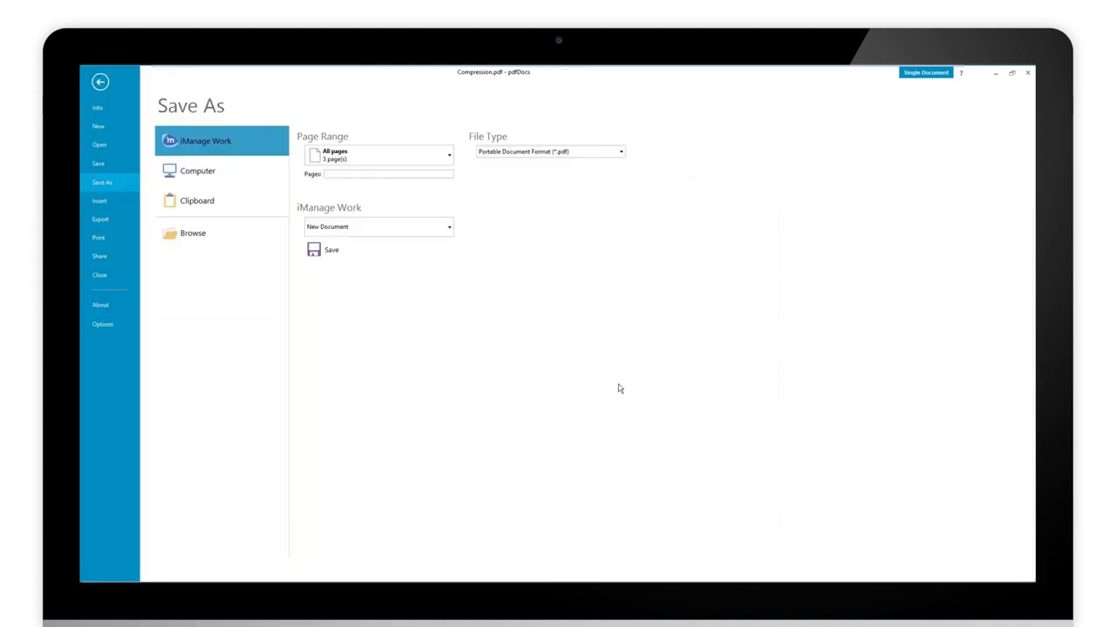
mouse_move(428, 281)
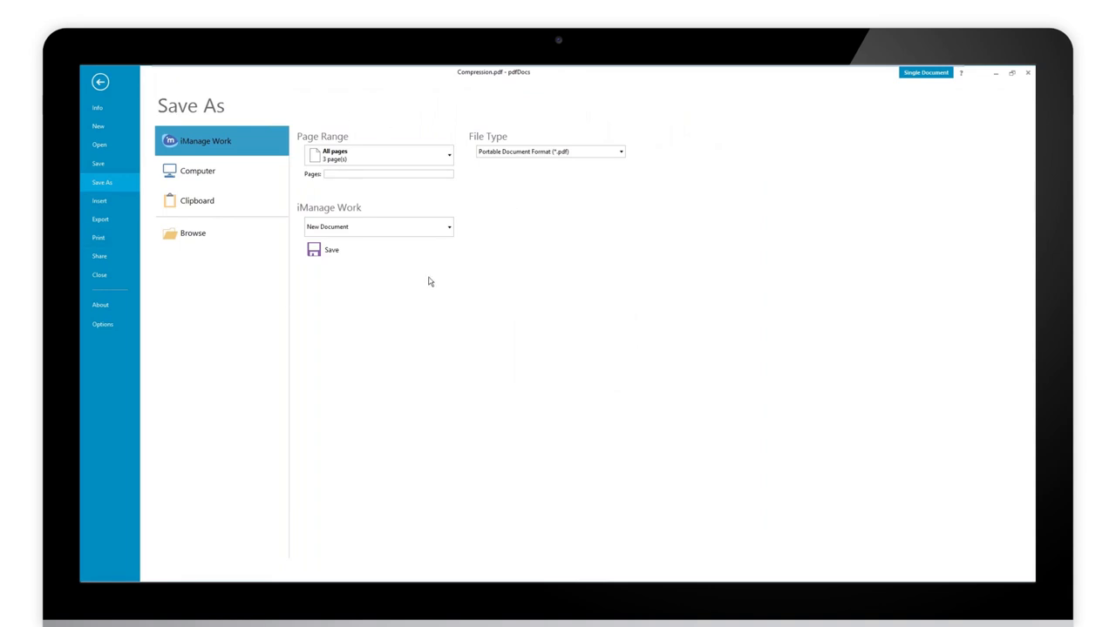
mouse_move(229, 141)
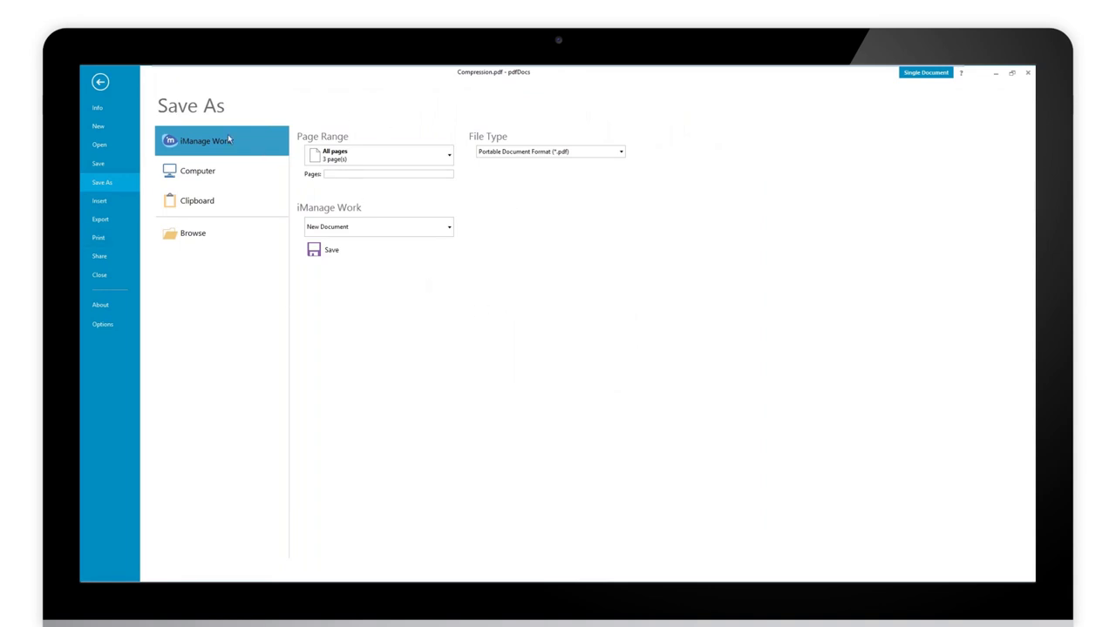
mouse_move(209, 261)
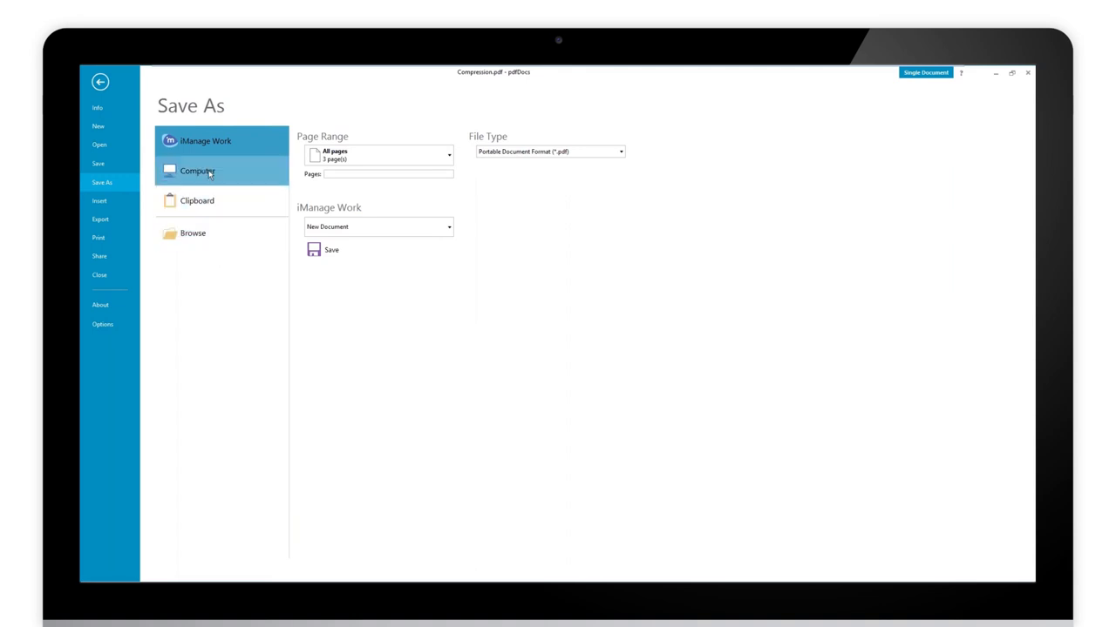
- Select Computer as the save location for the optimised copy
click(196, 171)
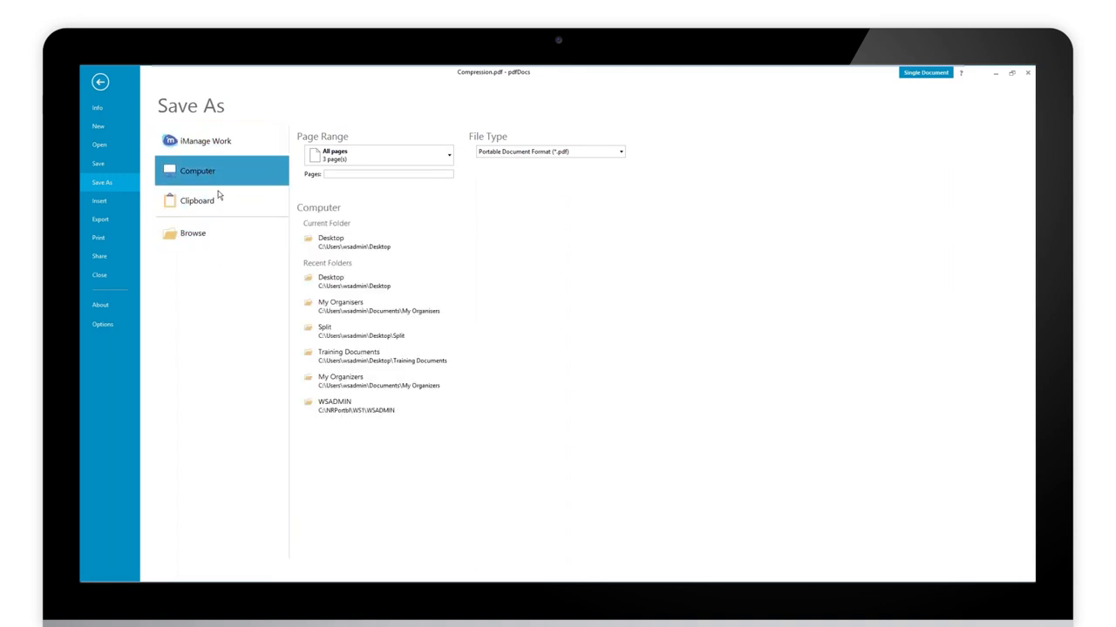
mouse_move(252, 196)
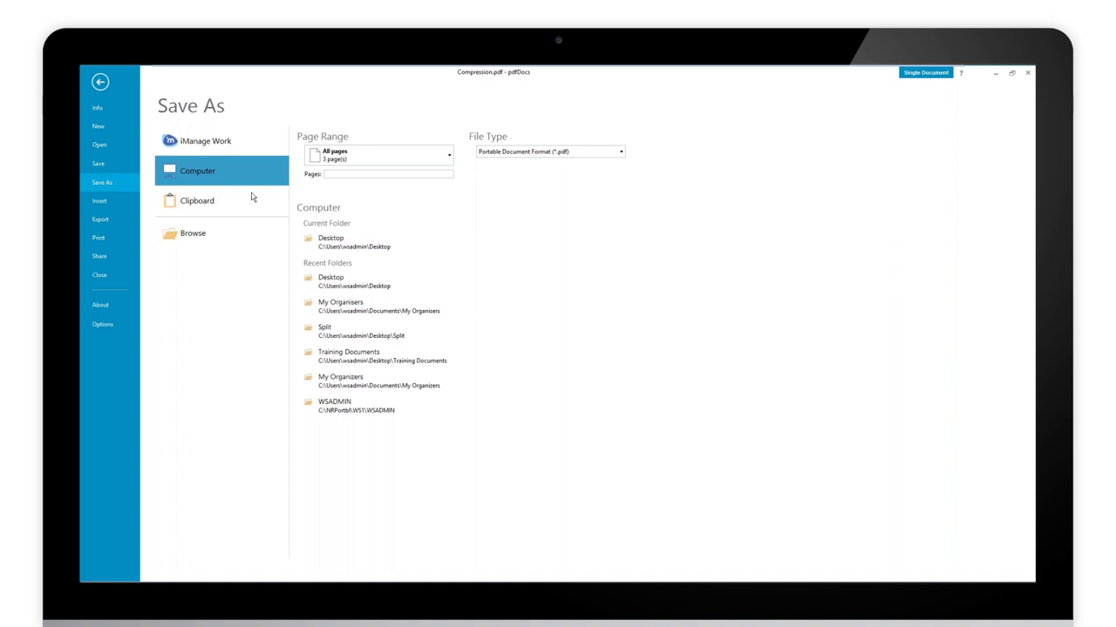
mouse_move(428, 270)
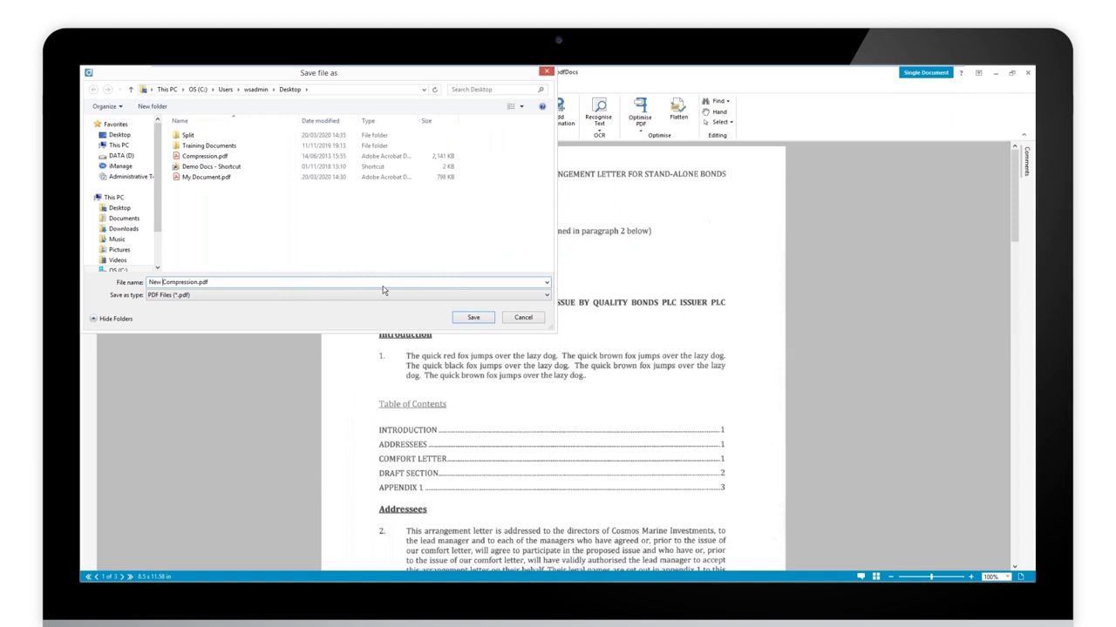
- Edit the file name field to name the copy New Compression.pdf
click(472, 318)
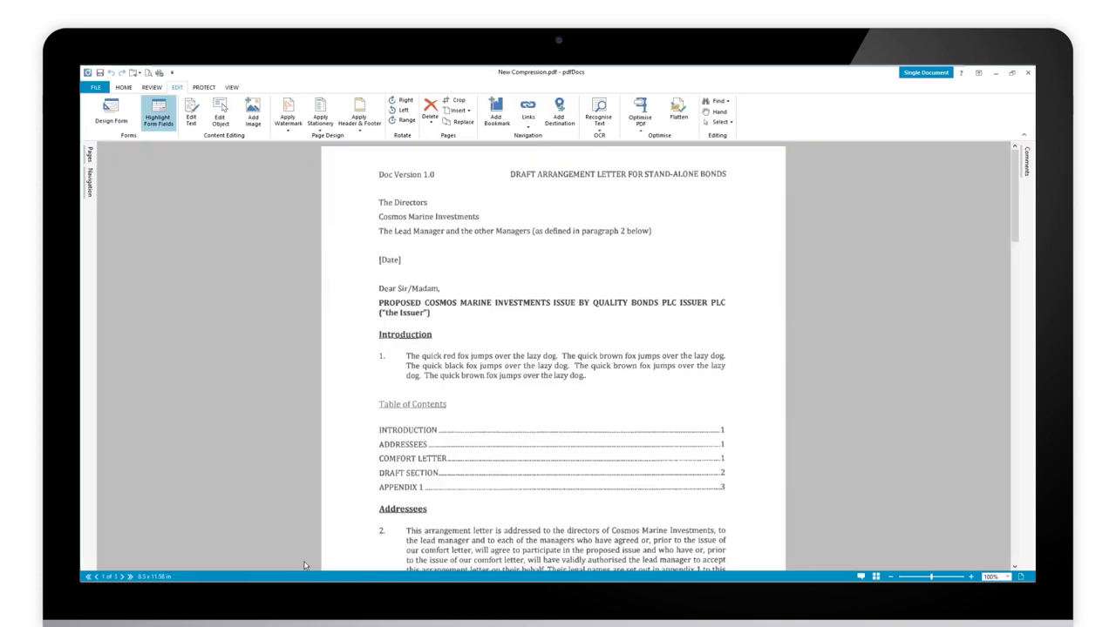
mouse_move(453, 470)
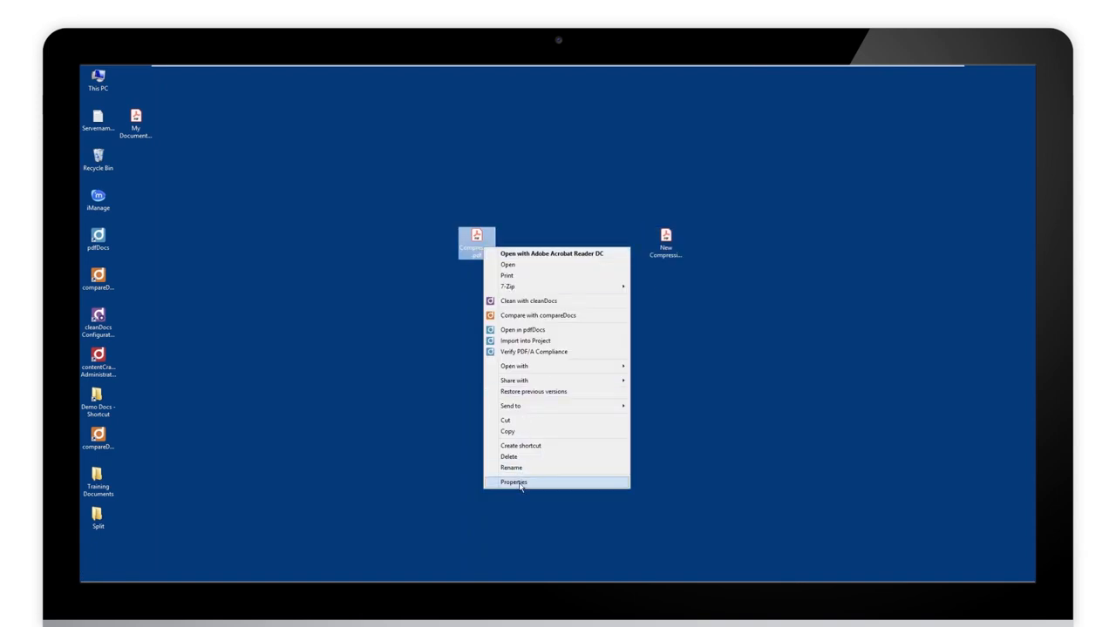
- View Properties of Compression.pdf (2.08 MB), then of New Compression.pdf
click(513, 482)
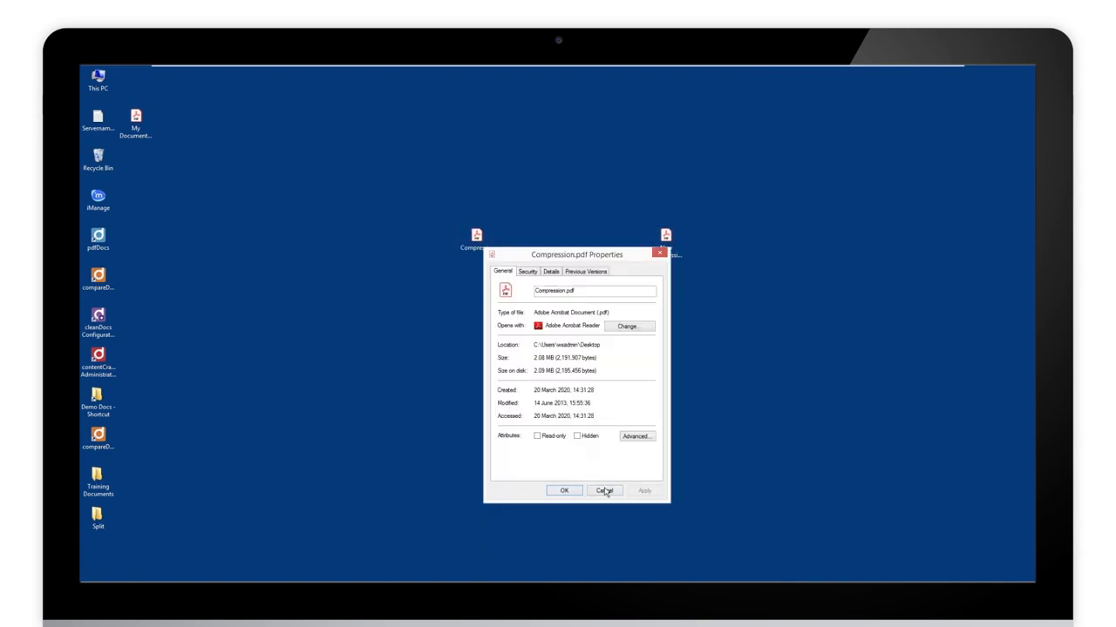
right_click(666, 244)
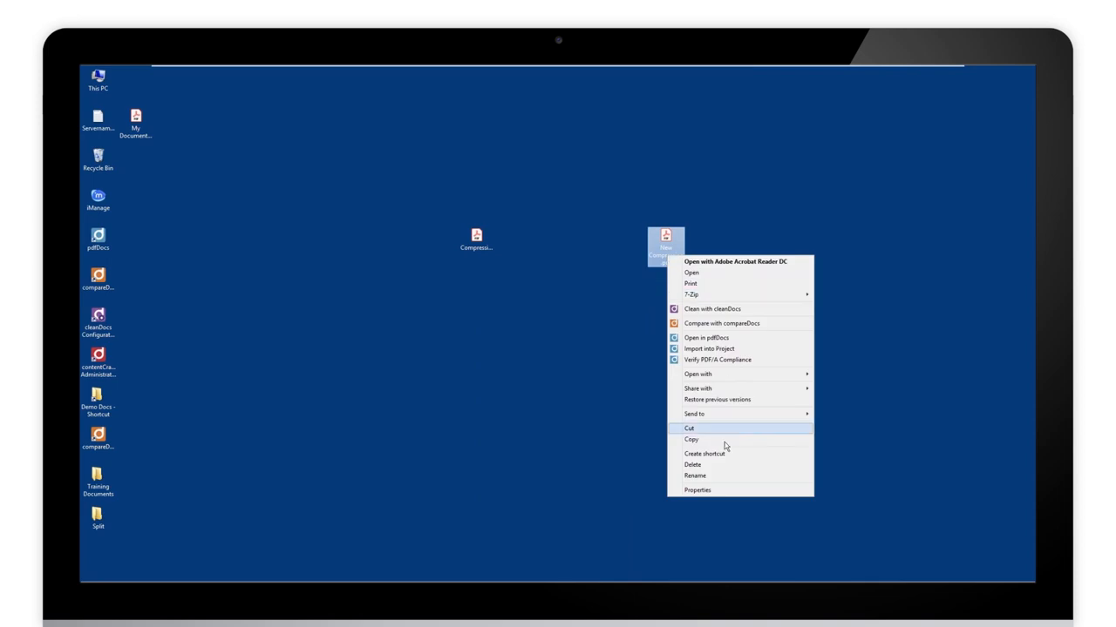
click(697, 490)
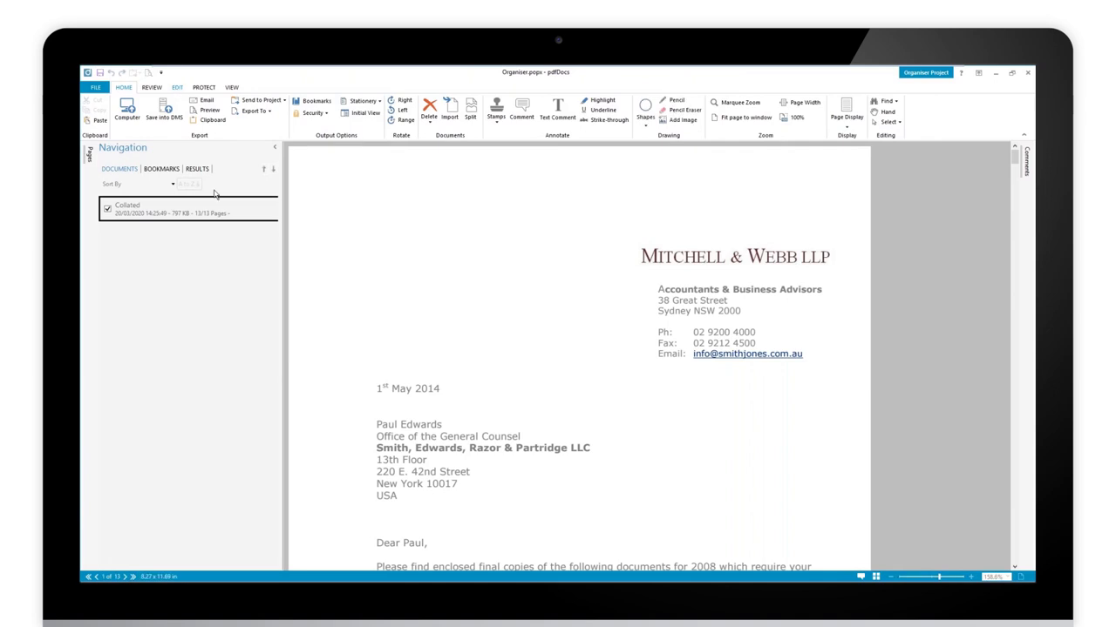
- Switch the ribbon to the EDIT tab to reveal the Optimise PDF tool
click(177, 87)
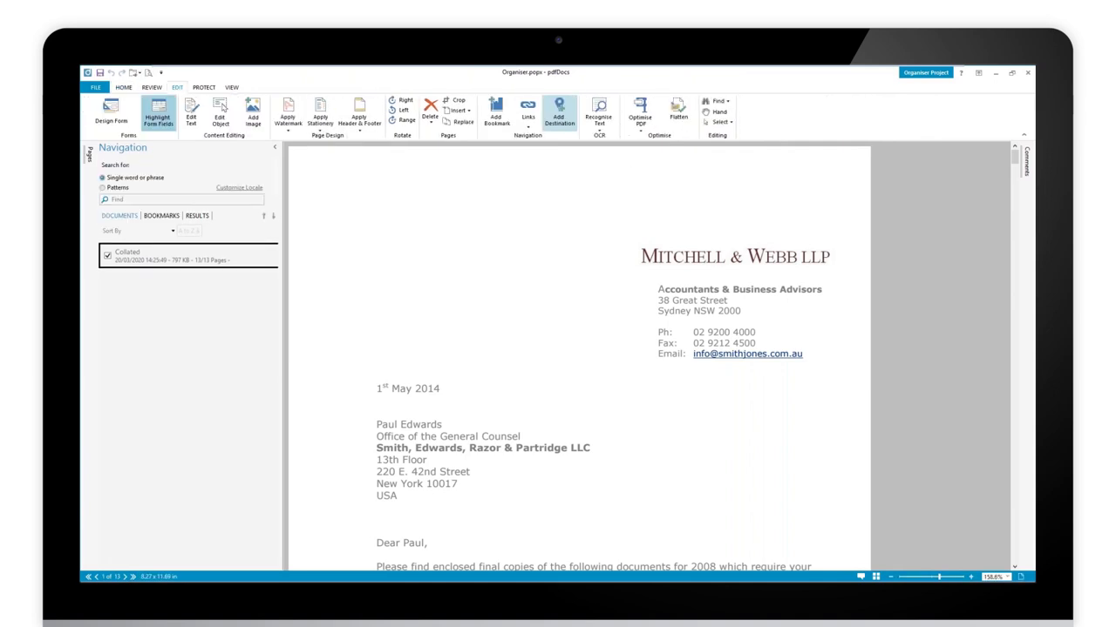
mouse_move(640, 113)
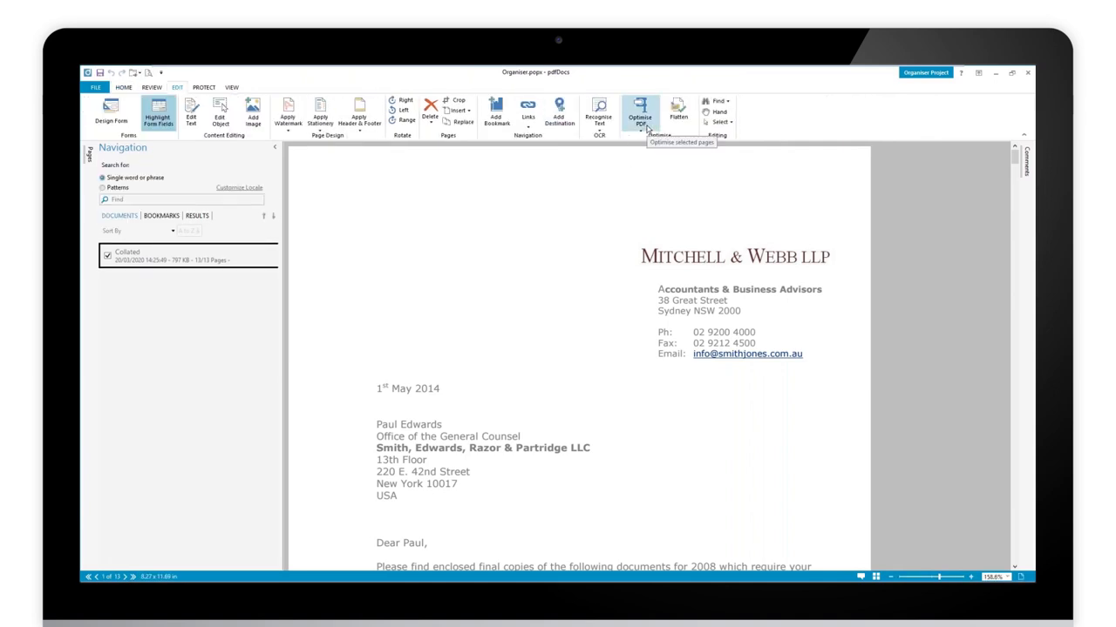